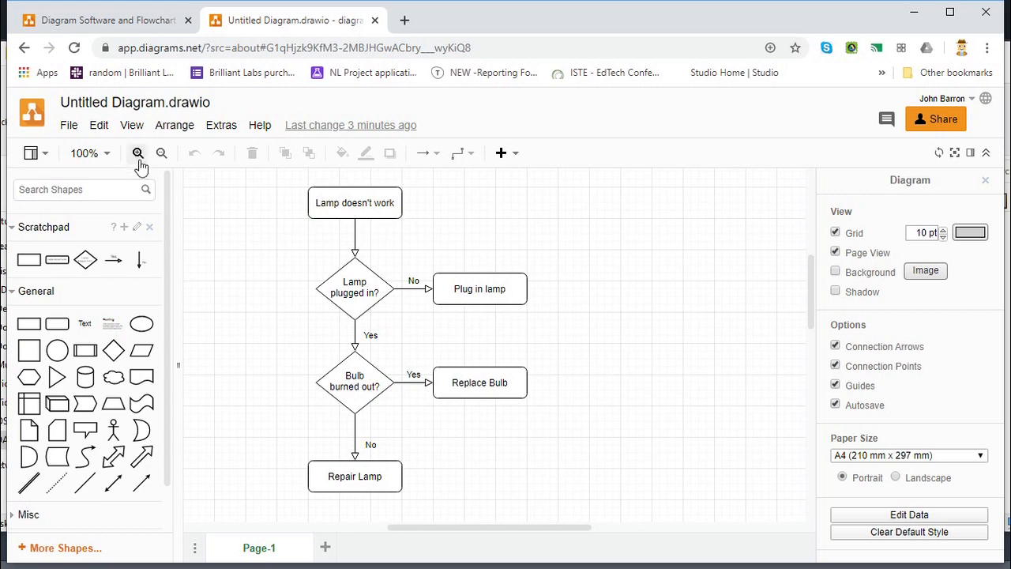
mouse_move(262, 217)
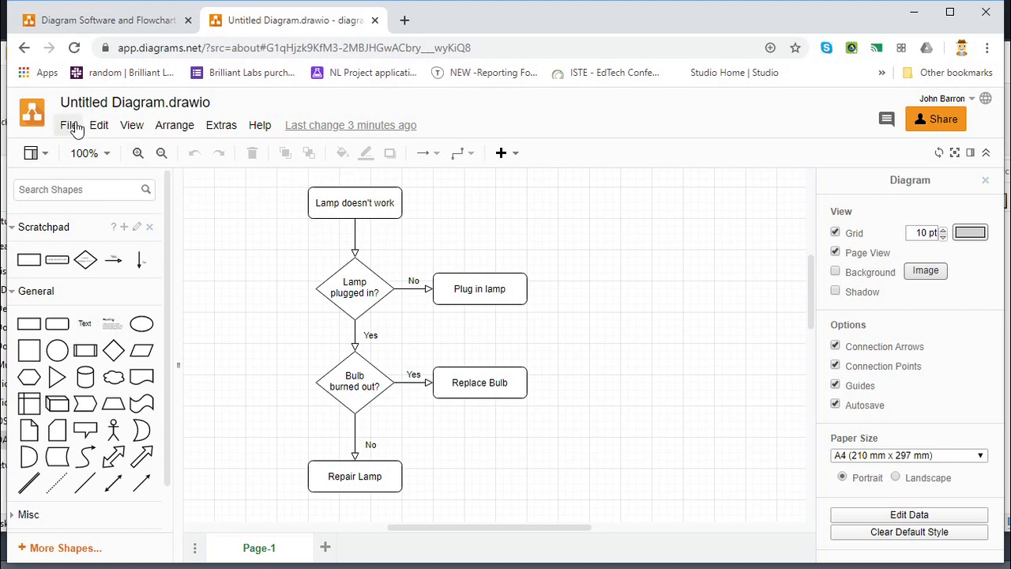
Show the File menu with Save, Share, Export as, Embed, Properties and Print for the untitled diagram.
left_click(71, 124)
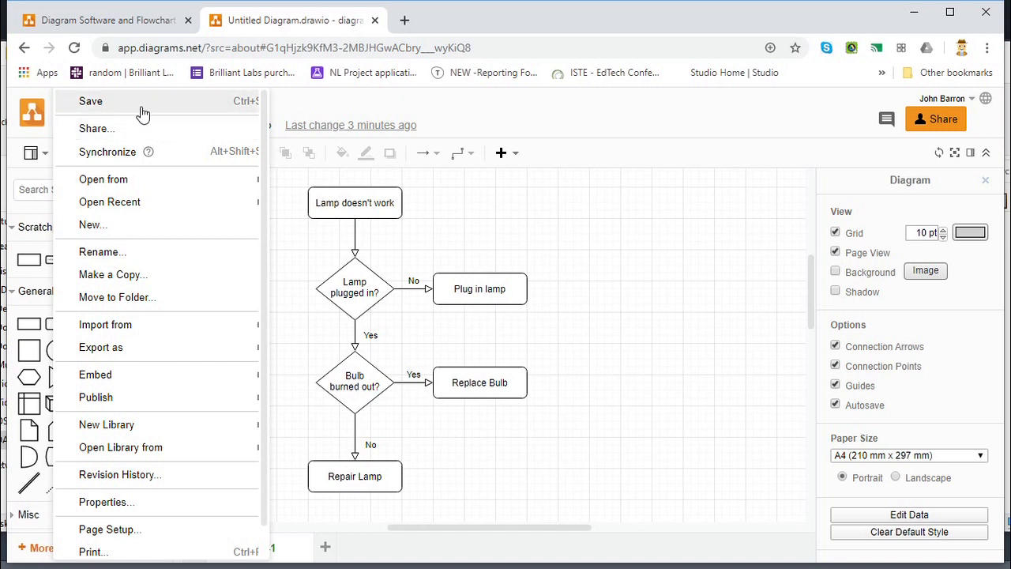
mouse_move(158, 128)
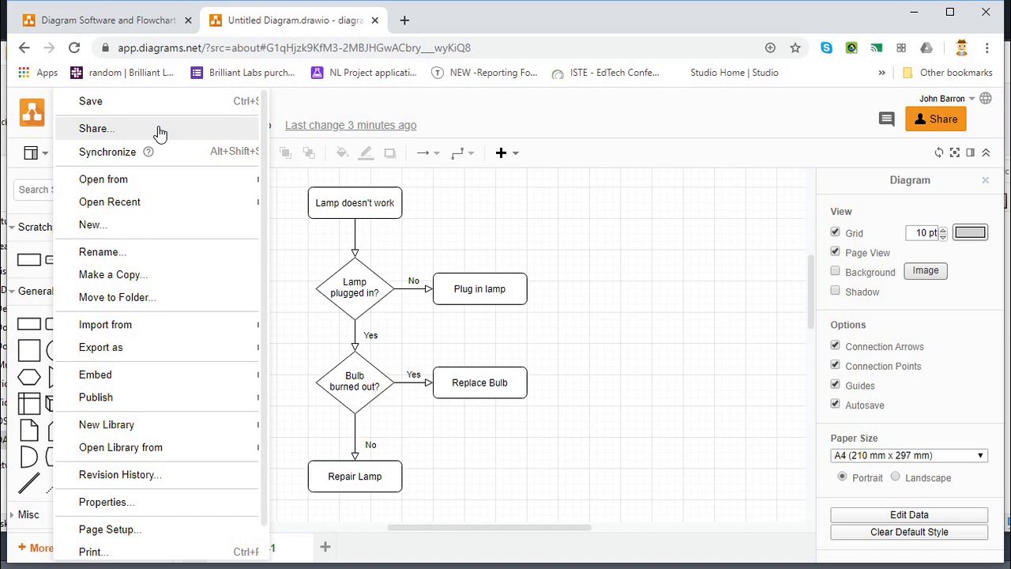
mouse_move(105, 179)
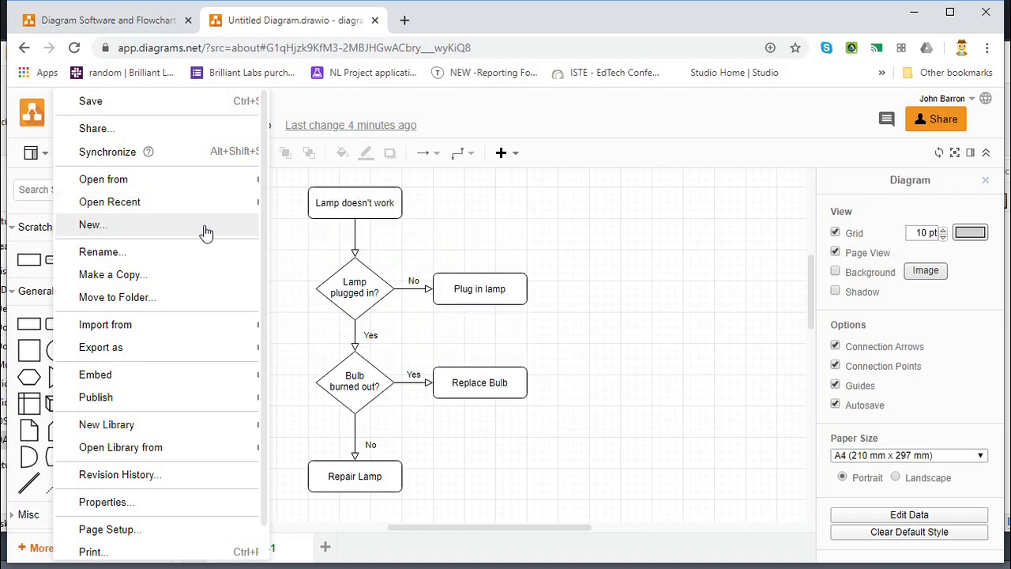
mouse_move(203, 284)
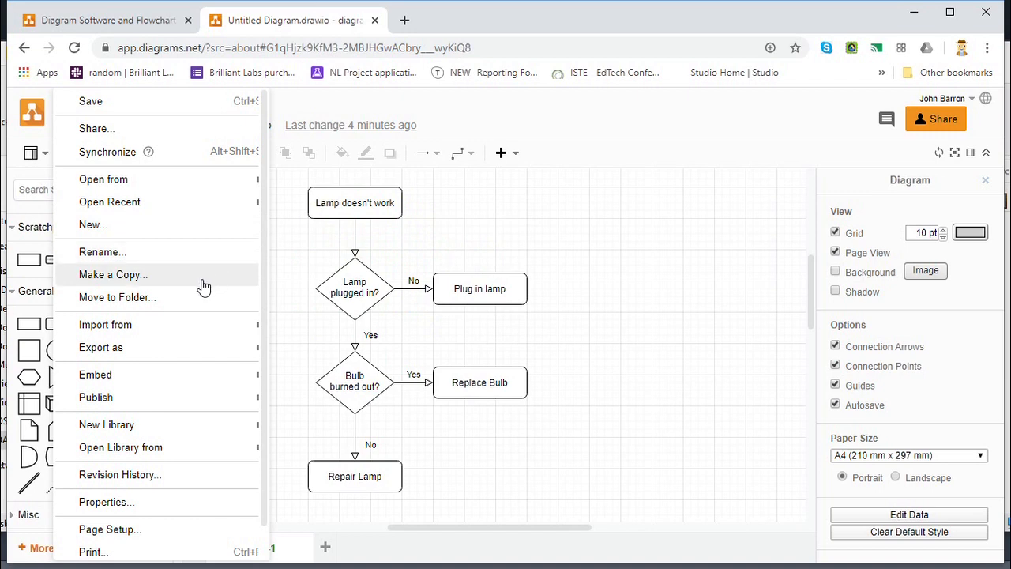
mouse_move(191, 304)
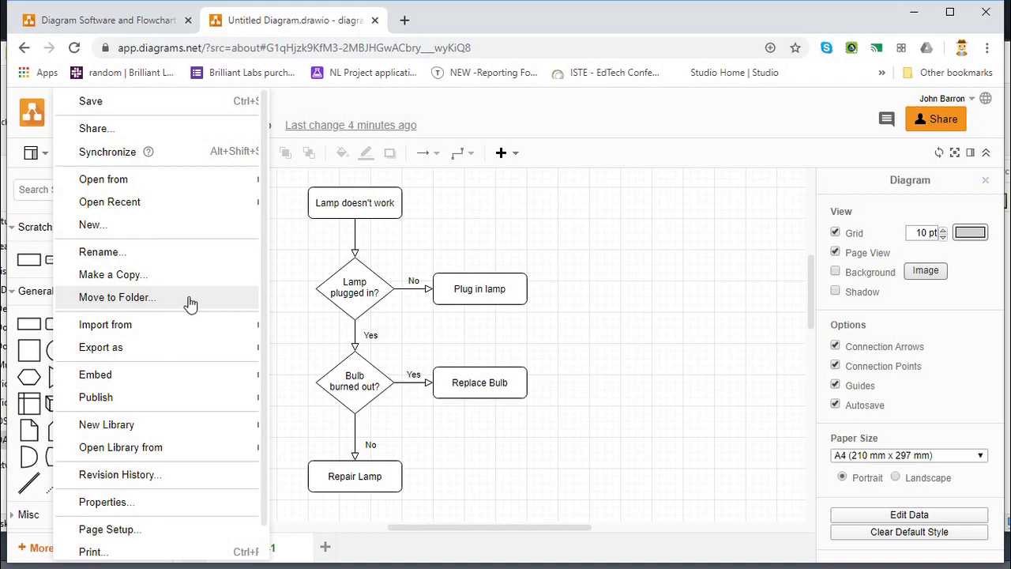
mouse_move(227, 486)
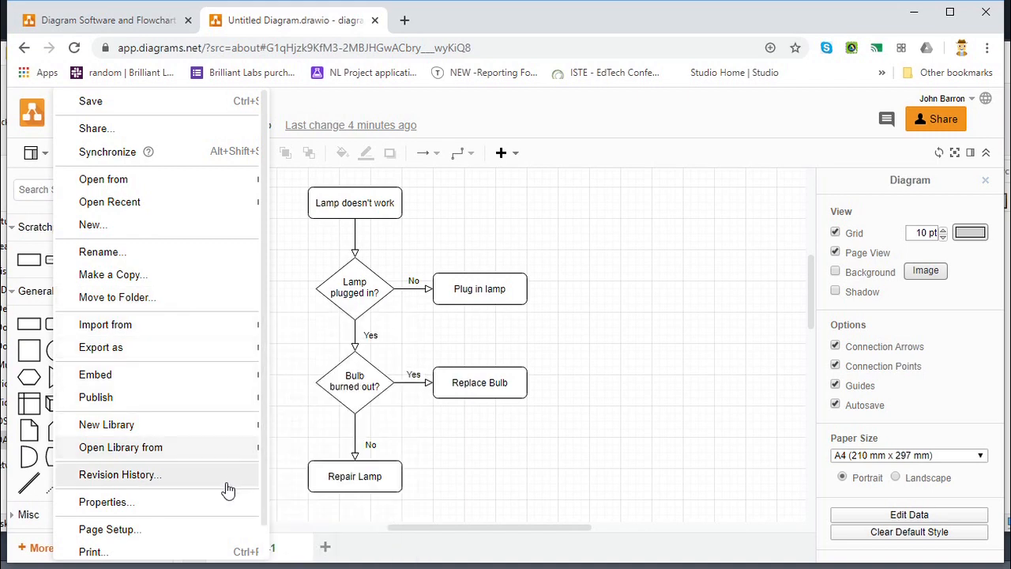
mouse_move(174, 319)
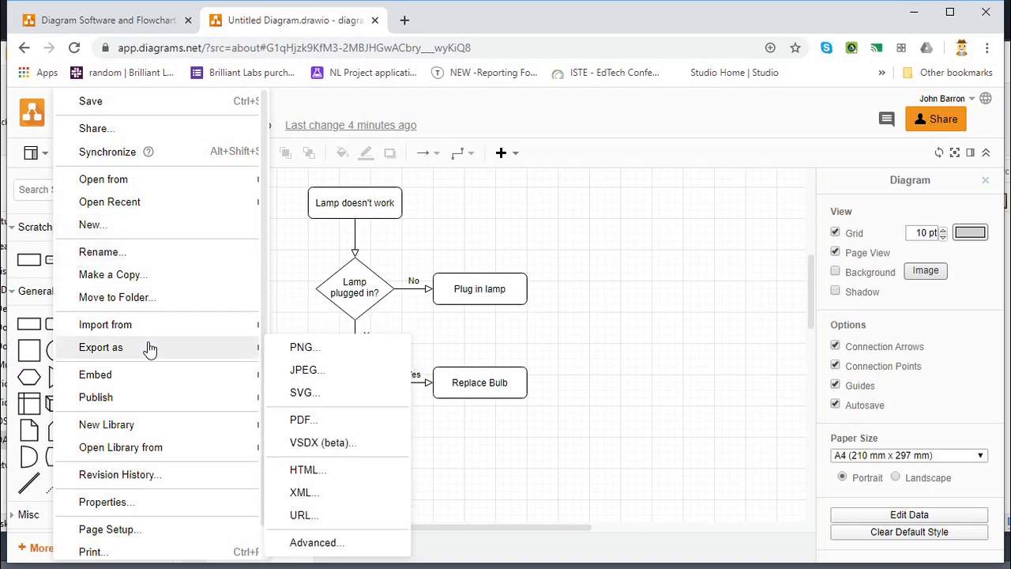
mouse_move(150, 351)
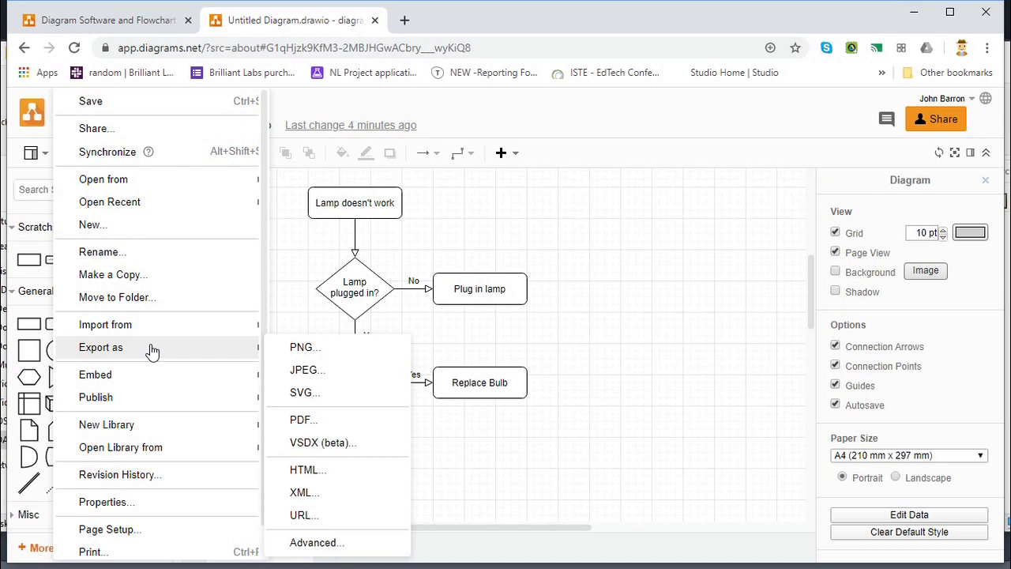
mouse_move(173, 350)
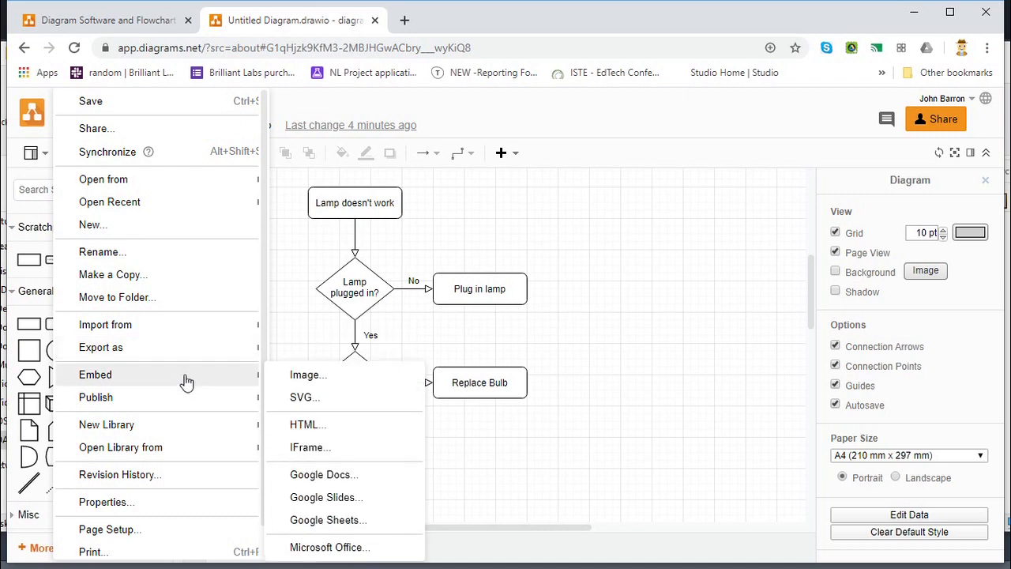
mouse_move(196, 398)
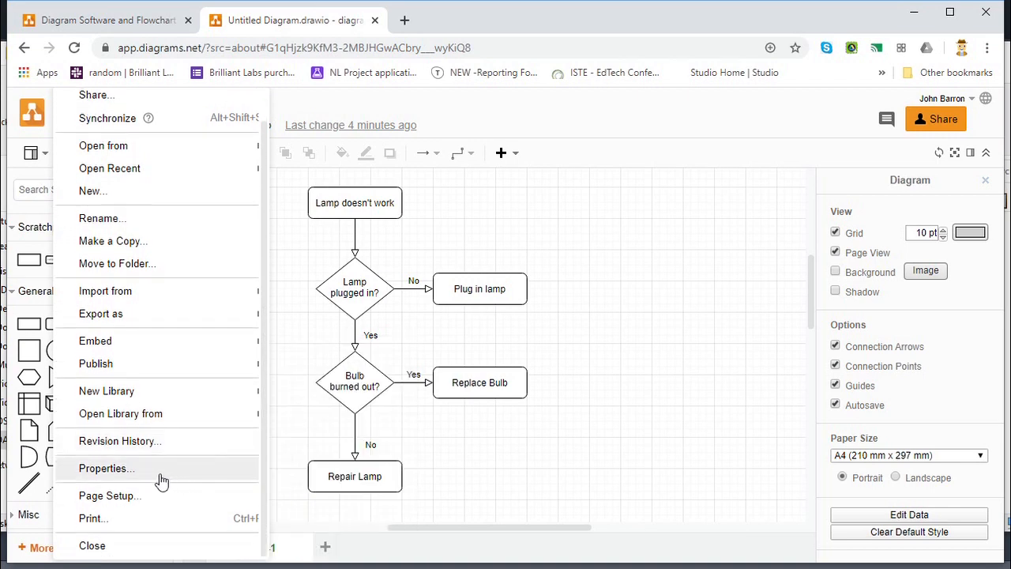
mouse_move(158, 519)
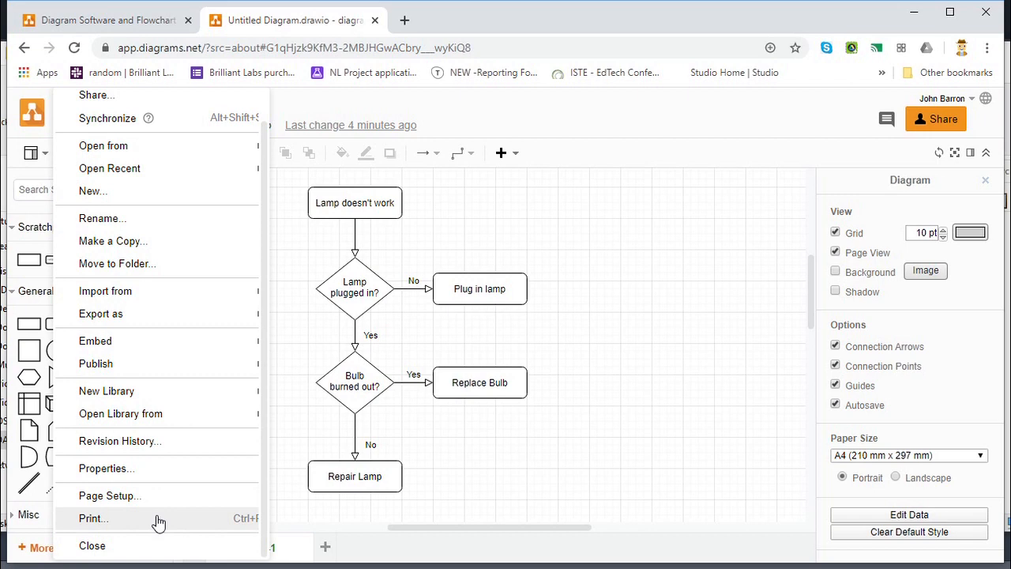
mouse_move(347, 126)
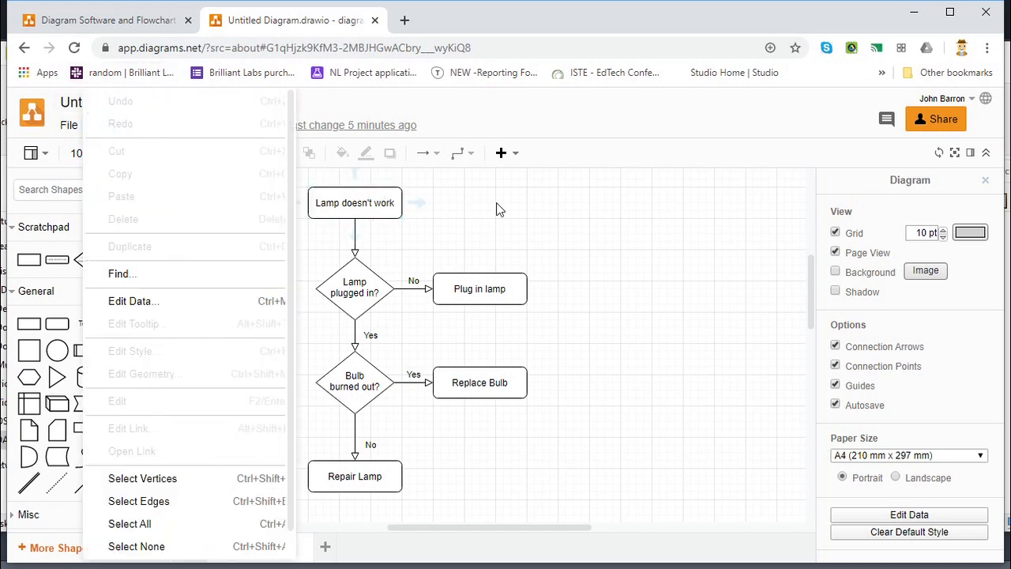
Select the 'Lamp doesn't work' box, review its Edit menu commands, and dismiss them leaving it selected.
left_click(354, 202)
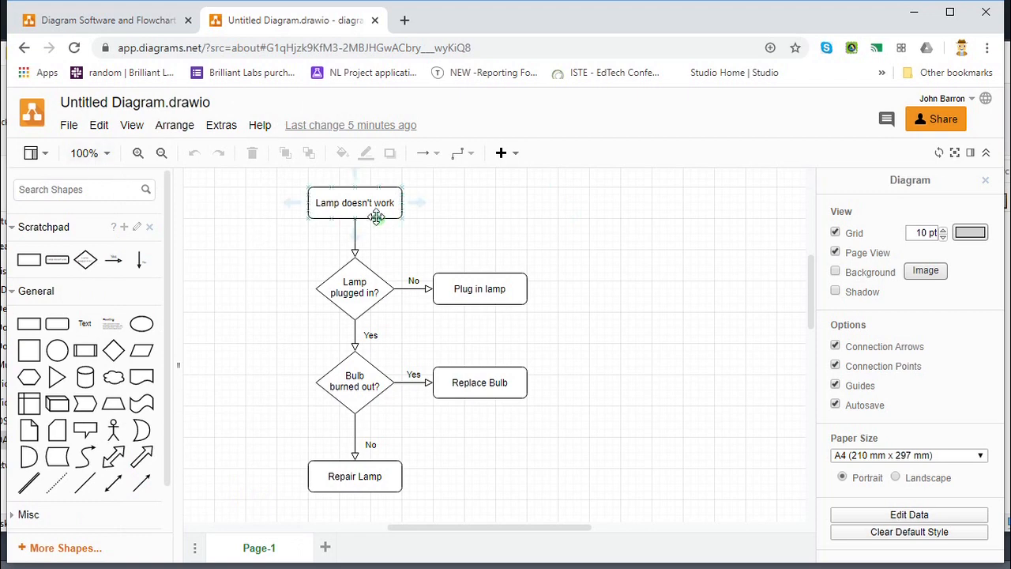
left_click(354, 203)
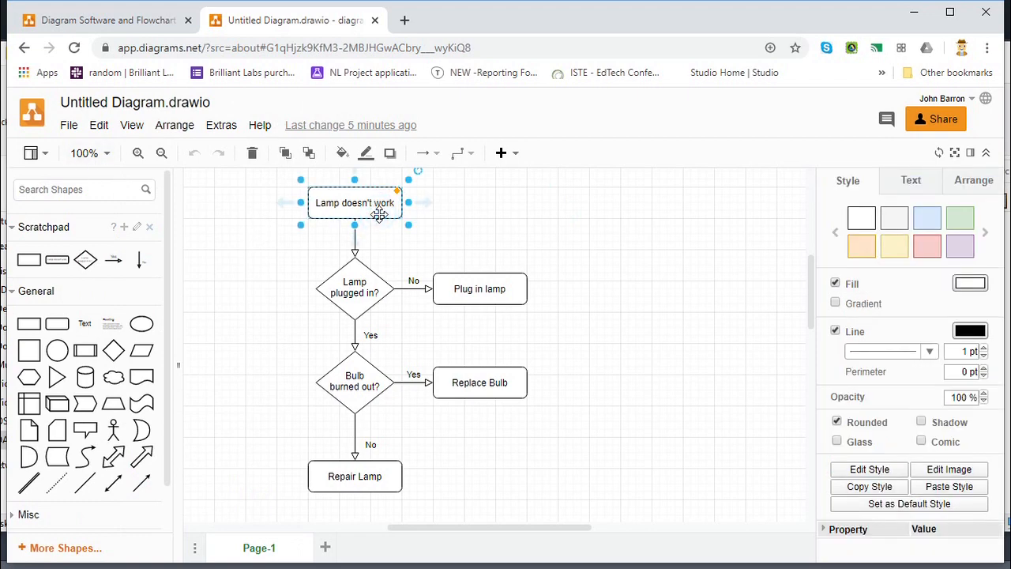
left_click(98, 125)
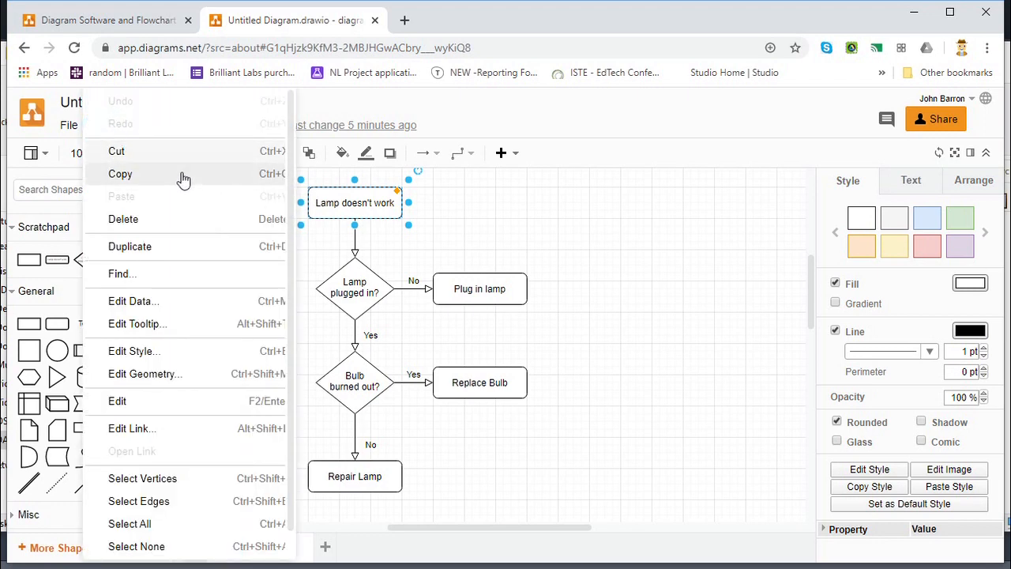
mouse_move(227, 272)
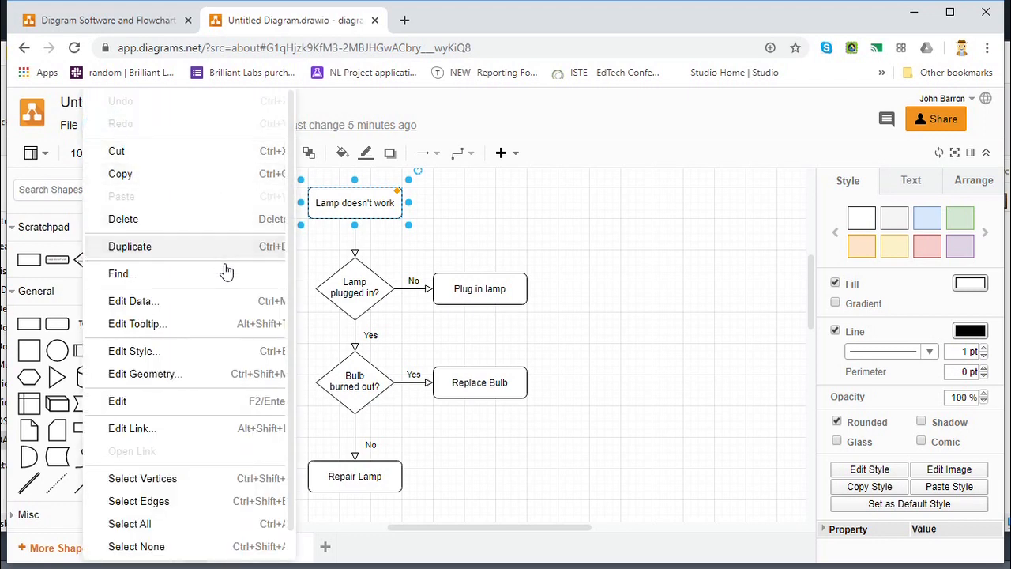
mouse_move(299, 330)
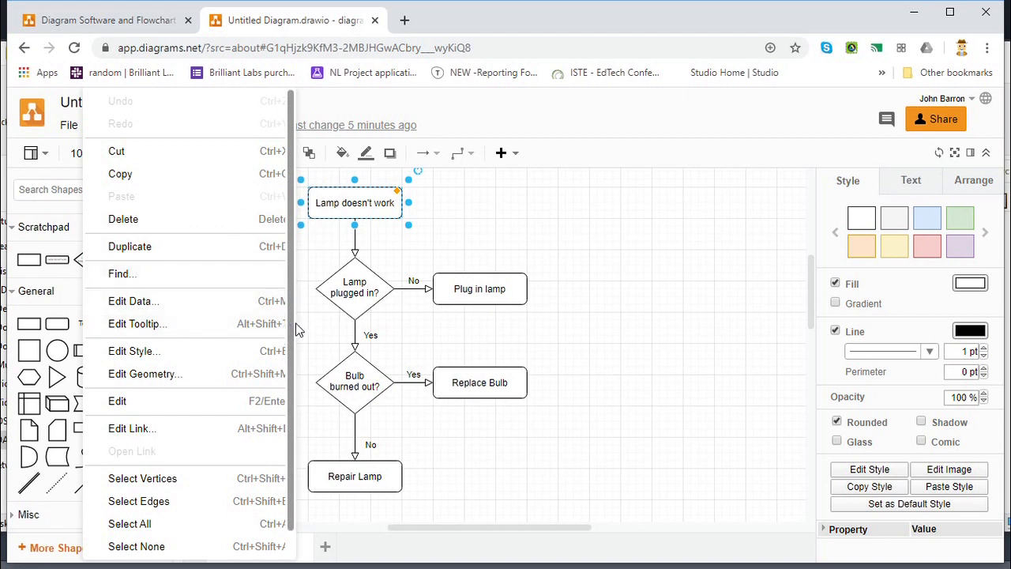
mouse_move(145, 372)
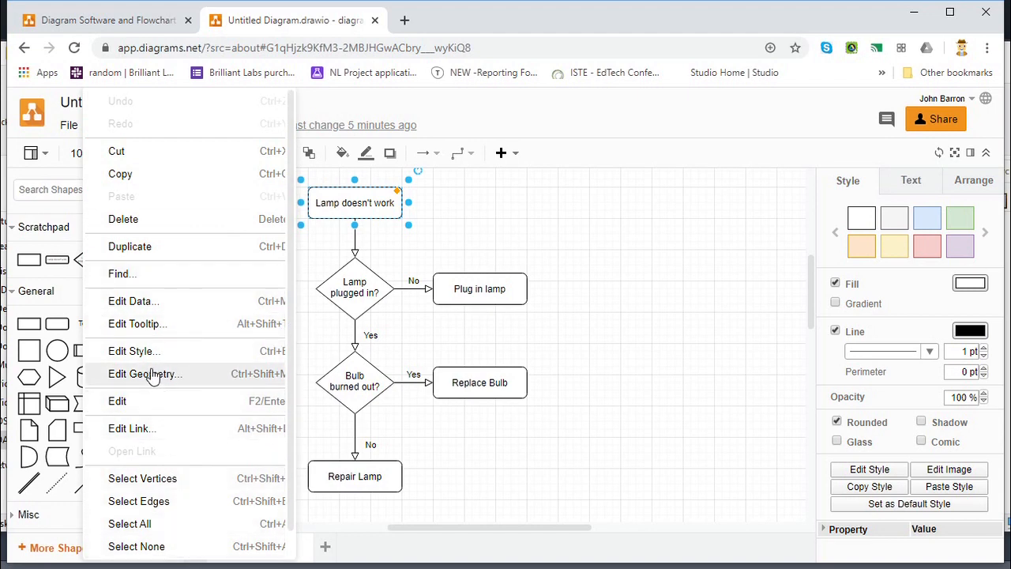
mouse_move(183, 480)
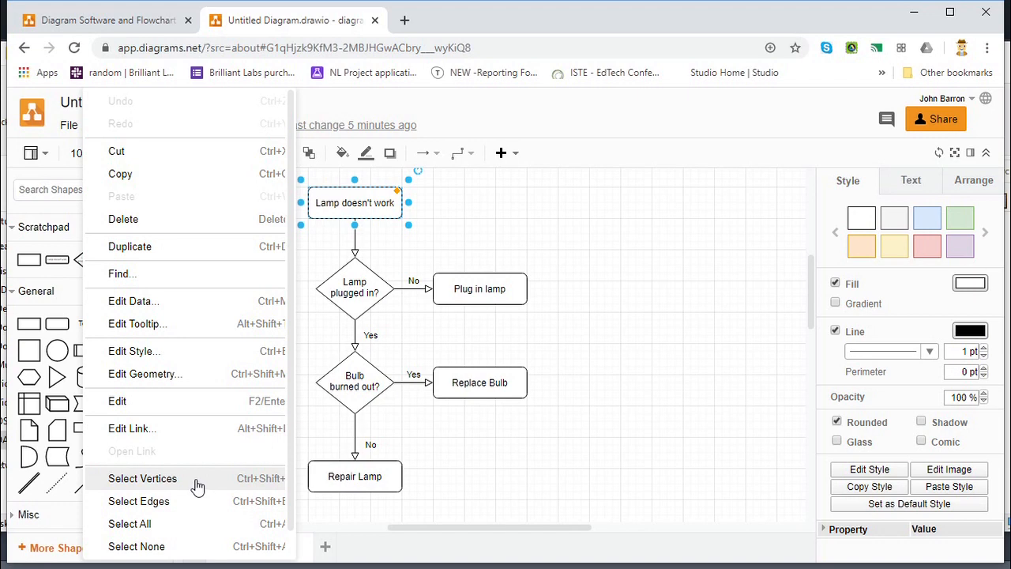
mouse_move(208, 512)
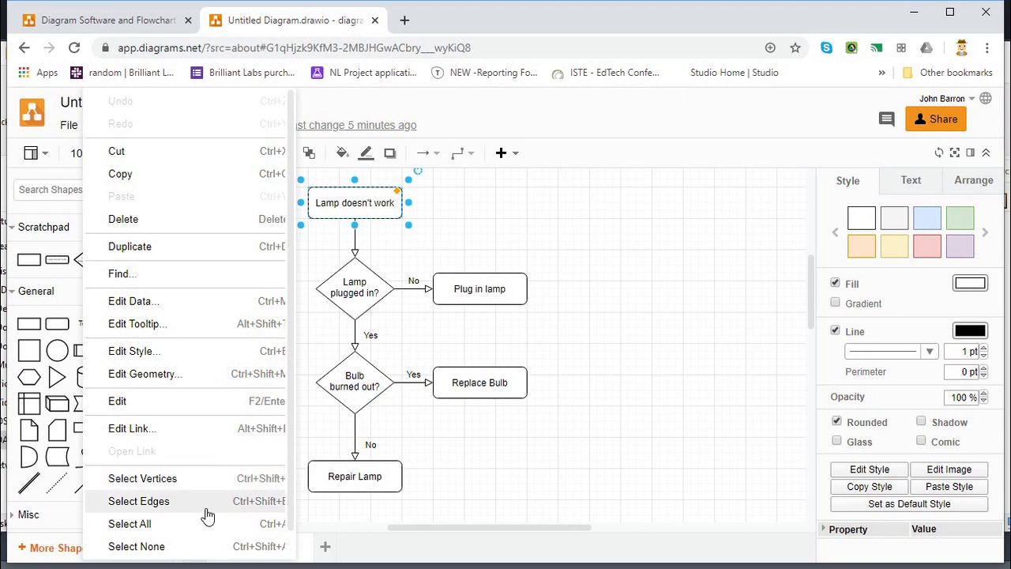
left_click(393, 106)
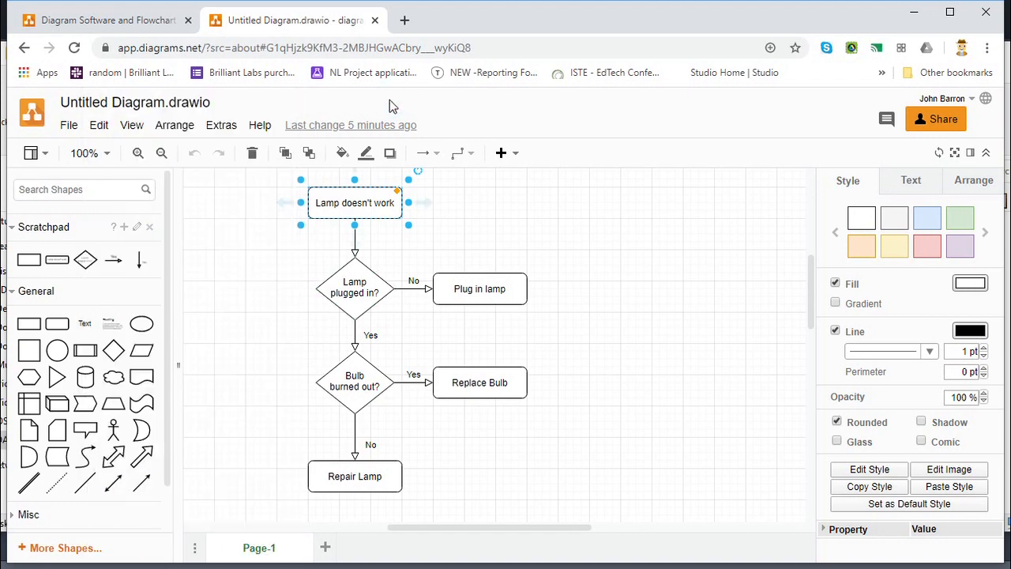
left_click(131, 125)
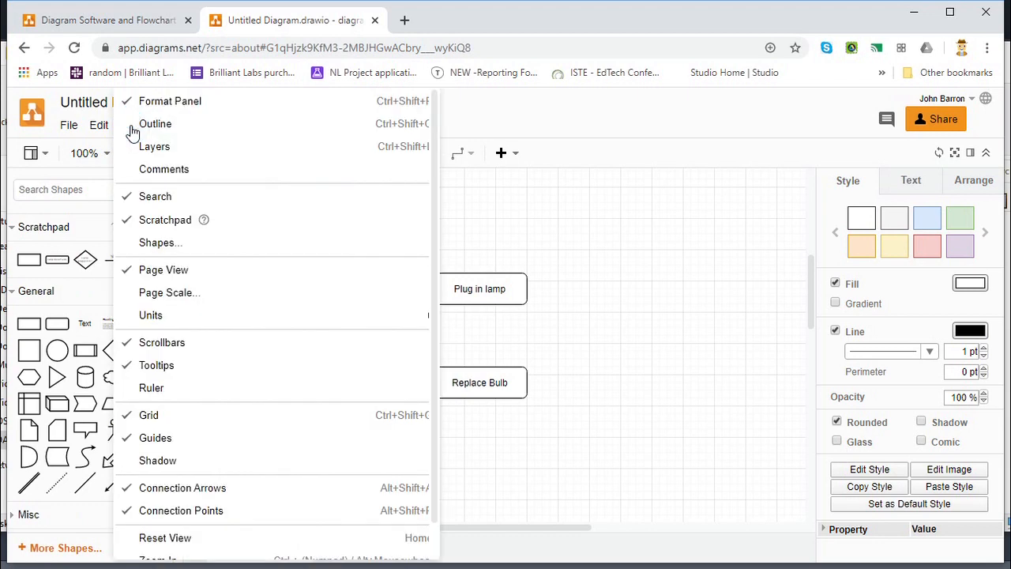
mouse_move(265, 150)
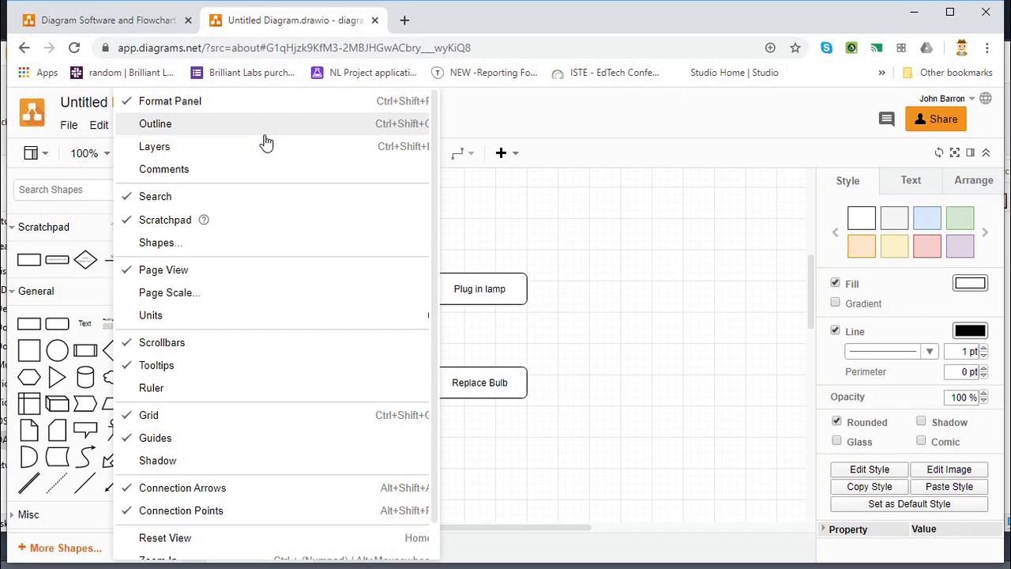
mouse_move(246, 170)
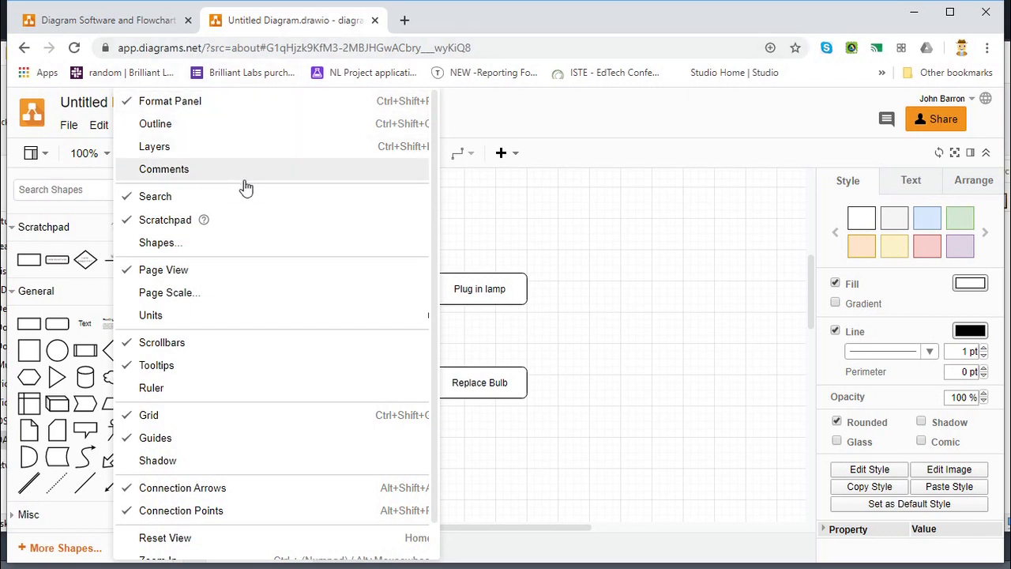
mouse_move(268, 220)
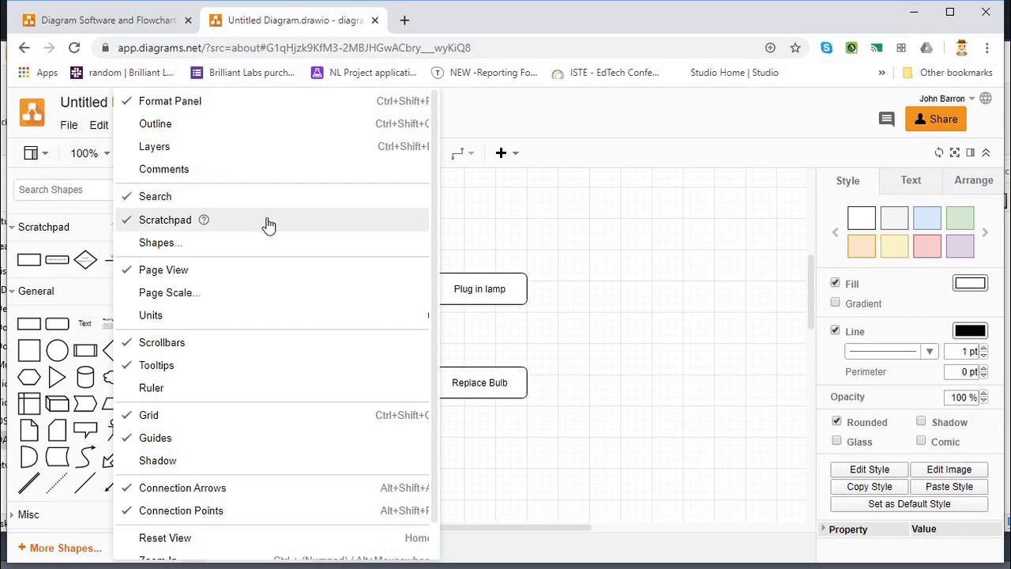
mouse_move(266, 275)
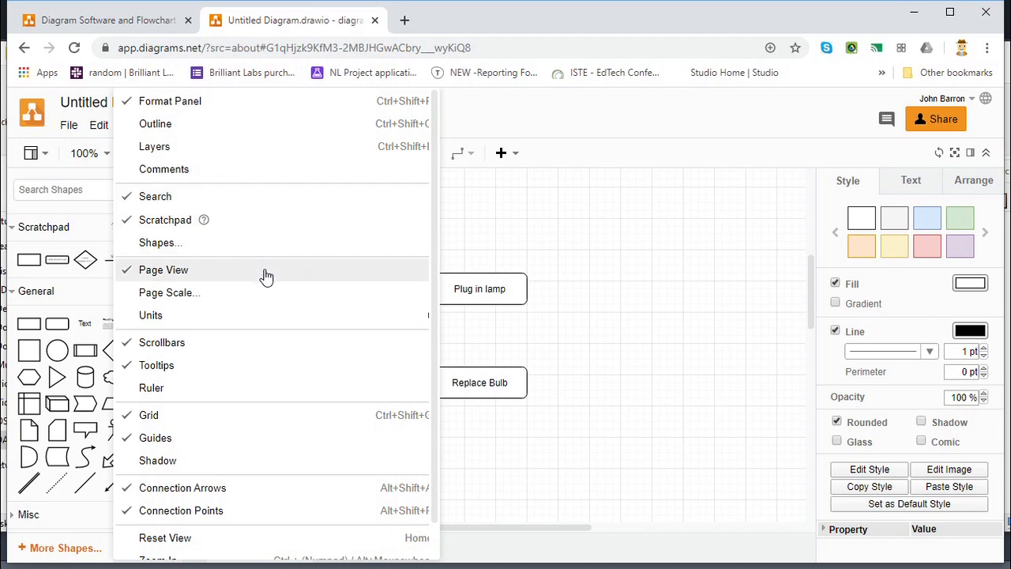
mouse_move(307, 360)
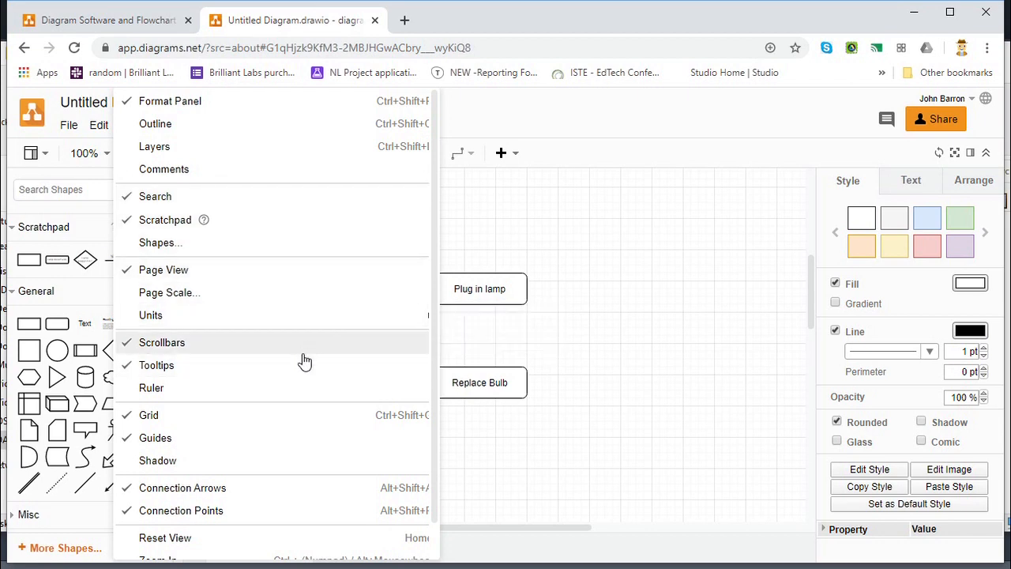
mouse_move(316, 499)
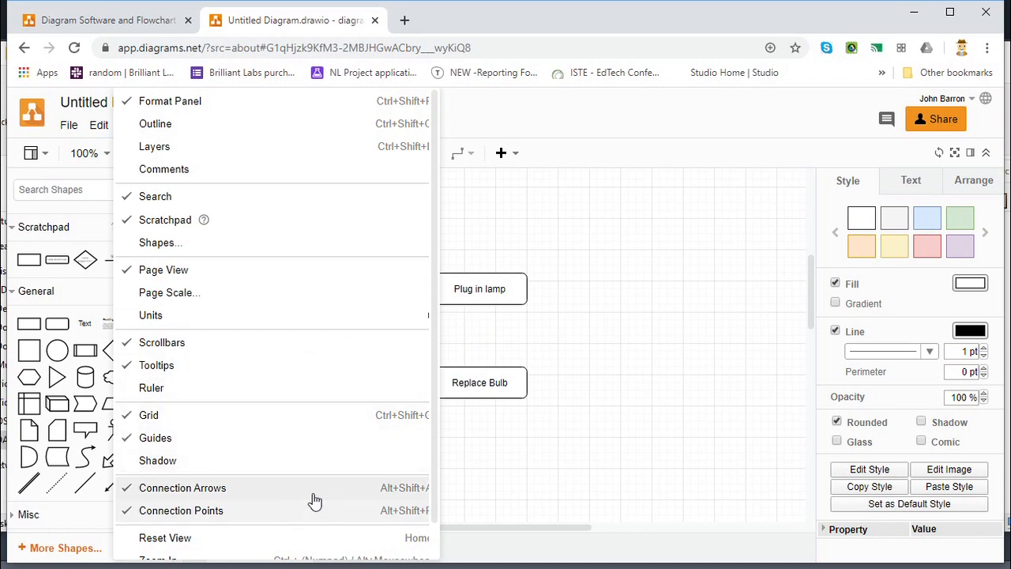
scroll("down", 3)
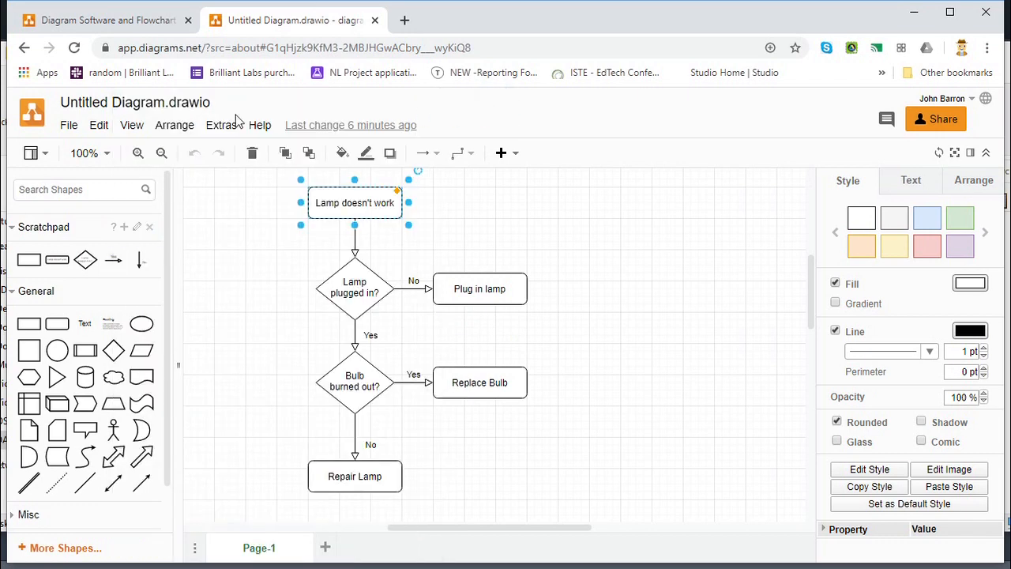
left_click(174, 125)
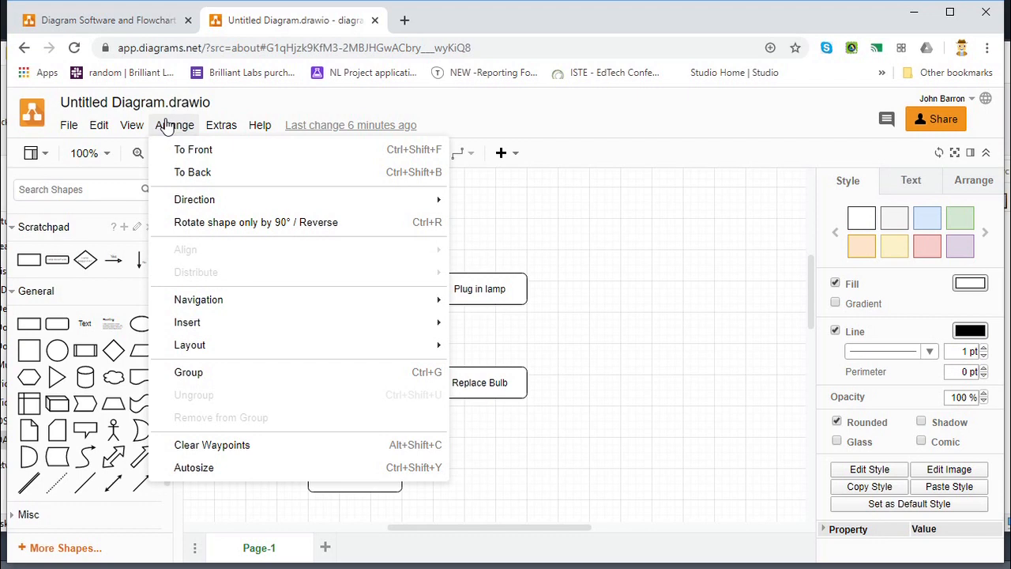
mouse_move(194, 199)
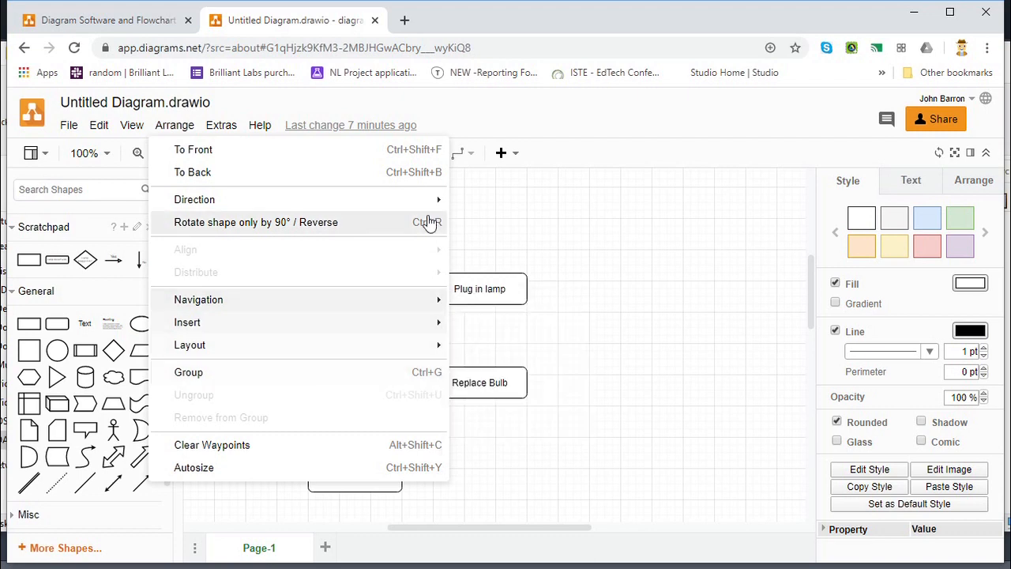
left_click(221, 125)
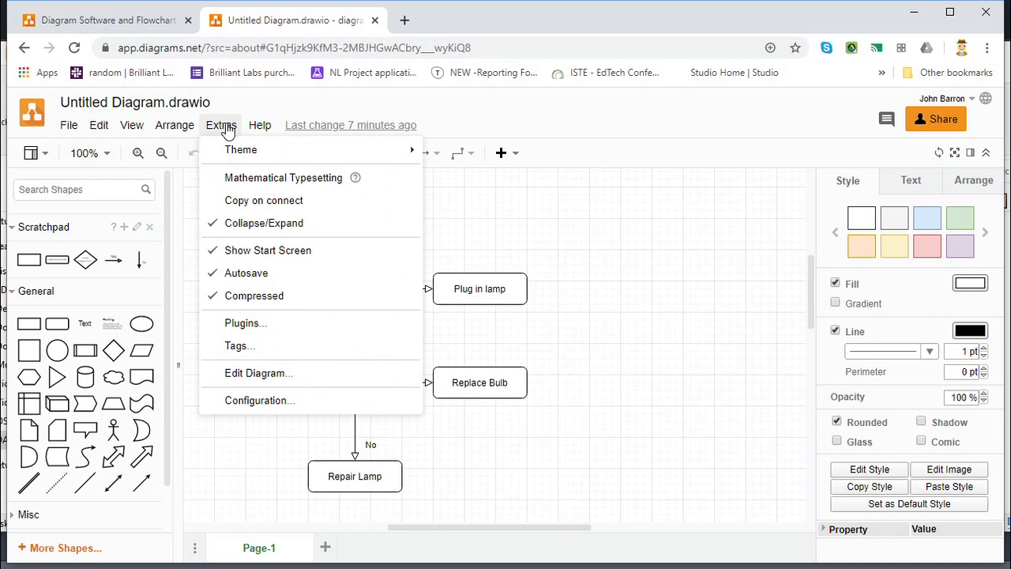
left_click(259, 125)
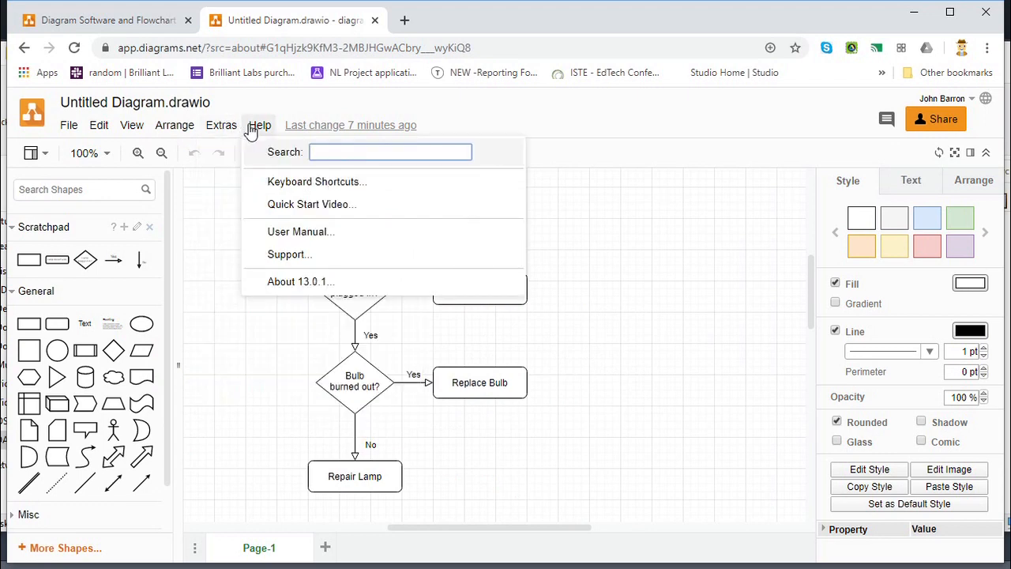
mouse_move(250, 133)
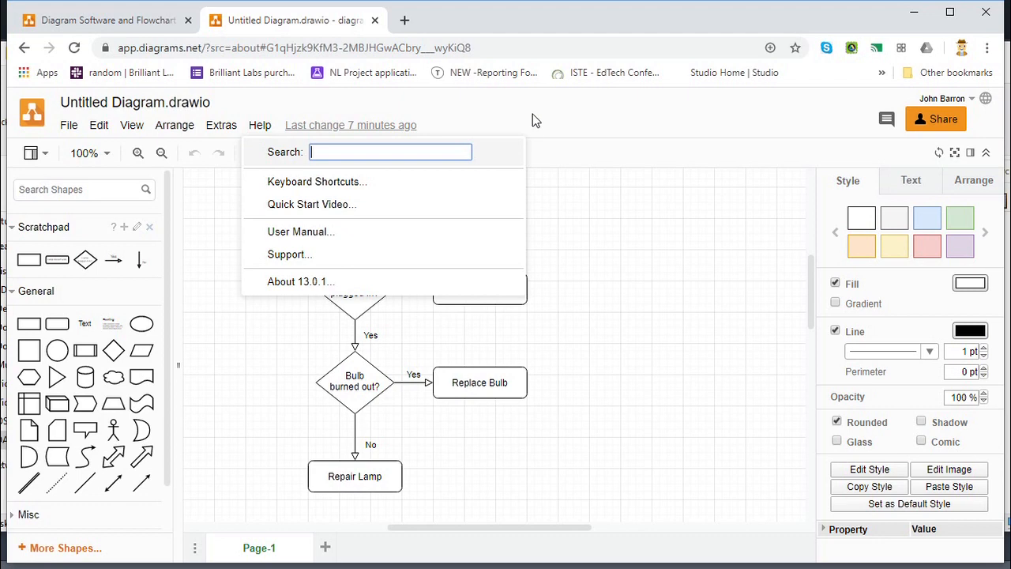
left_click(354, 202)
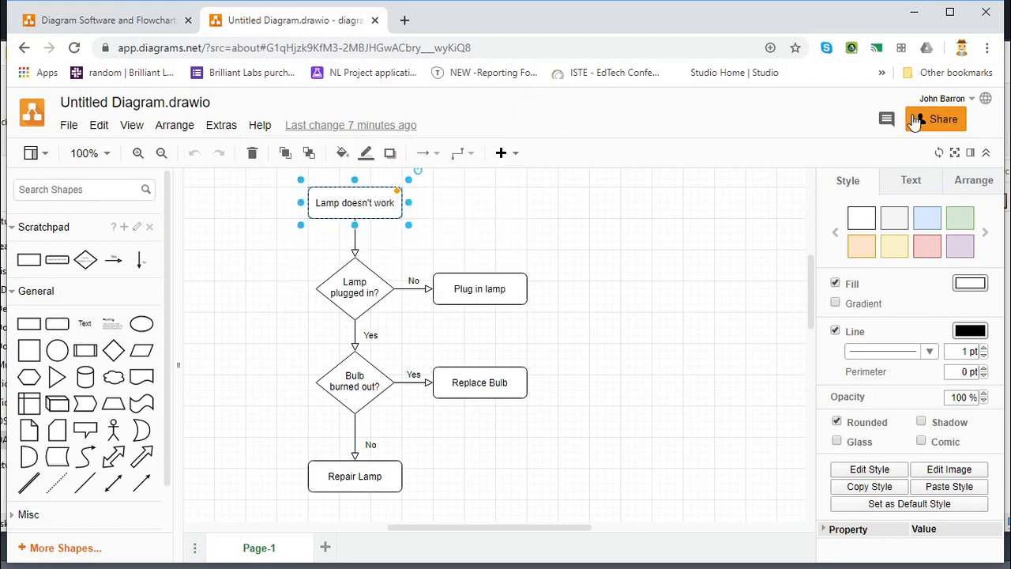
mouse_move(30, 151)
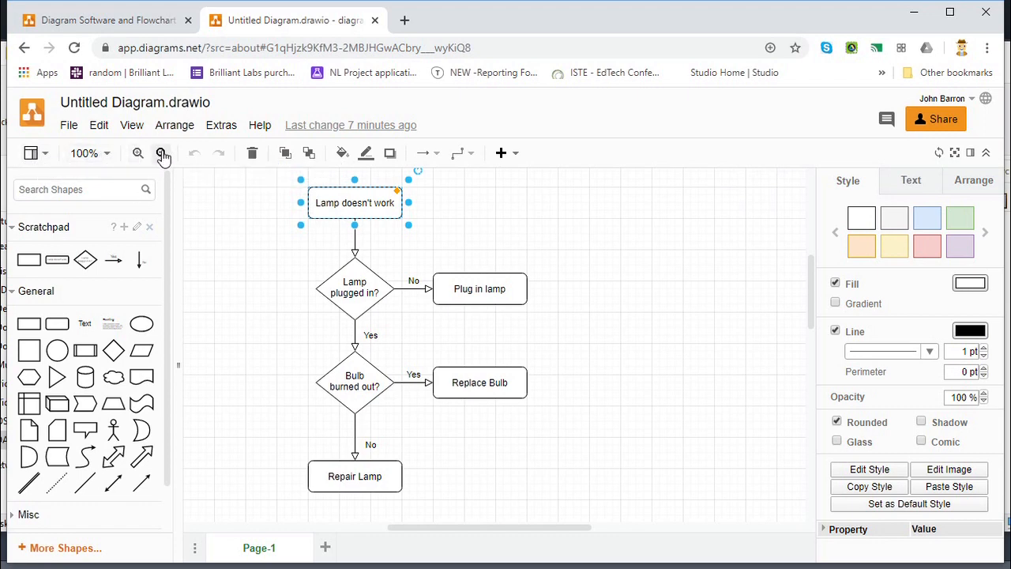
mouse_move(205, 167)
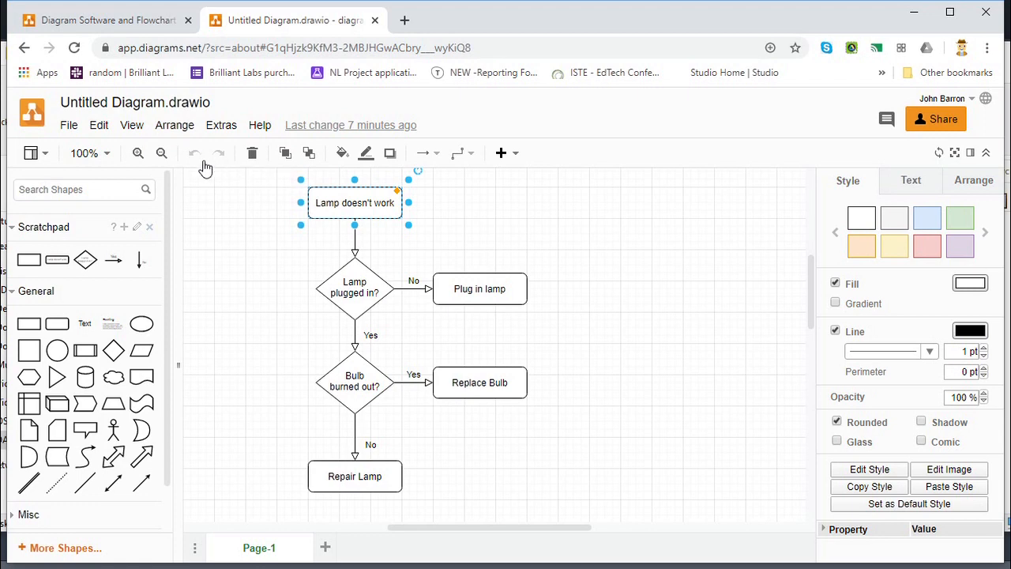
mouse_move(253, 154)
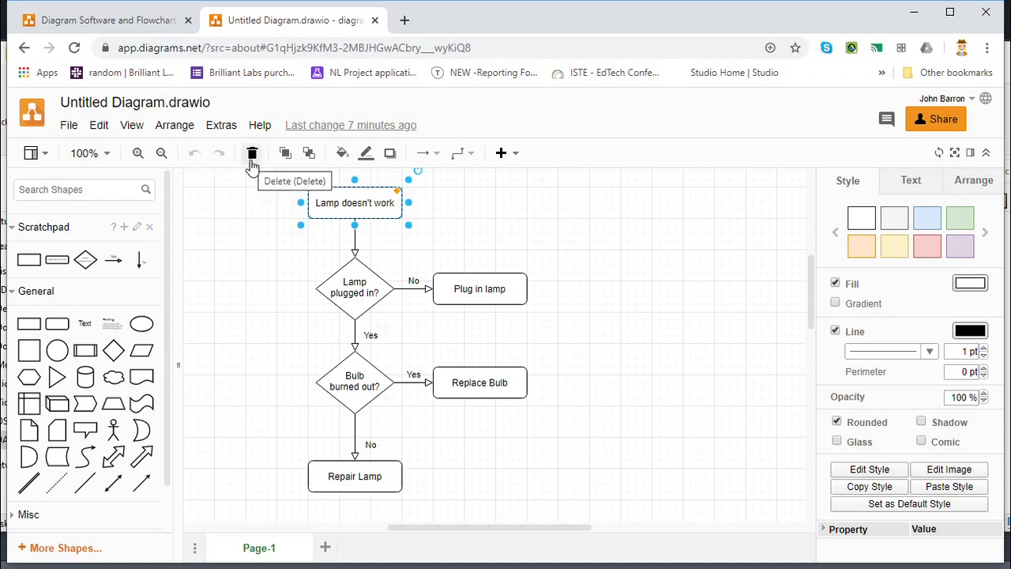
mouse_move(310, 157)
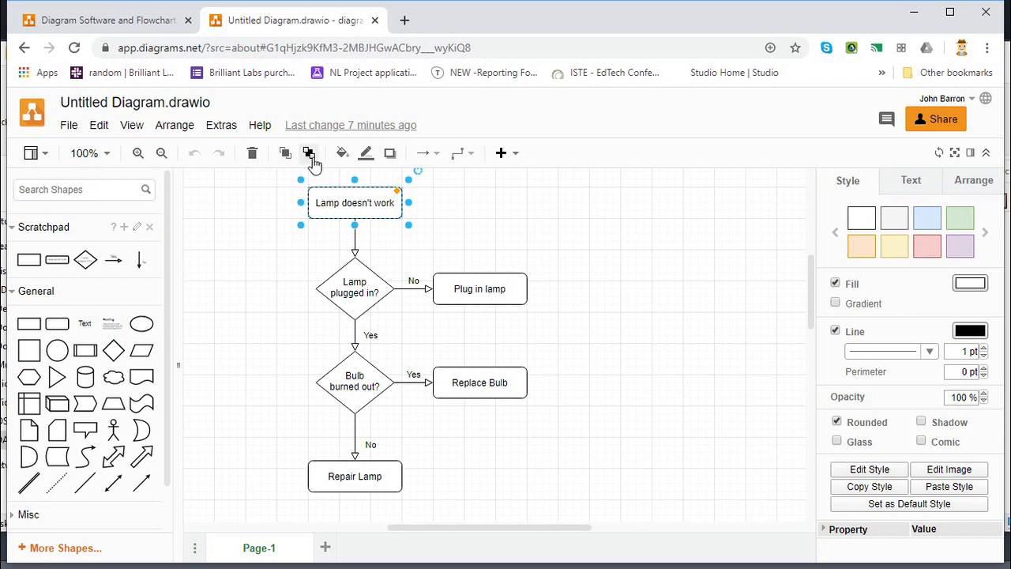
mouse_move(341, 152)
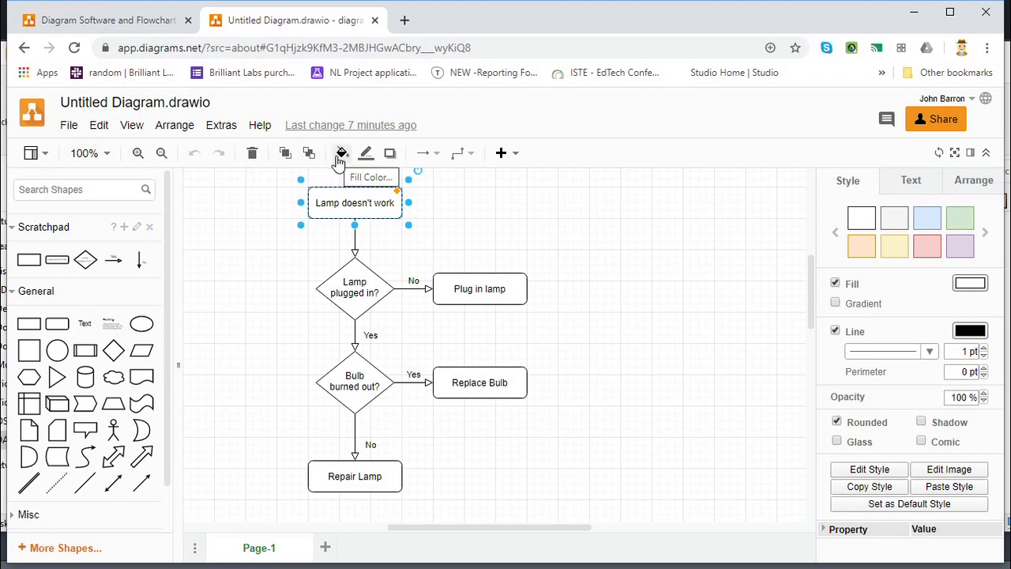
mouse_move(310, 153)
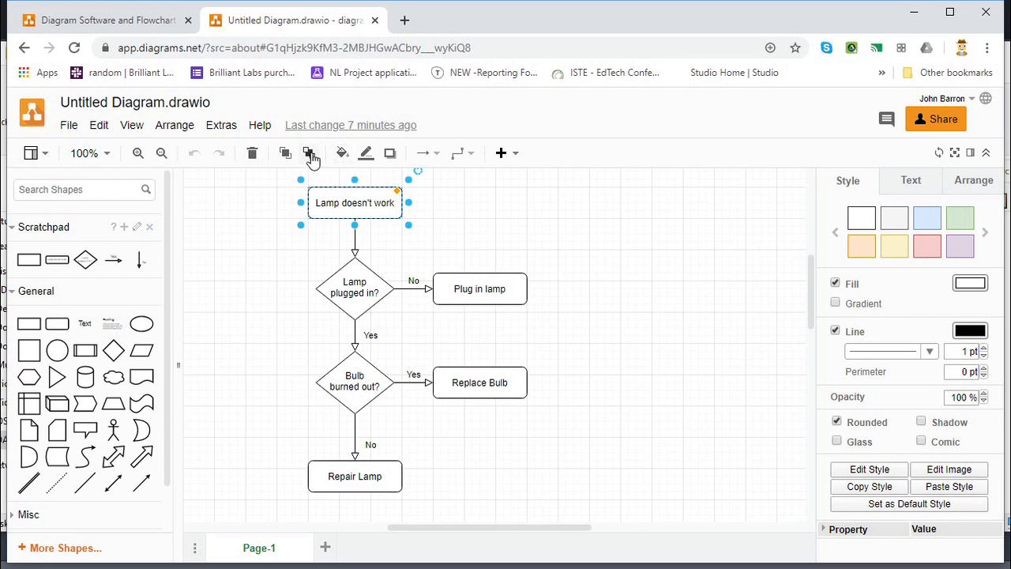
mouse_move(367, 154)
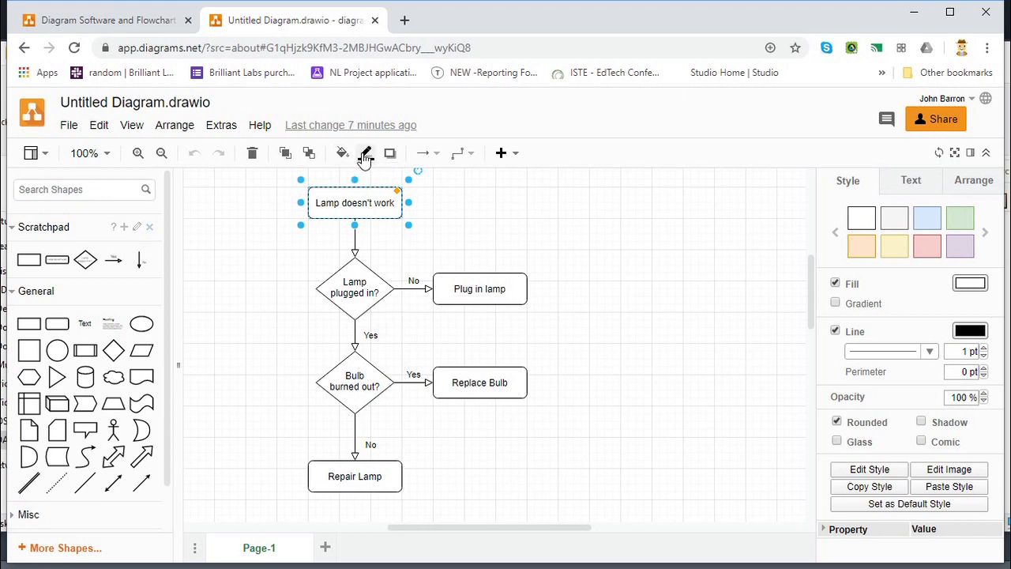
mouse_move(389, 152)
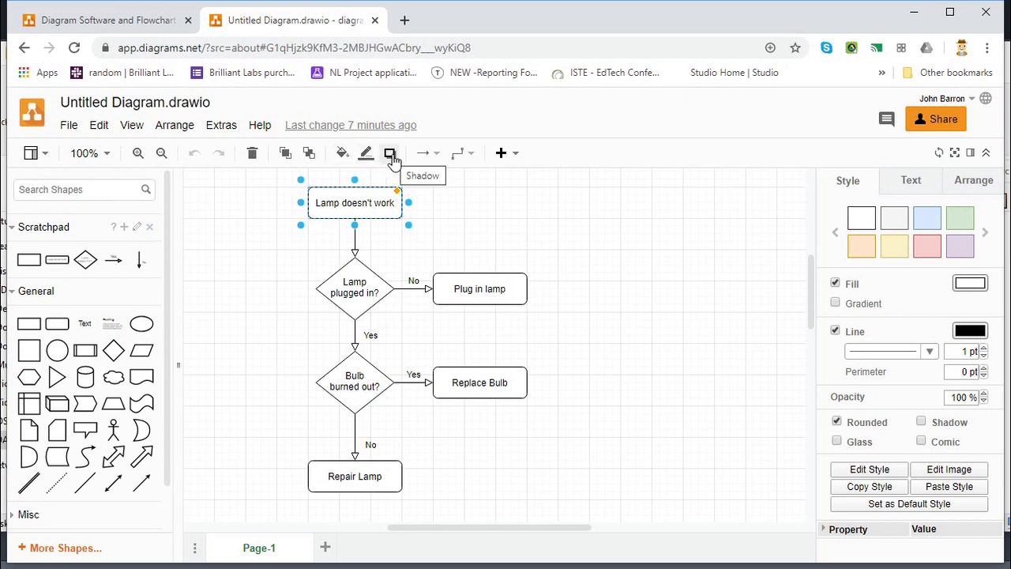
mouse_move(425, 153)
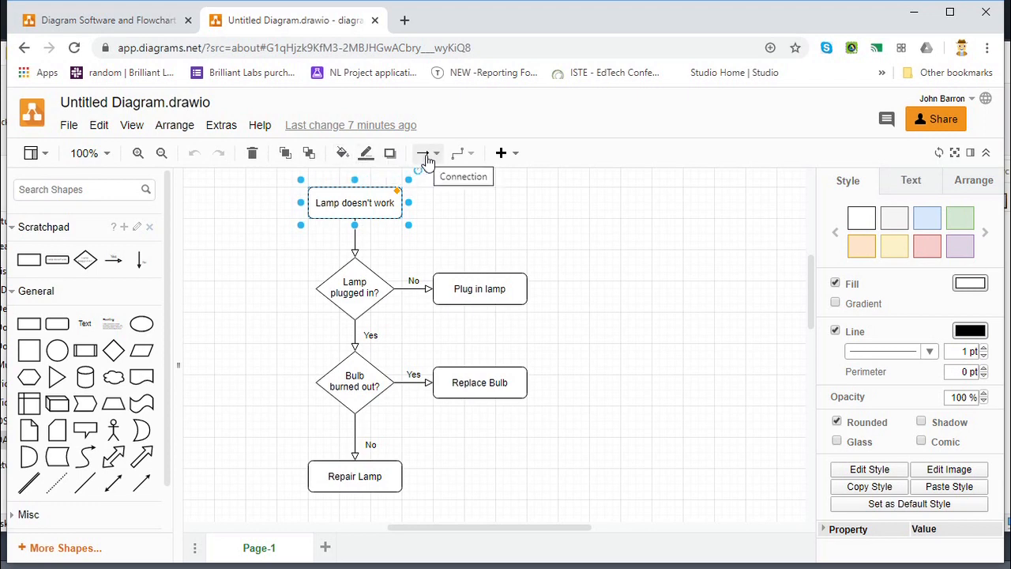
mouse_move(379, 244)
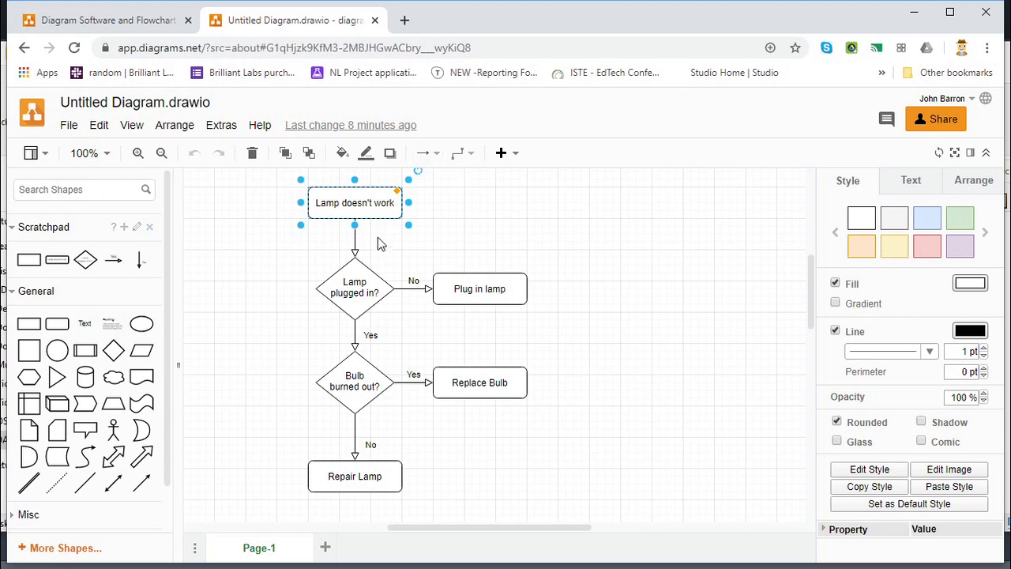
mouse_move(457, 158)
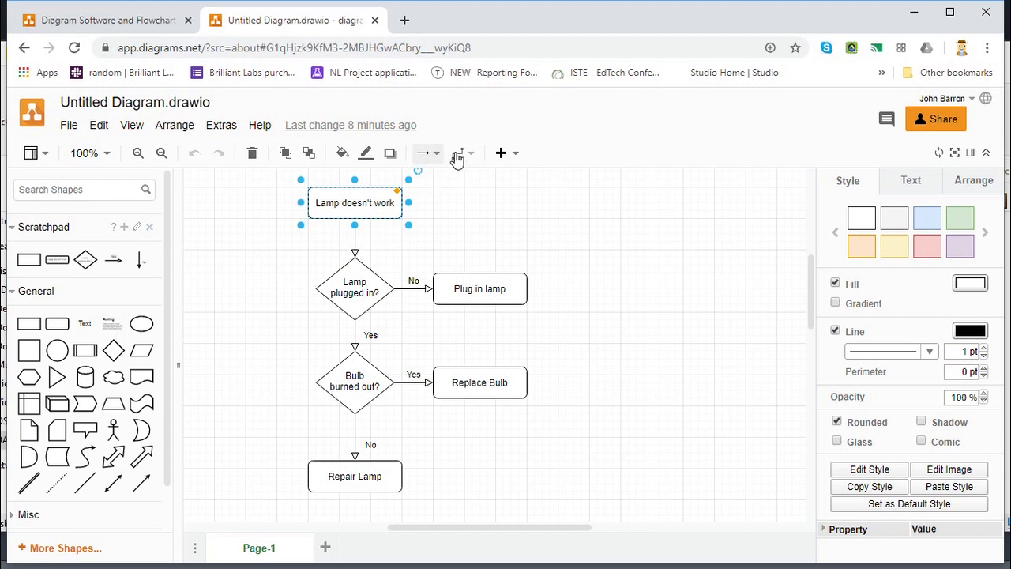
mouse_move(462, 152)
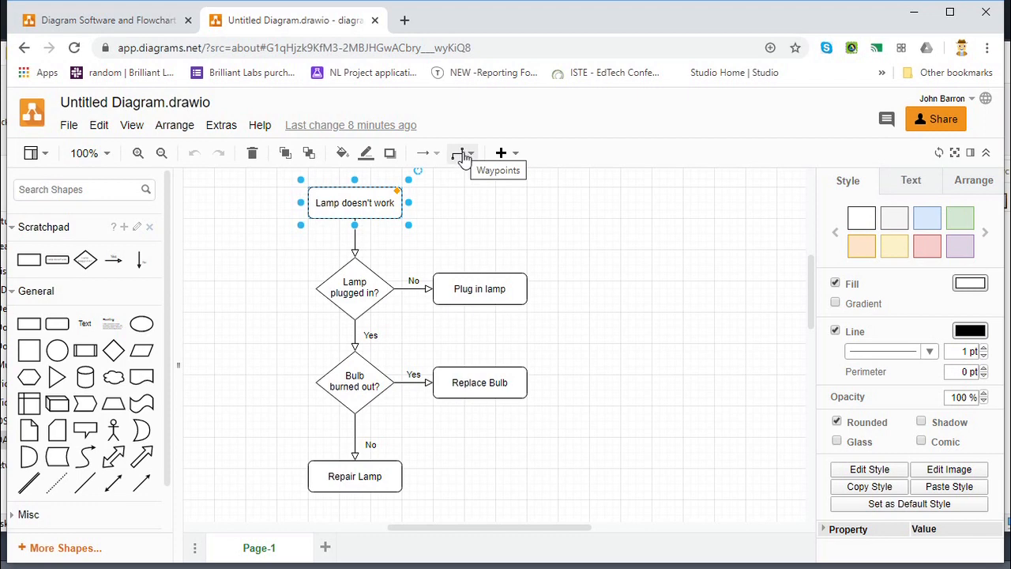
mouse_move(515, 158)
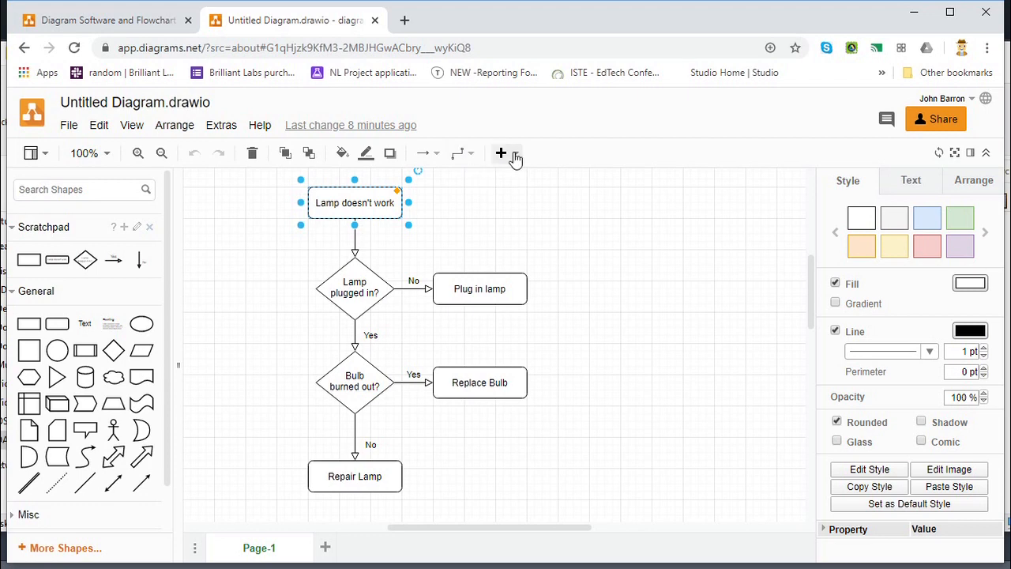
left_click(515, 151)
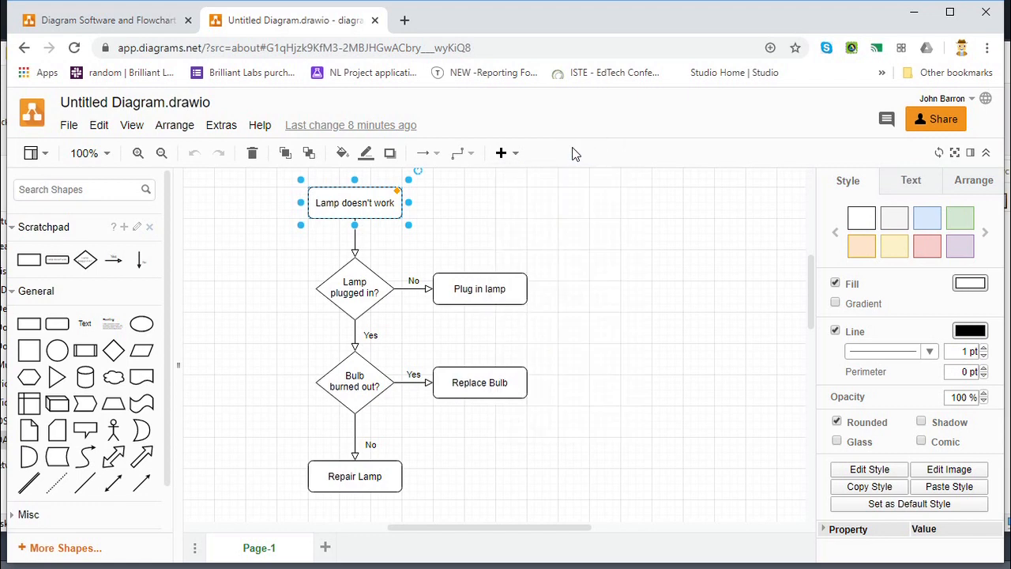
left_click(577, 392)
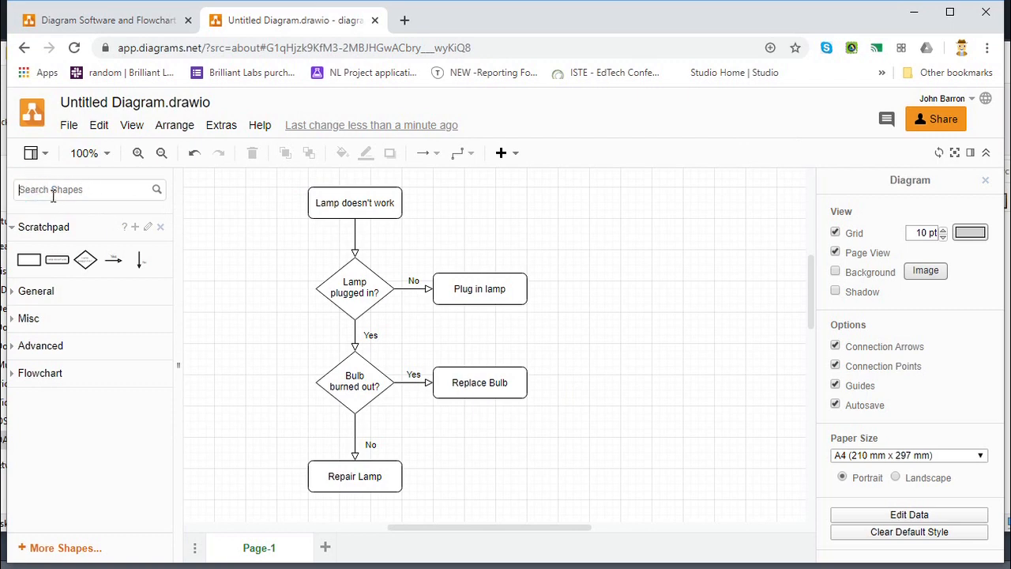
mouse_move(32, 240)
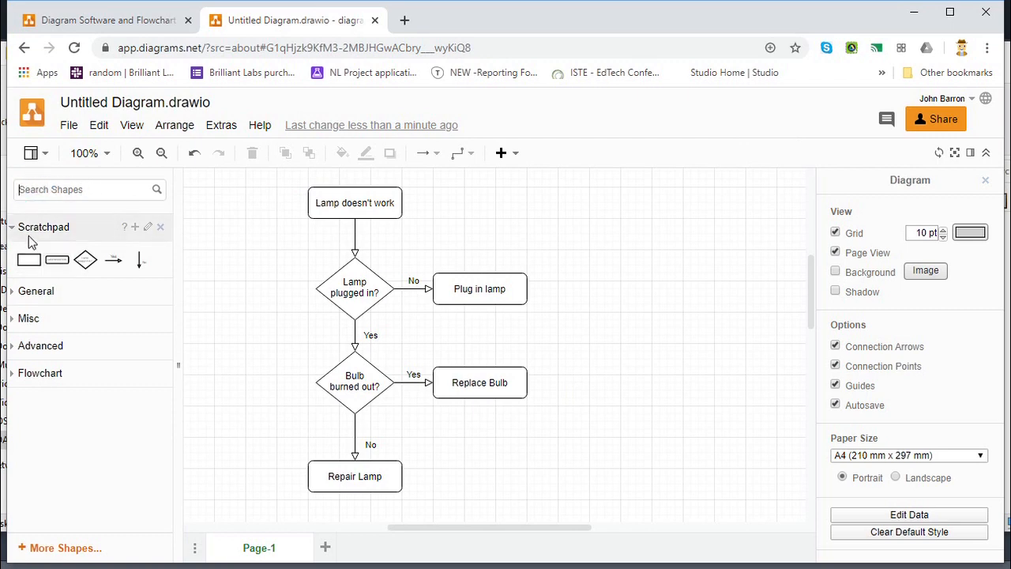
mouse_move(40, 234)
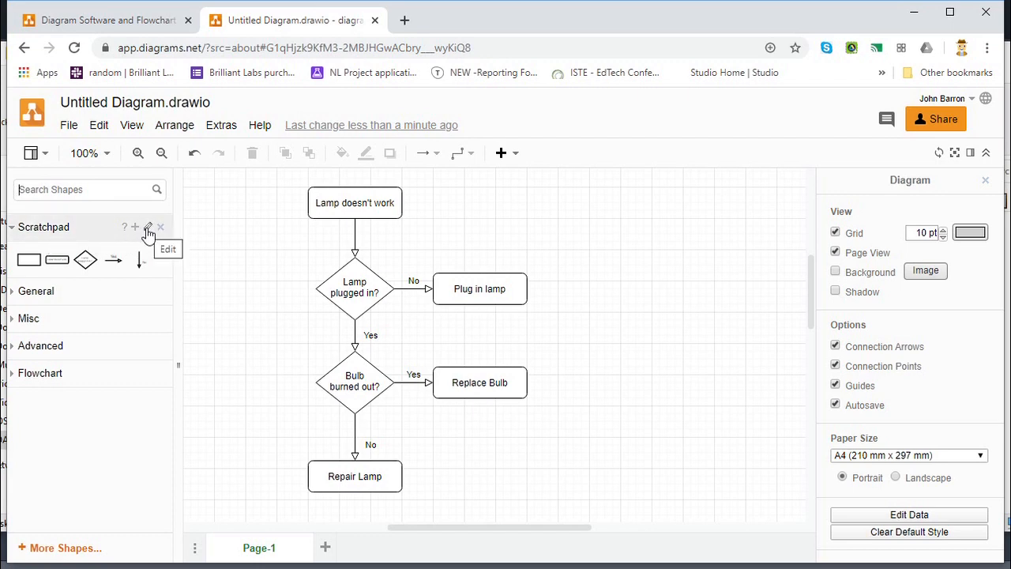
Enter Scratchpad editing mode listing the lamp box, decision diamond, blank rectangle and Yes/No arrows.
left_click(148, 228)
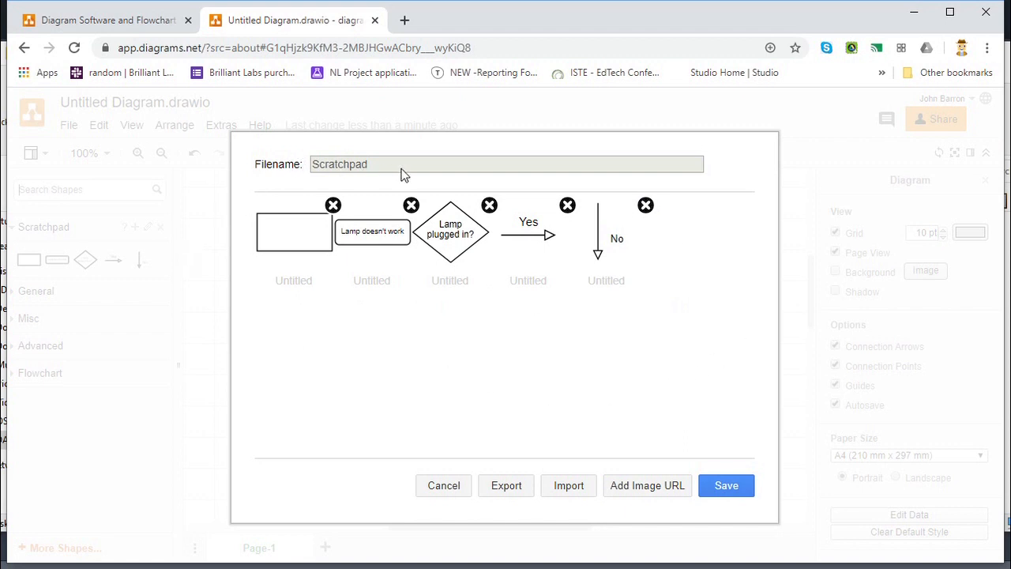
mouse_move(645, 205)
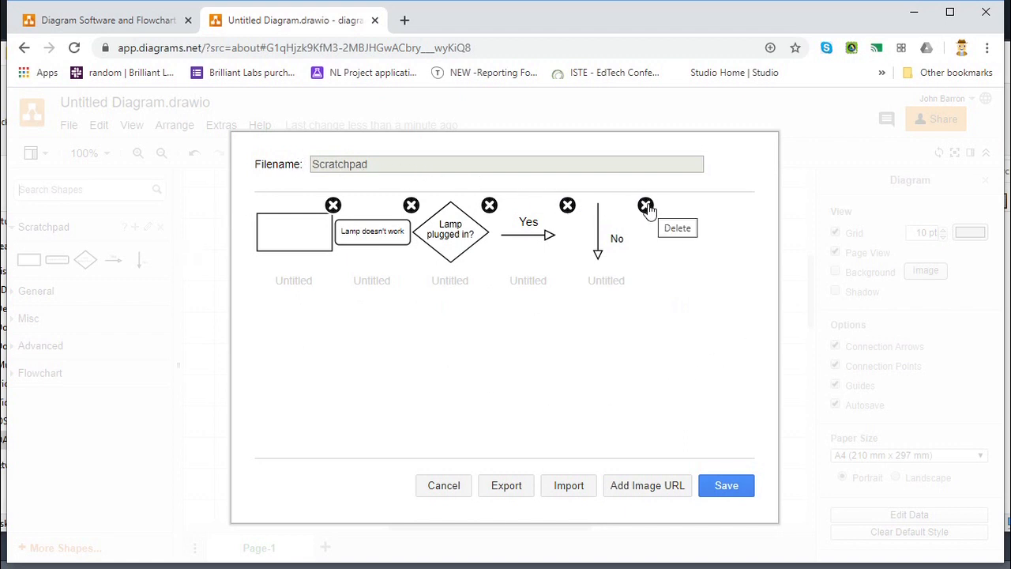
Remove the No arrow, Yes arrow and blank rectangle from the Scratchpad and save it.
left_click(647, 205)
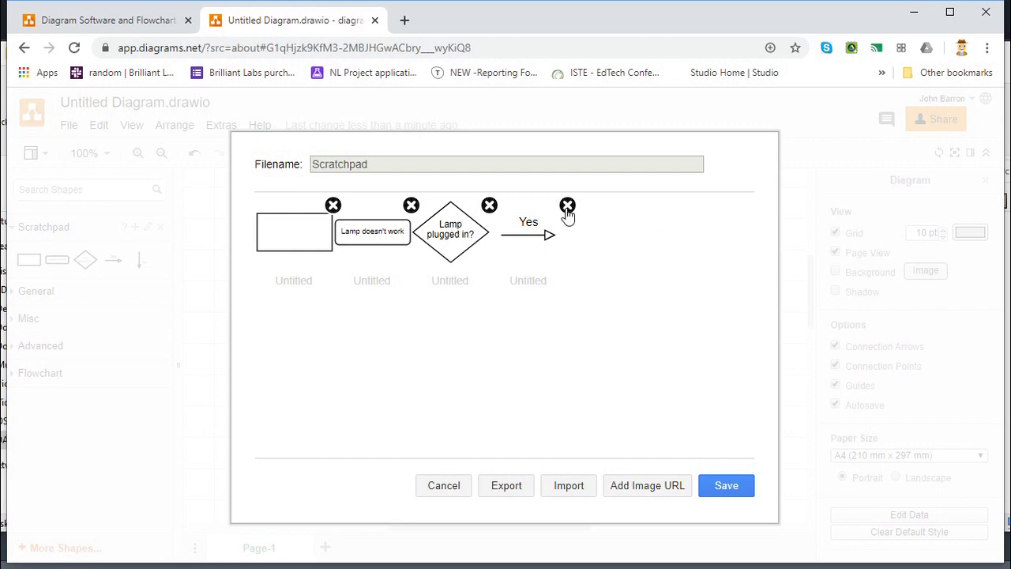
left_click(567, 205)
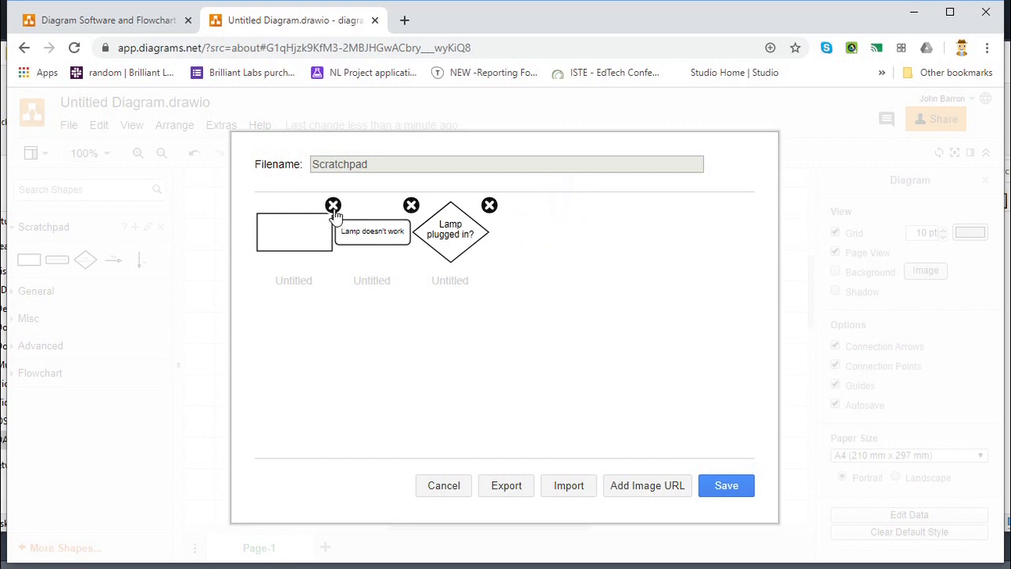
left_click(332, 205)
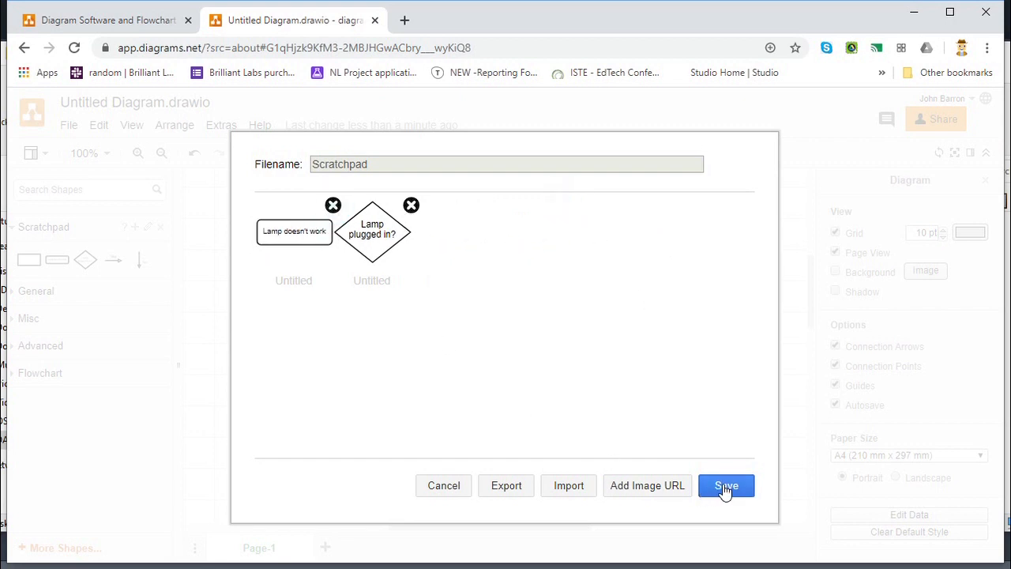
left_click(726, 485)
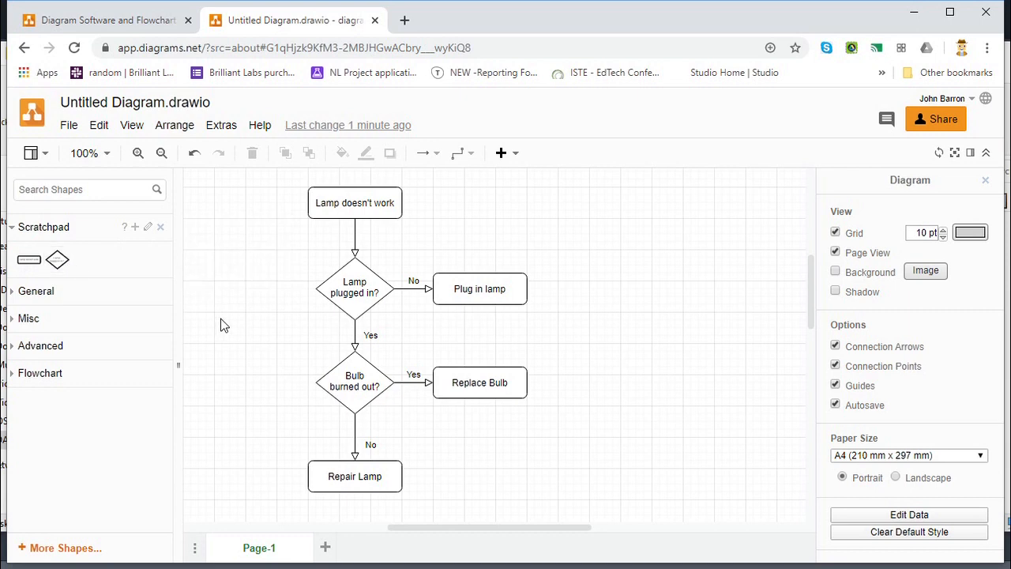
mouse_move(270, 327)
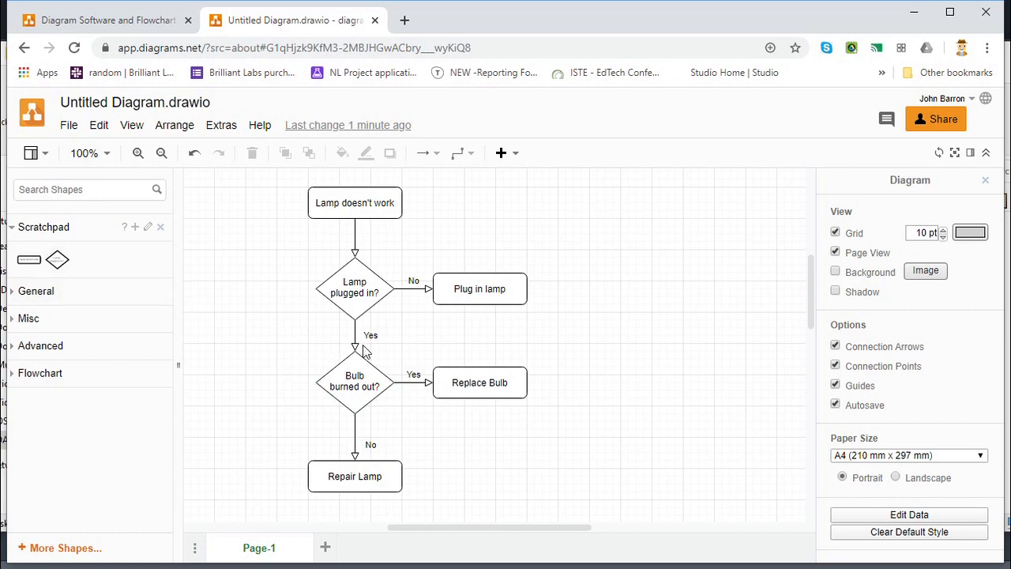
mouse_move(465, 326)
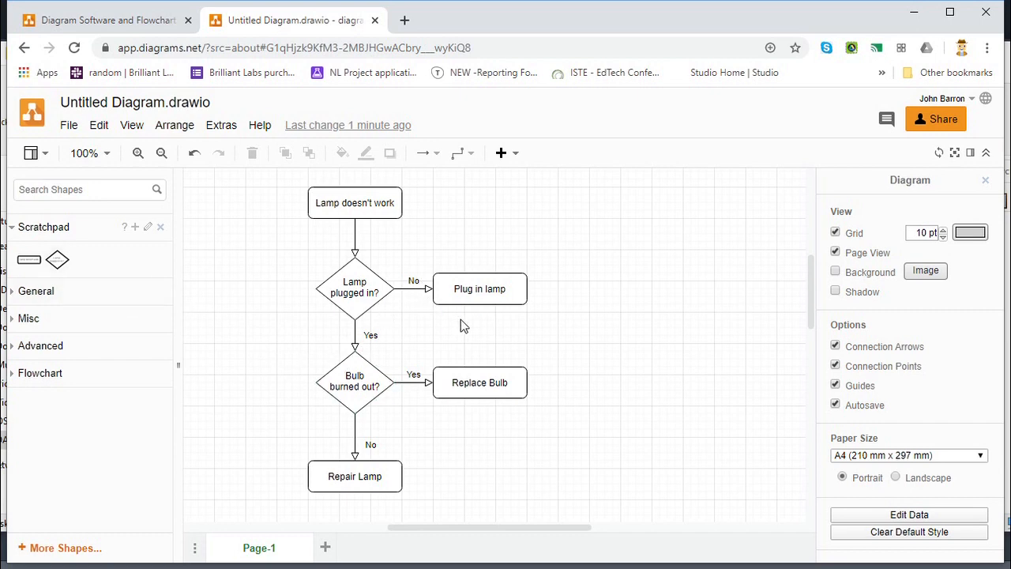
left_click(481, 287)
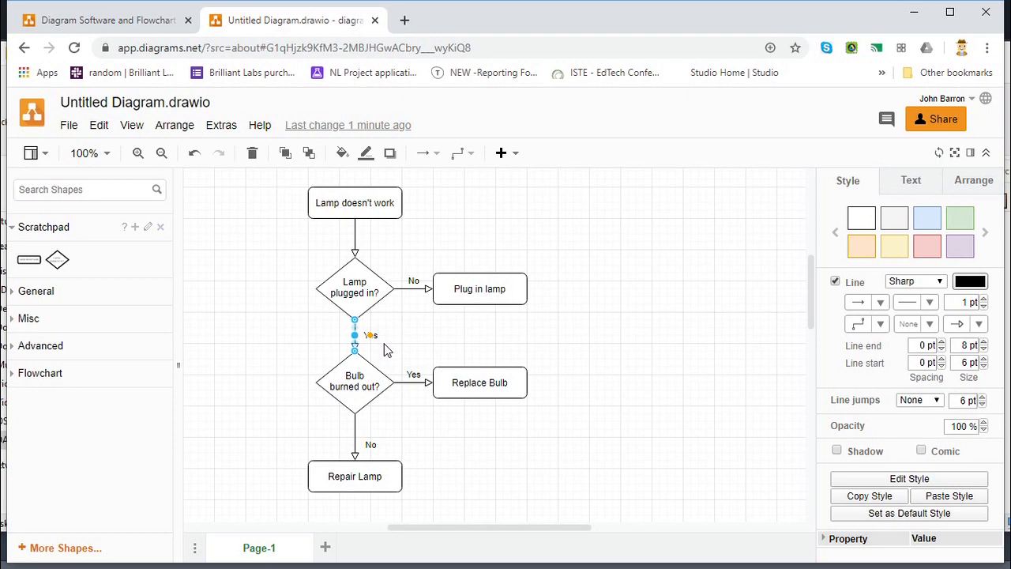
mouse_move(340, 341)
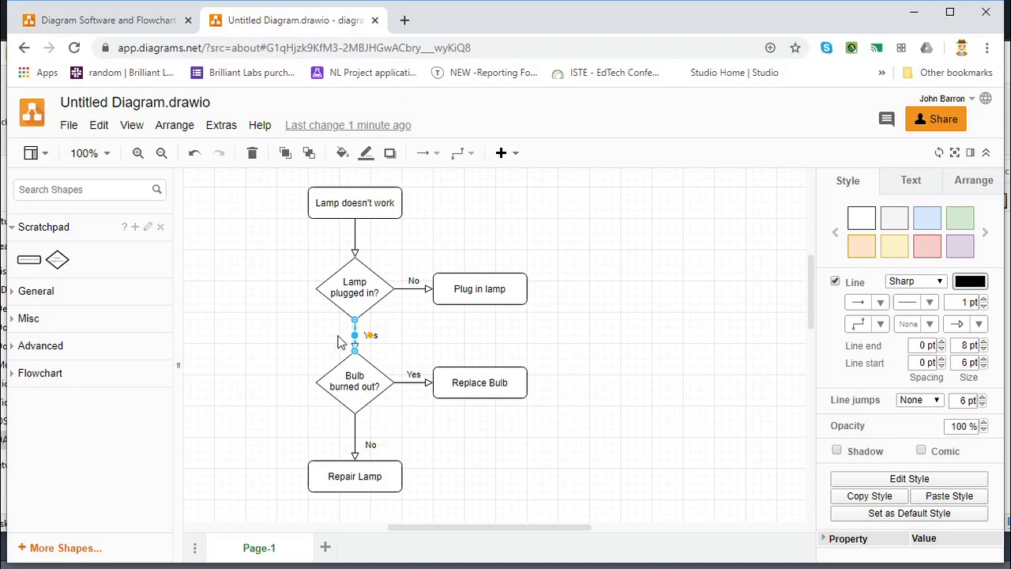
mouse_move(134, 229)
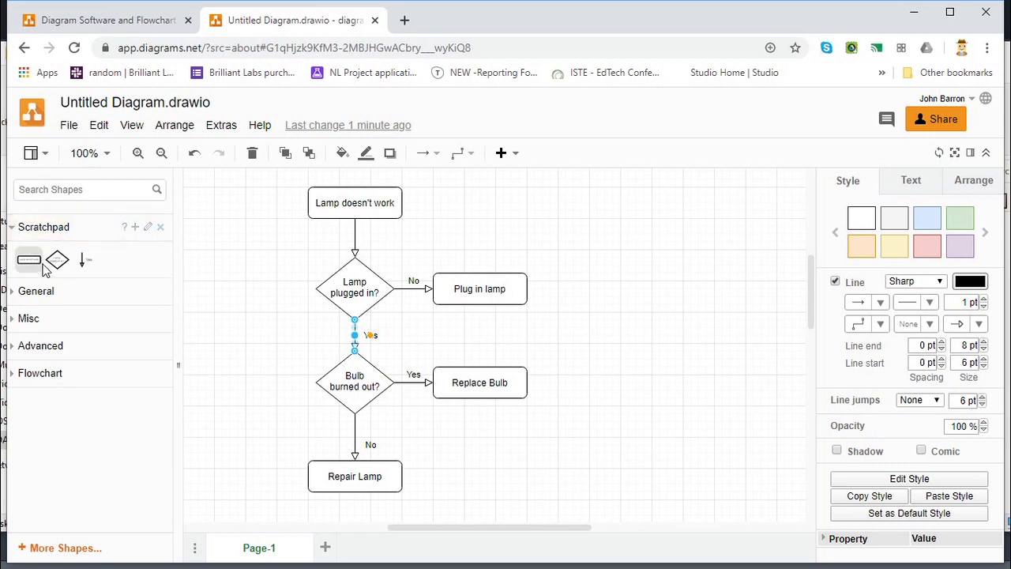
mouse_move(83, 260)
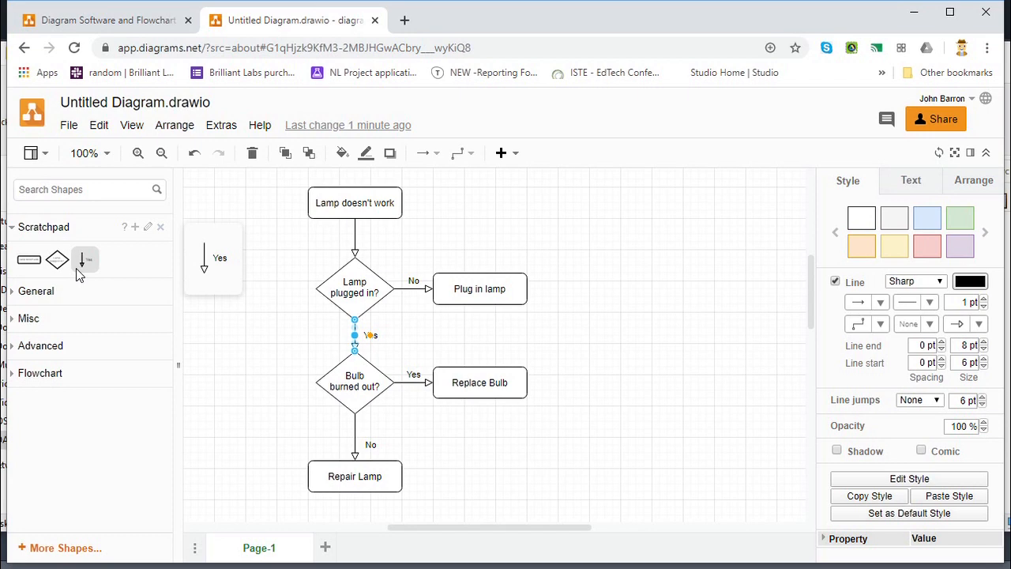
mouse_move(35, 291)
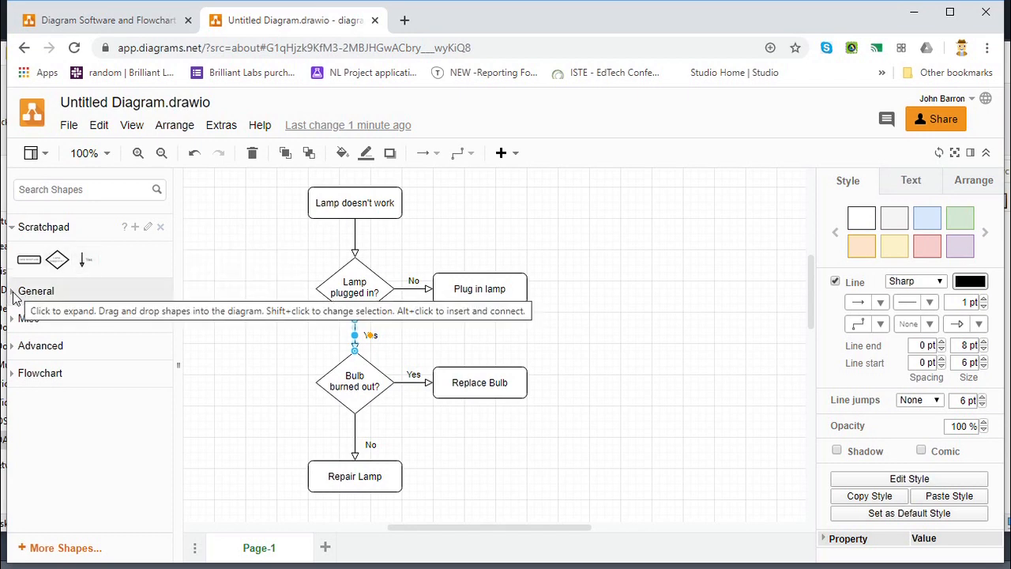
Expand the General library, scroll its shapes, then expand and collapse the Misc library.
left_click(37, 291)
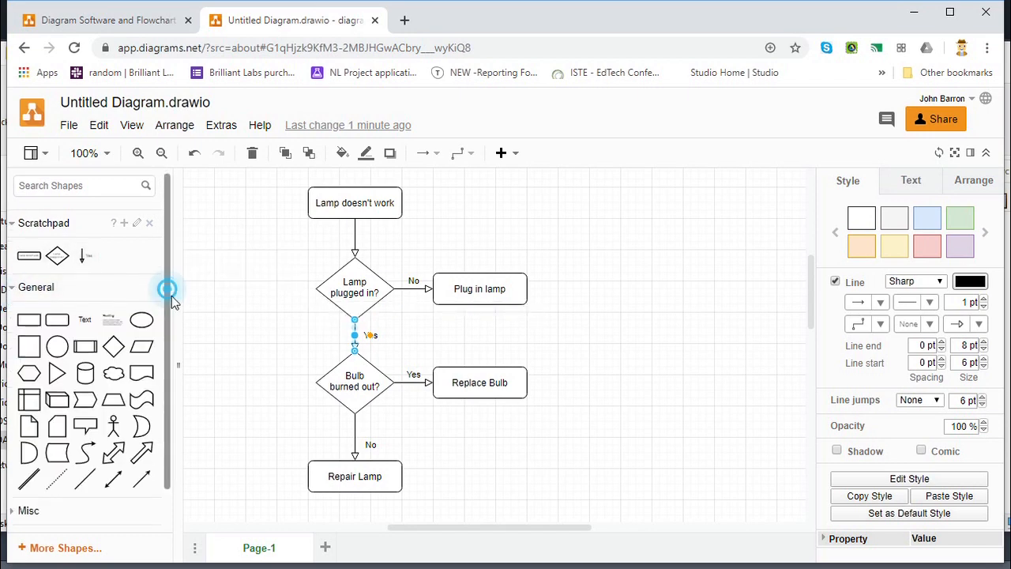
scroll("down", 3)
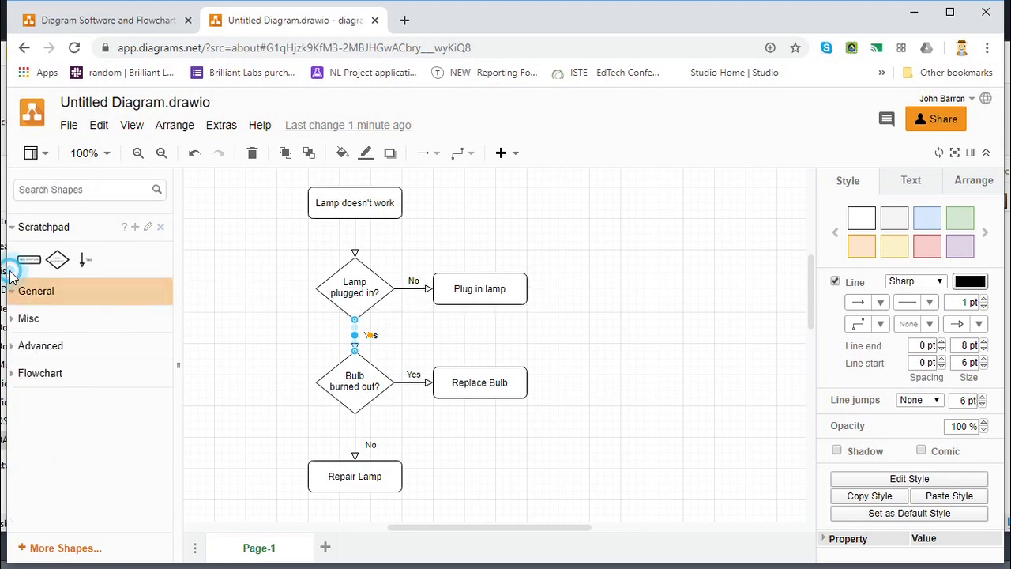
left_click(29, 318)
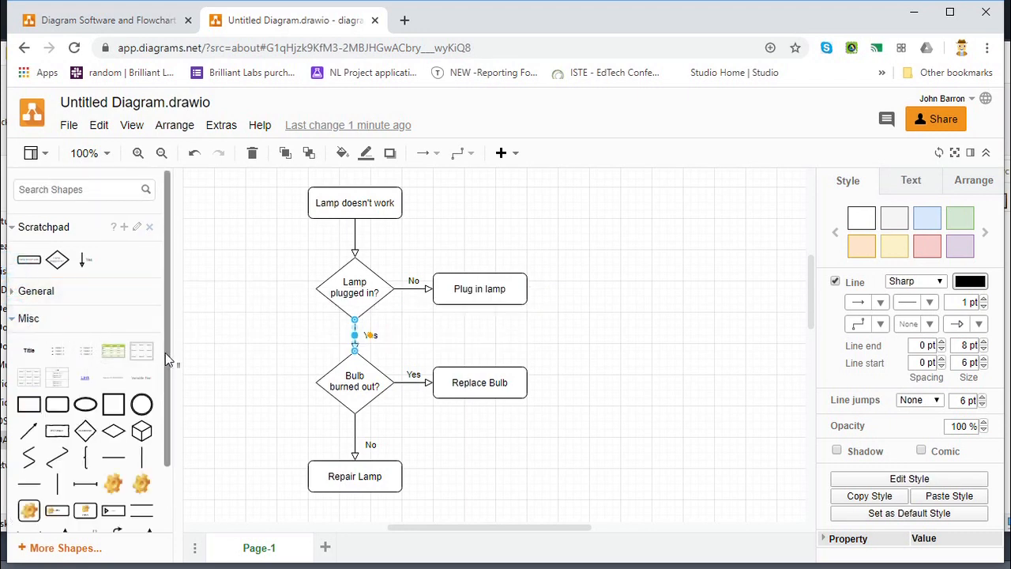
mouse_move(171, 397)
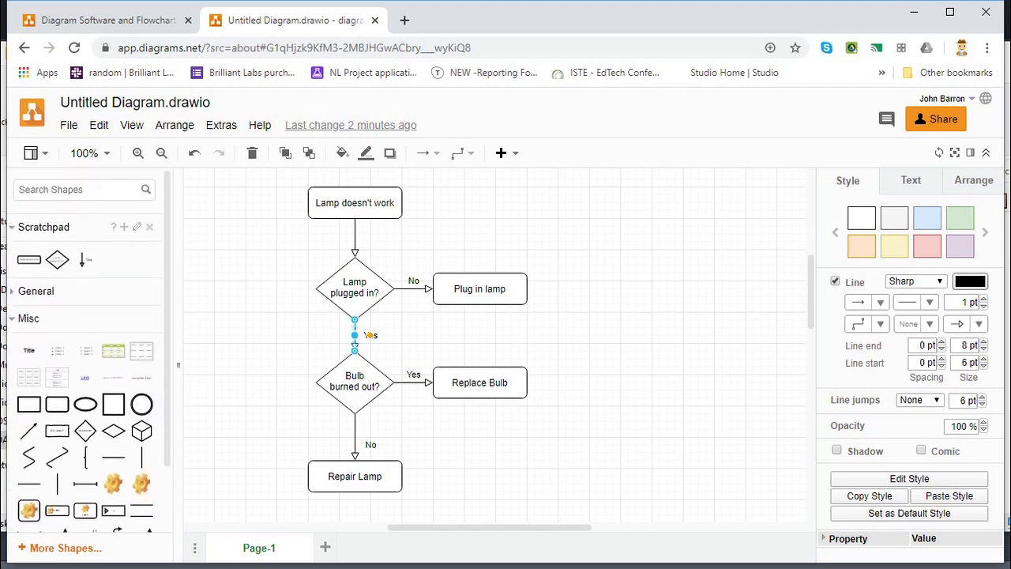
mouse_move(29, 351)
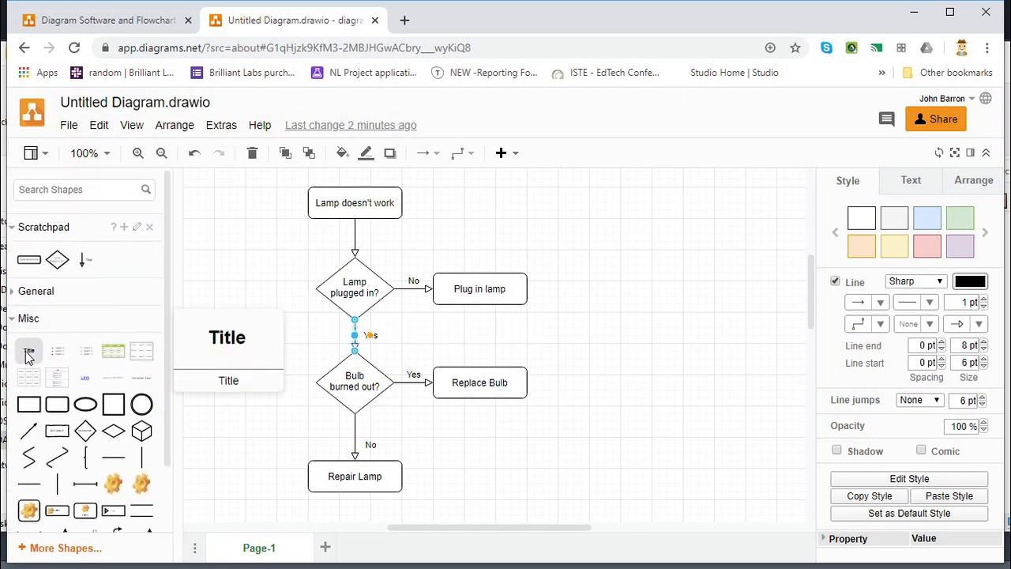
mouse_move(57, 350)
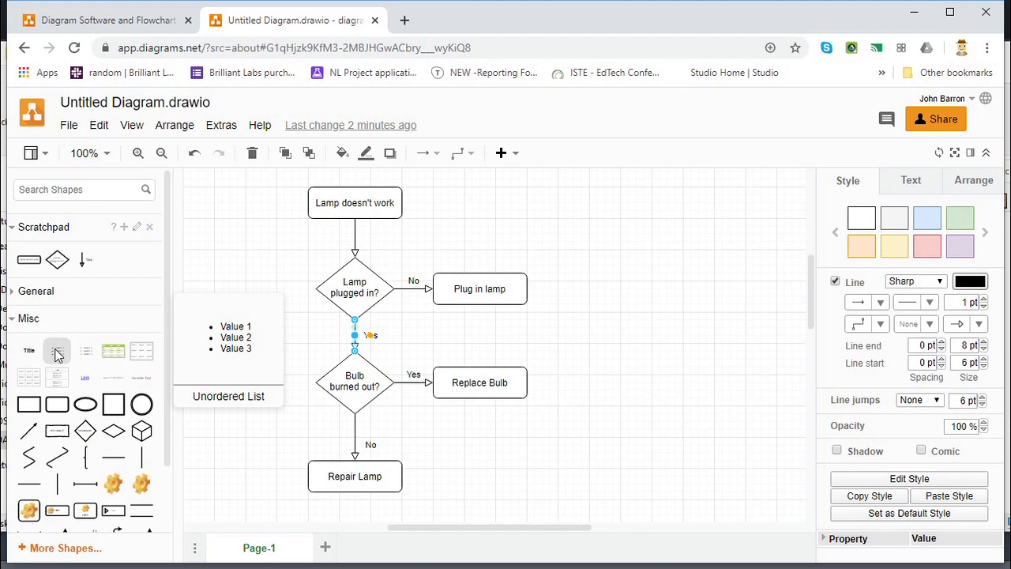
left_click(12, 317)
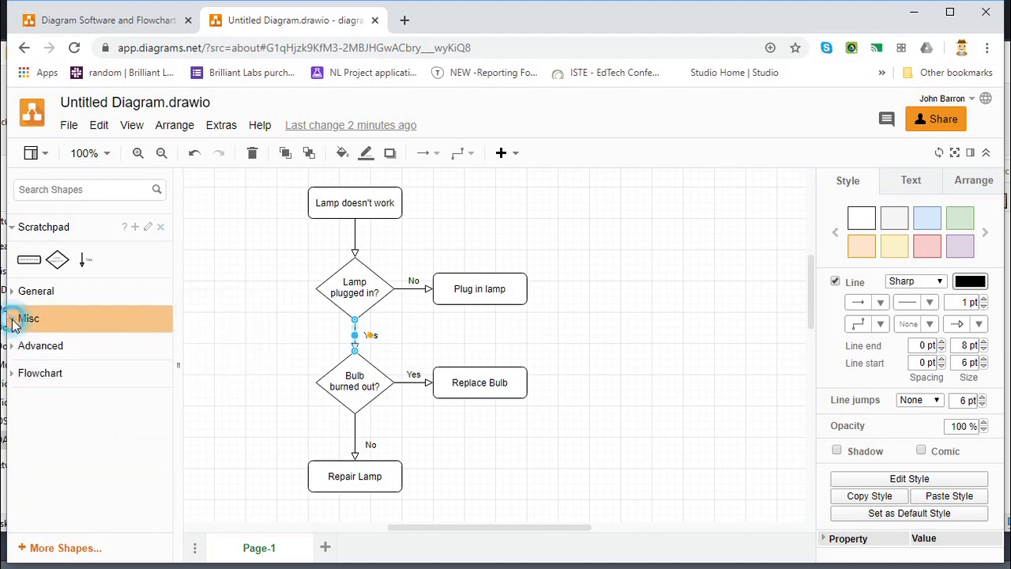
Expand and collapse the Advanced library, then leave the Flowchart library expanded.
left_click(41, 344)
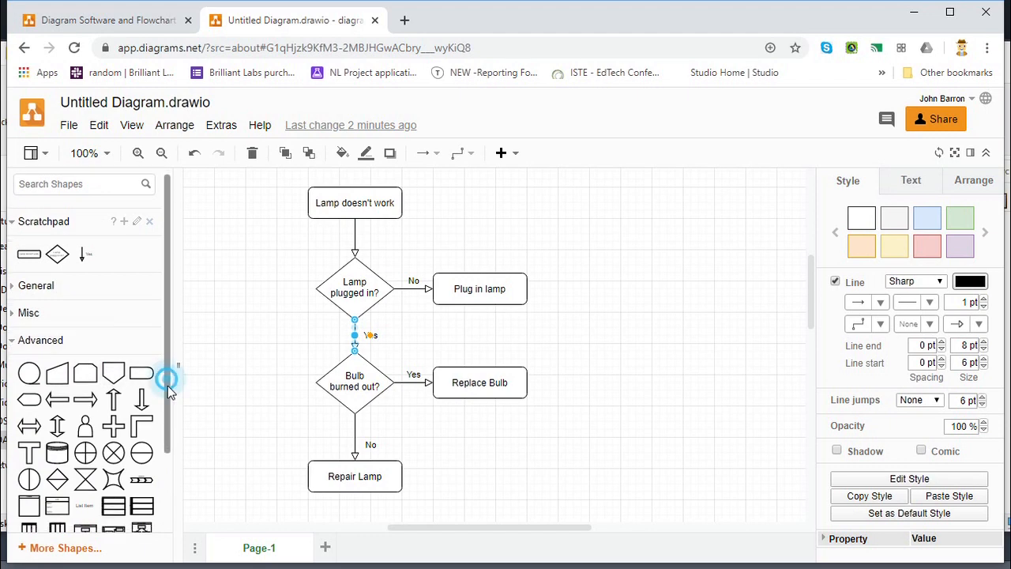
scroll("down", 3)
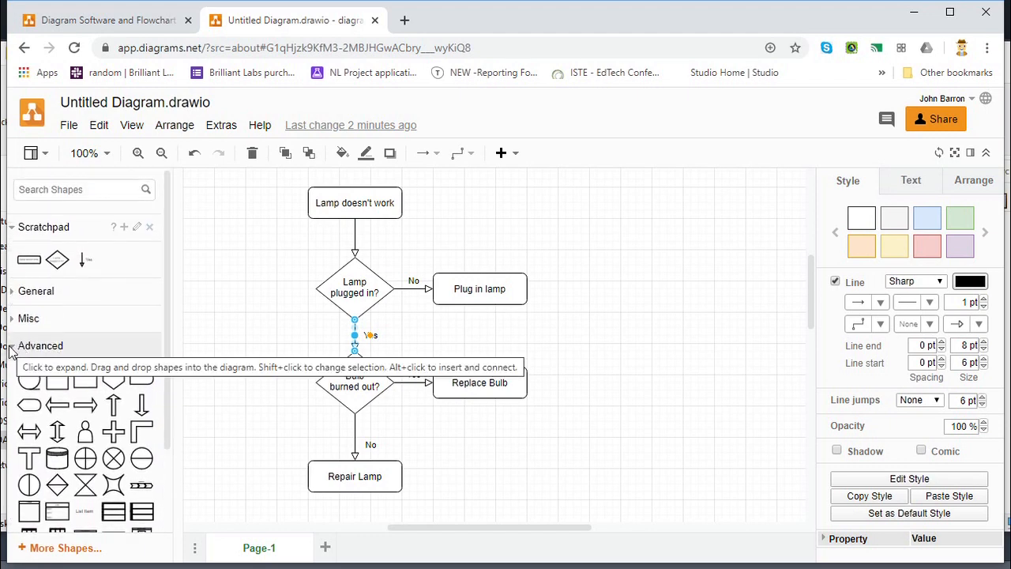
left_click(39, 345)
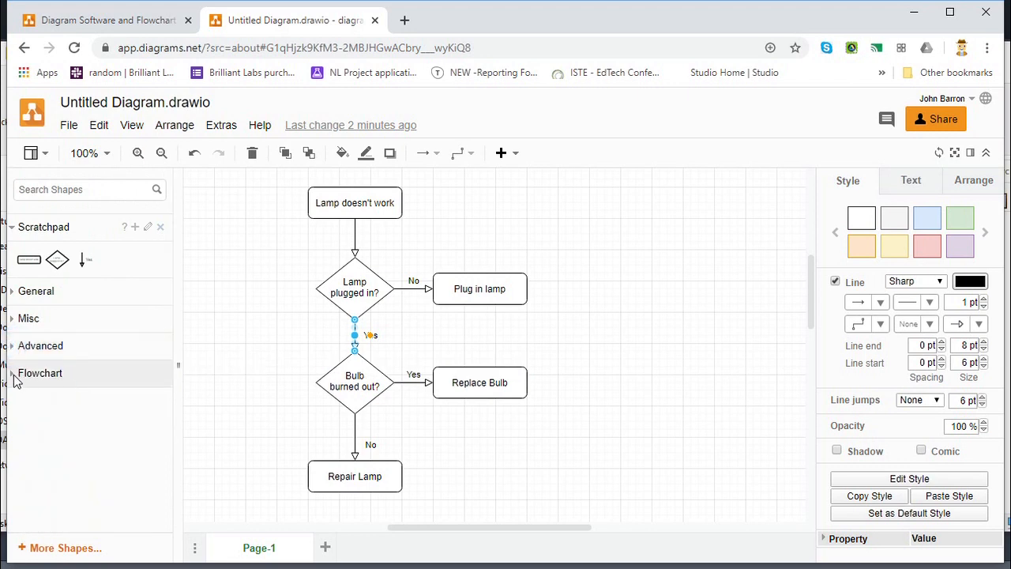
left_click(39, 373)
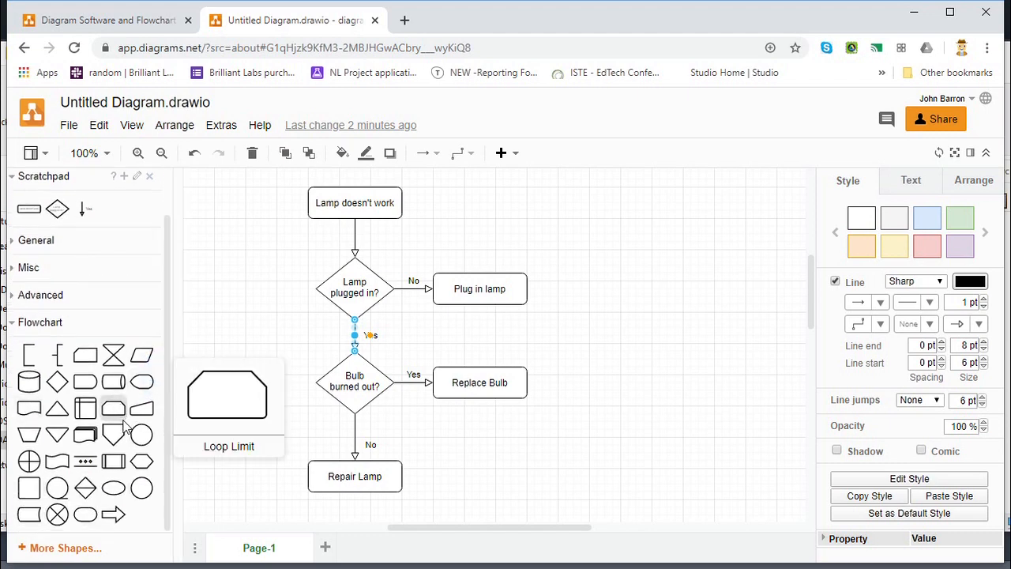
mouse_move(395, 409)
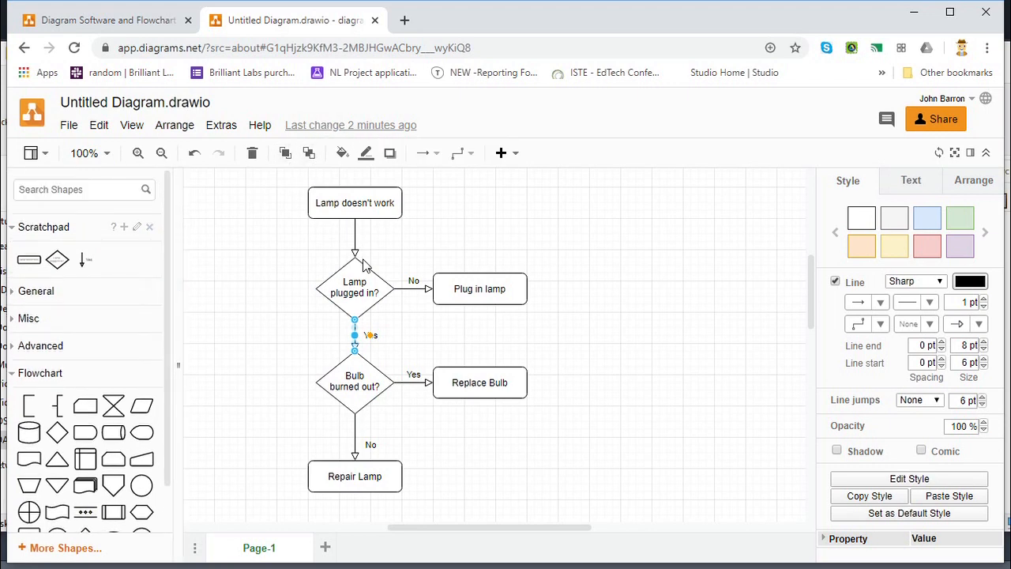
Deselect the Yes connector so the Diagram panel shows grid, page view and paper size settings.
left_click(251, 227)
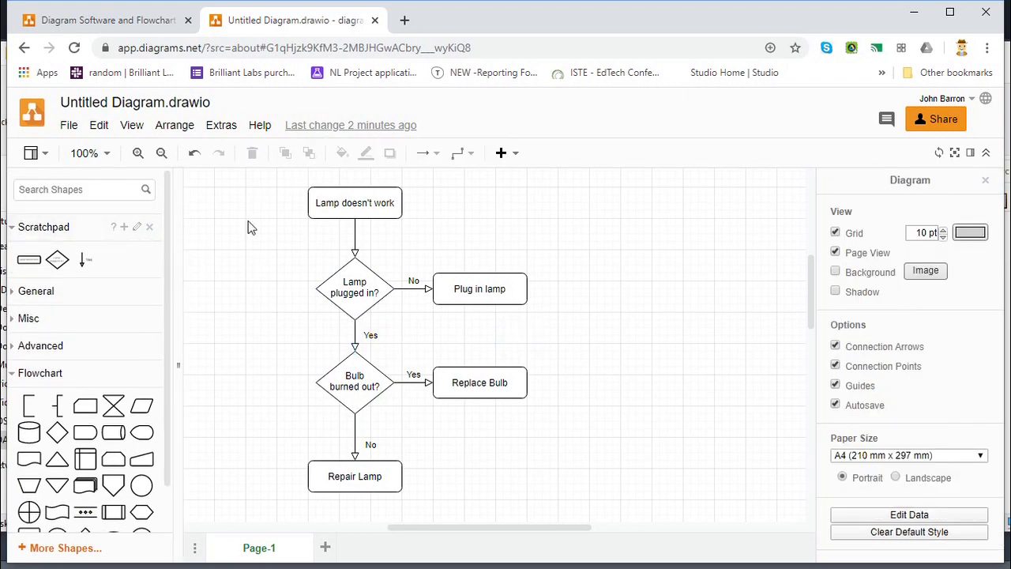
mouse_move(499, 197)
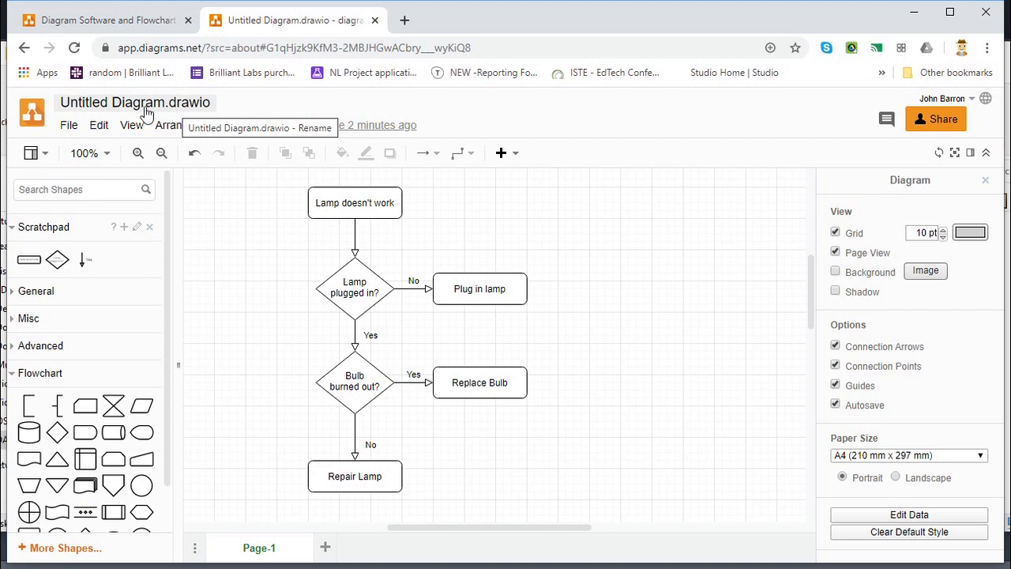
mouse_move(158, 110)
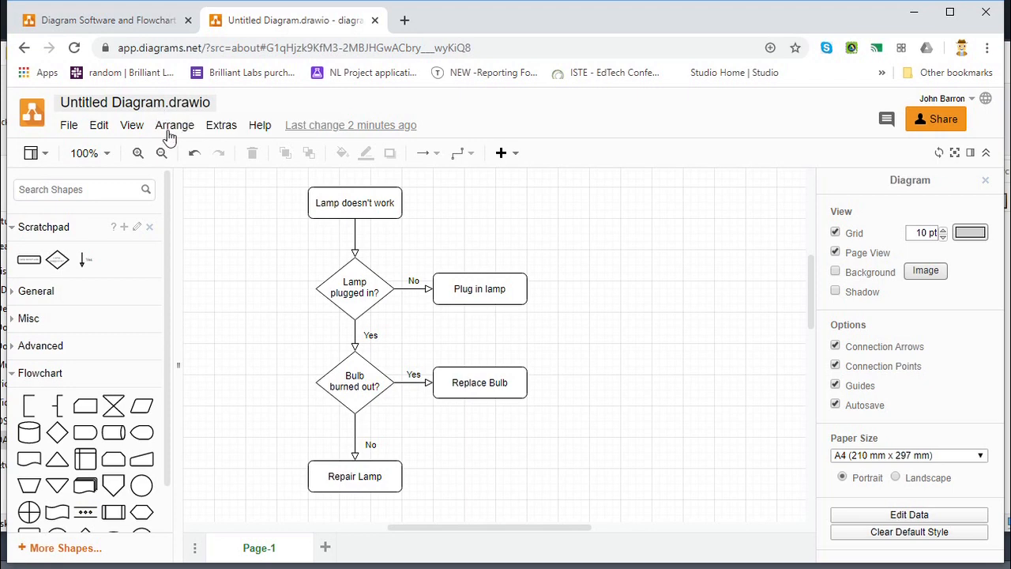
mouse_move(173, 111)
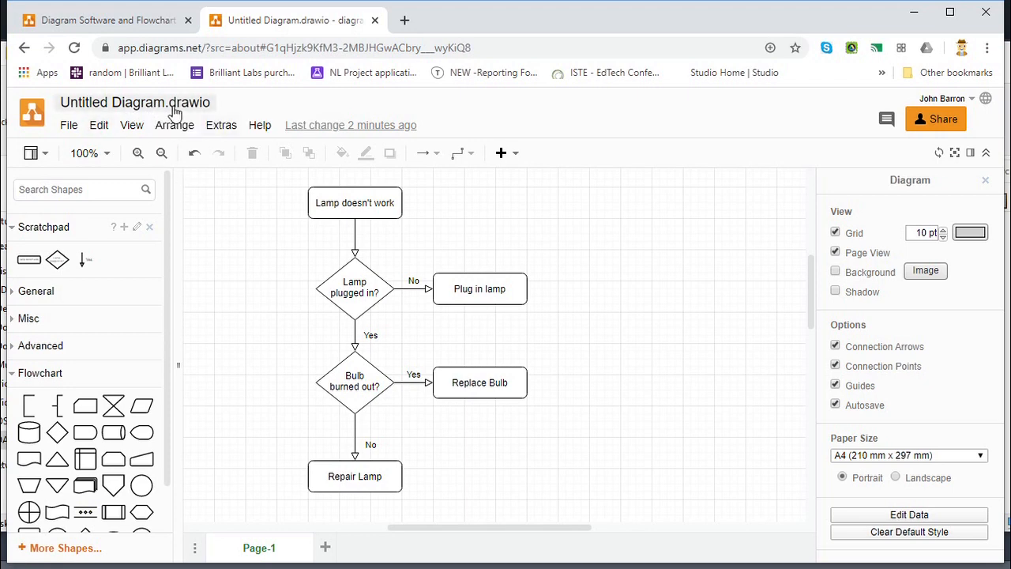
mouse_move(155, 107)
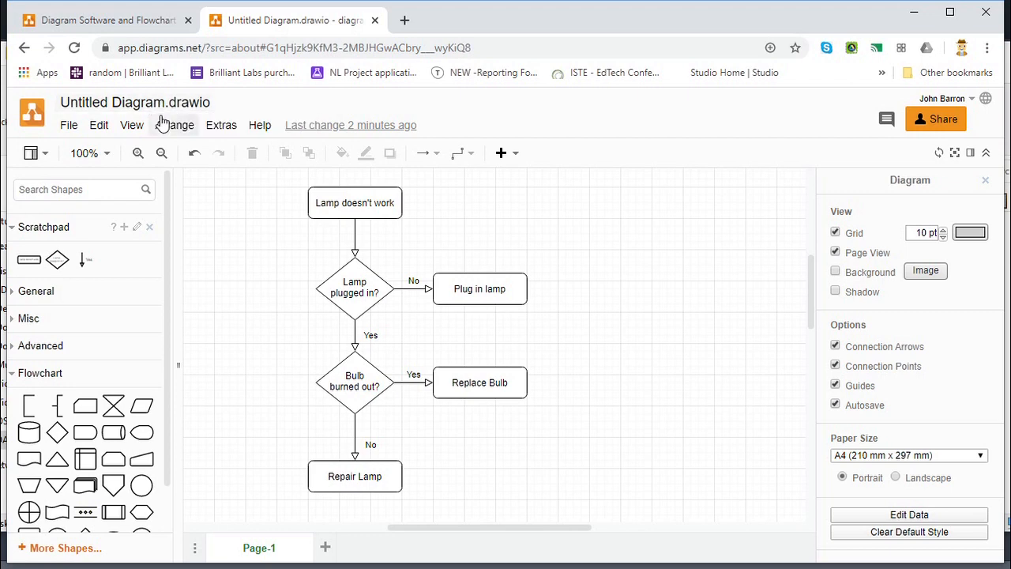
mouse_move(134, 101)
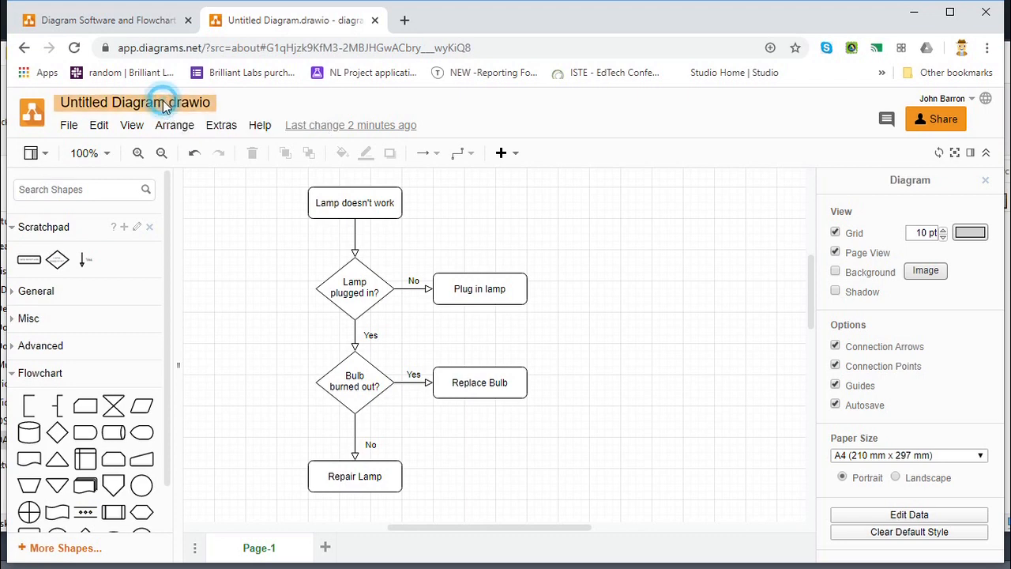
Rename the diagram from Untitled Diagram.drawio to flowchart.drawio.
left_click(134, 101)
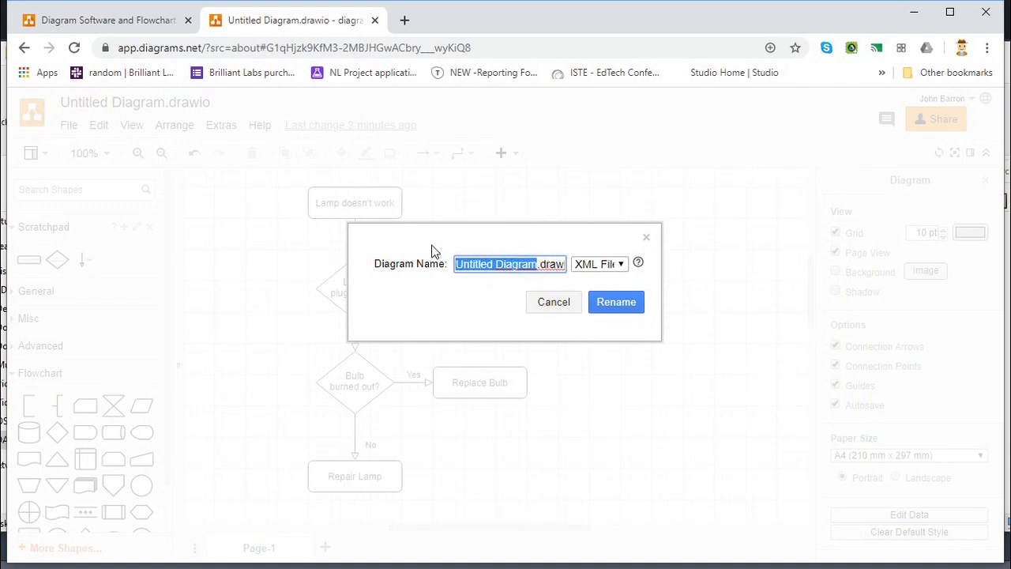
type("flowchart.drawio")
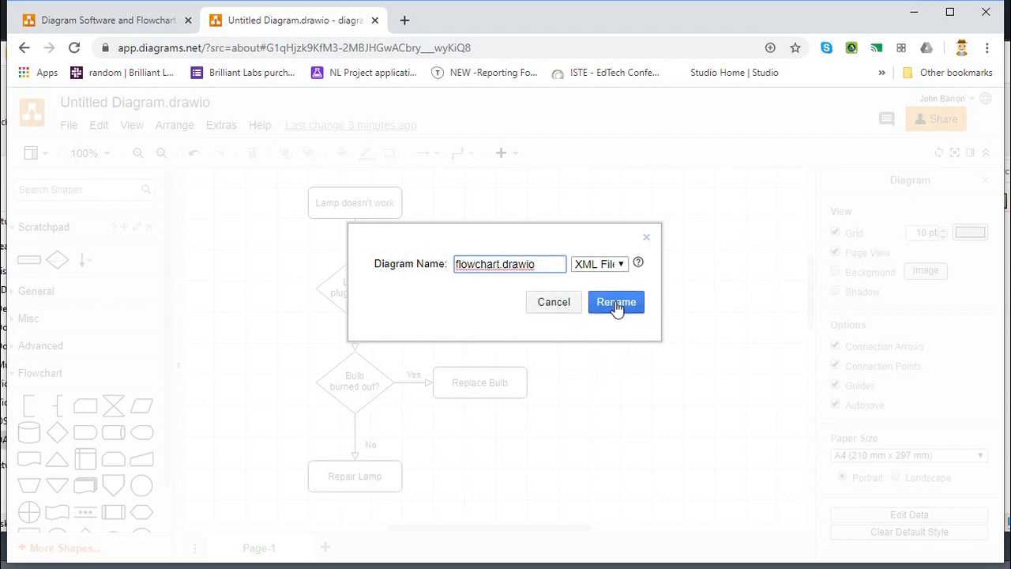
left_click(616, 302)
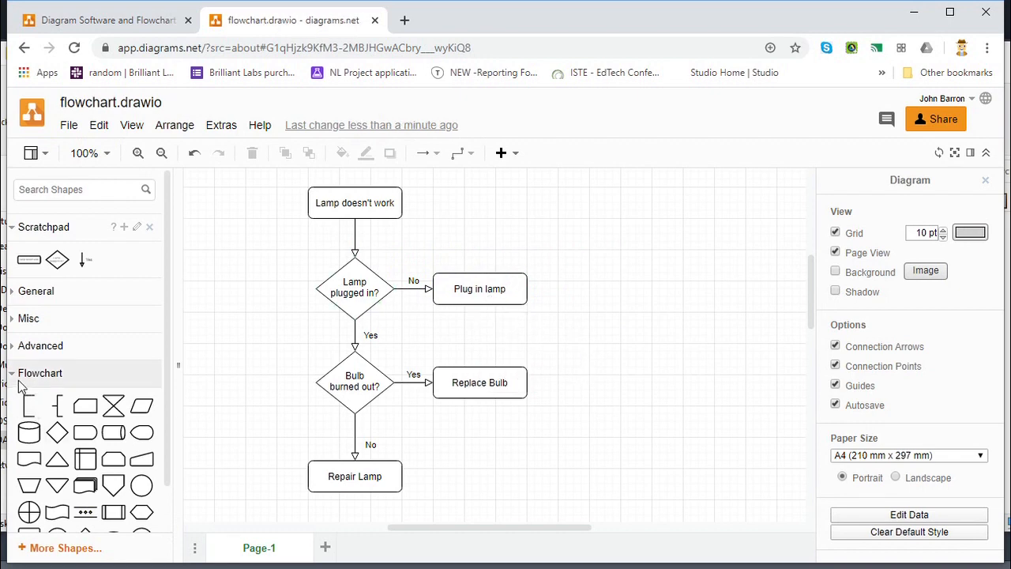
Collapse the Flowchart library so all shape library headings are closed.
left_click(39, 373)
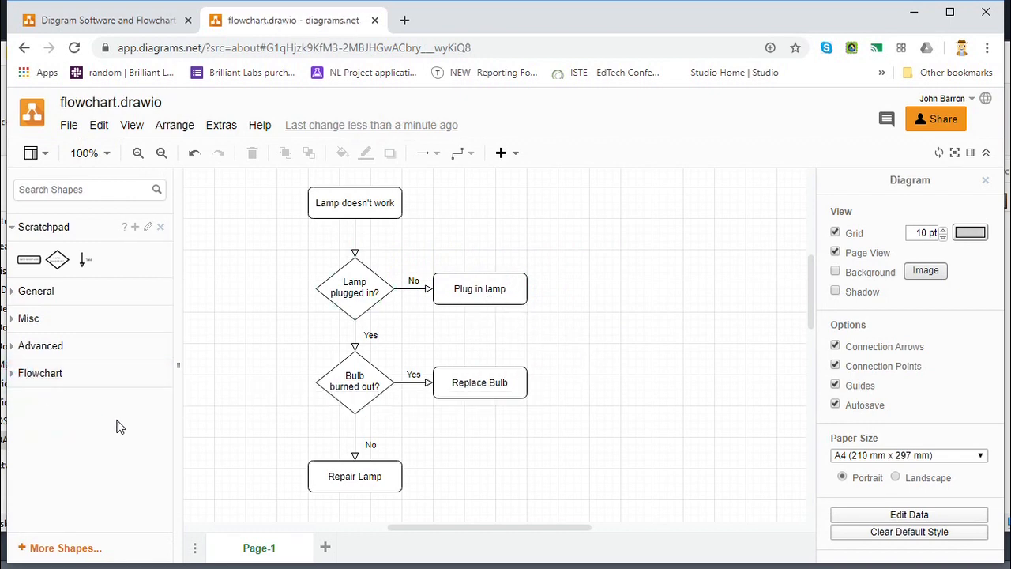
mouse_move(174, 425)
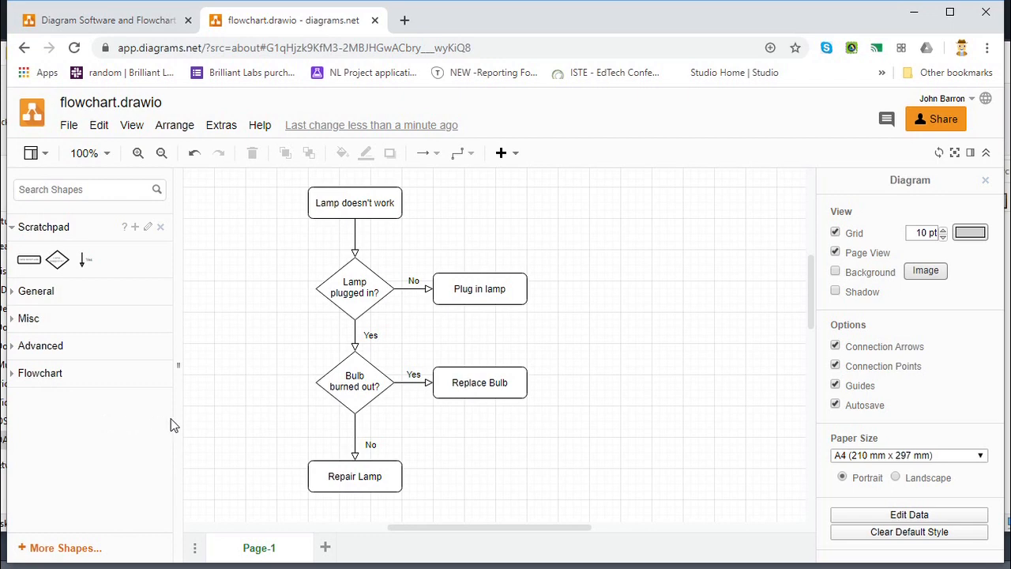
mouse_move(215, 425)
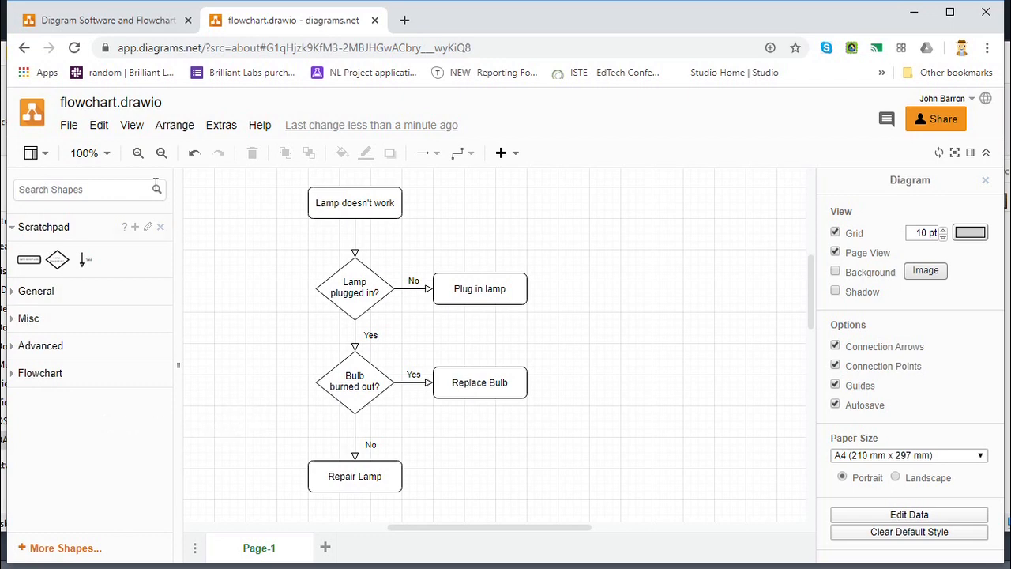
mouse_move(298, 295)
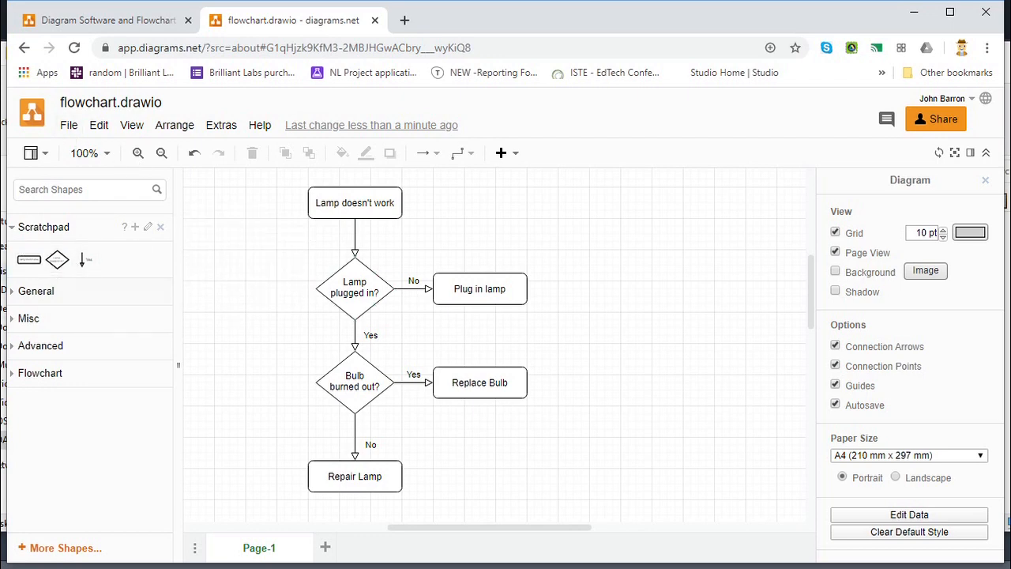
mouse_move(214, 325)
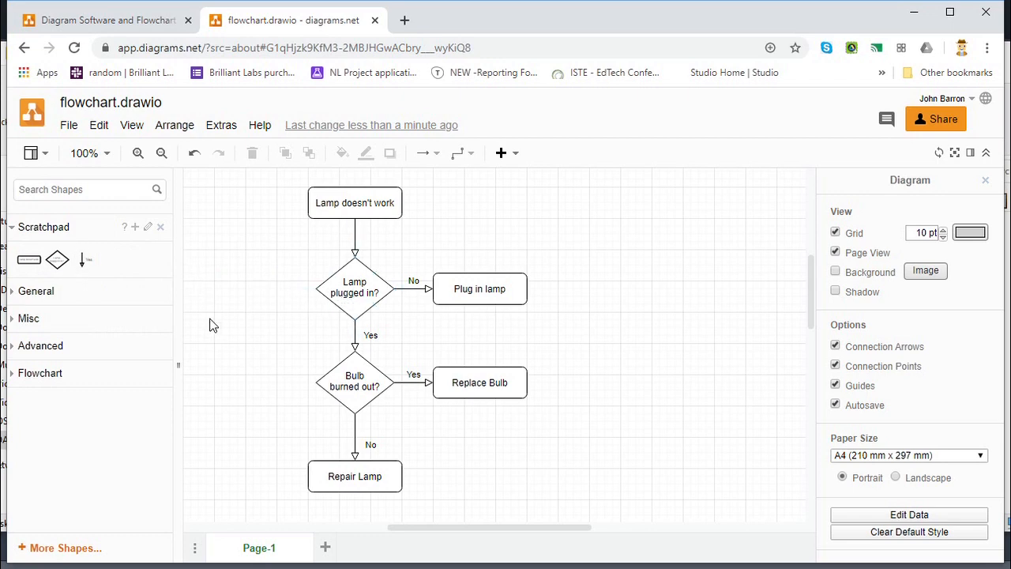
left_click(354, 475)
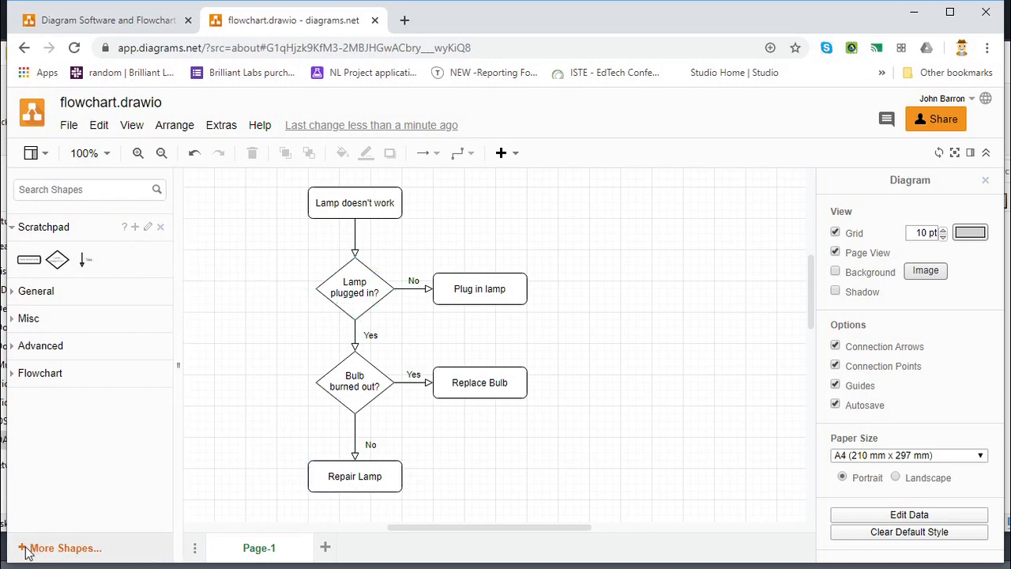
Scroll through the More Shapes library list and cancel it without adding any libraries.
left_click(65, 546)
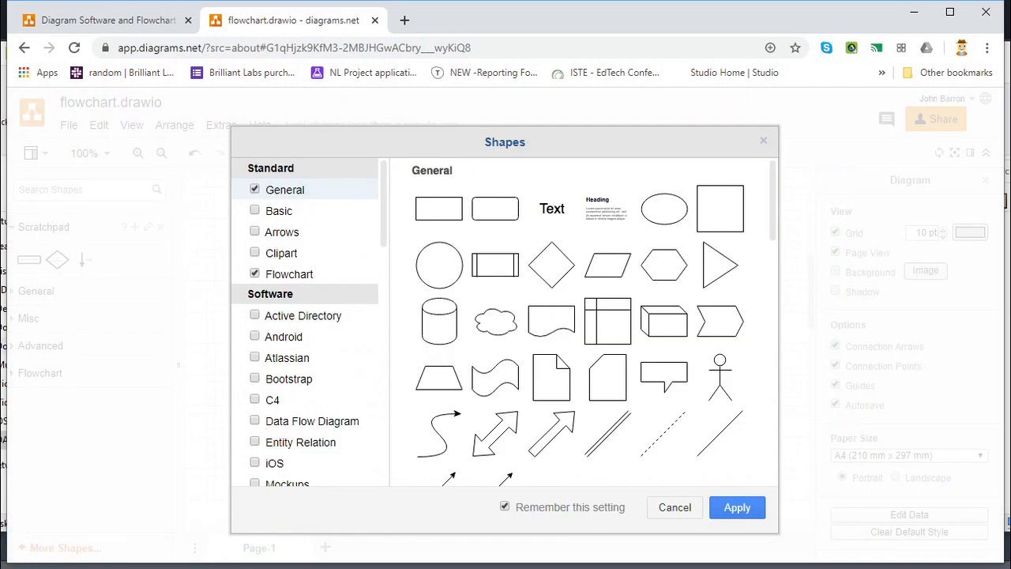
mouse_move(320, 345)
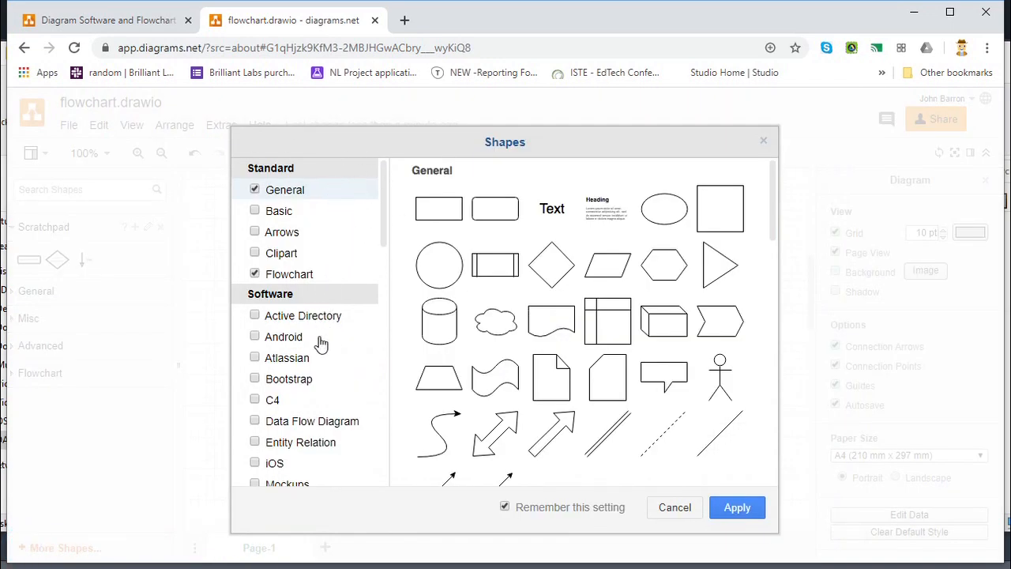
mouse_move(301, 199)
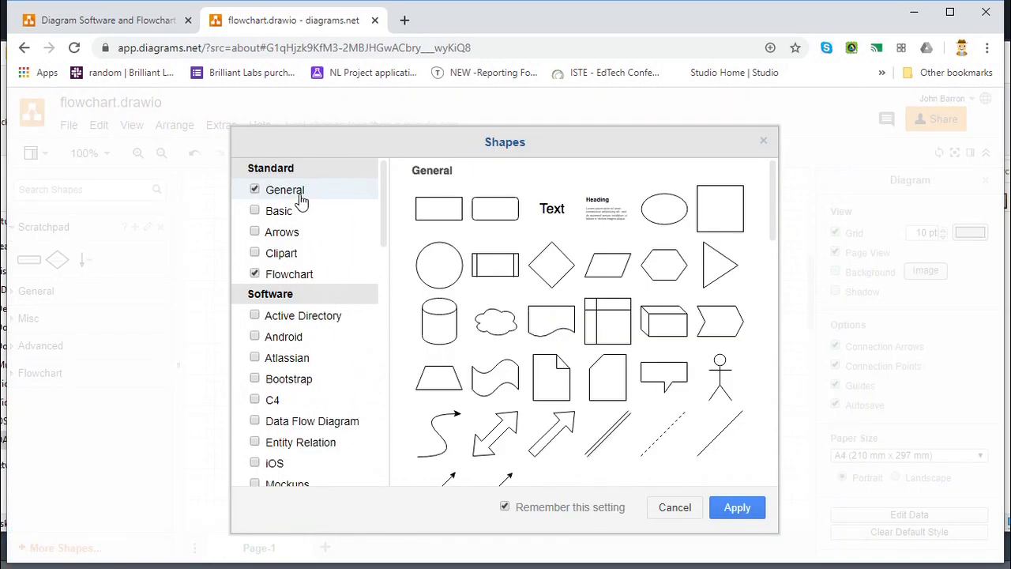
scroll("down", 3)
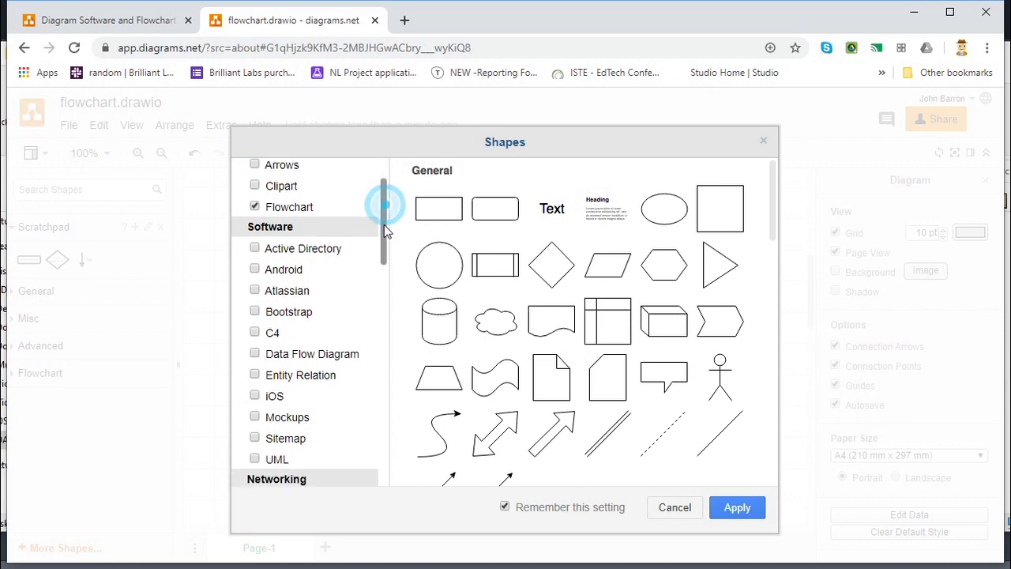
scroll("down", 3)
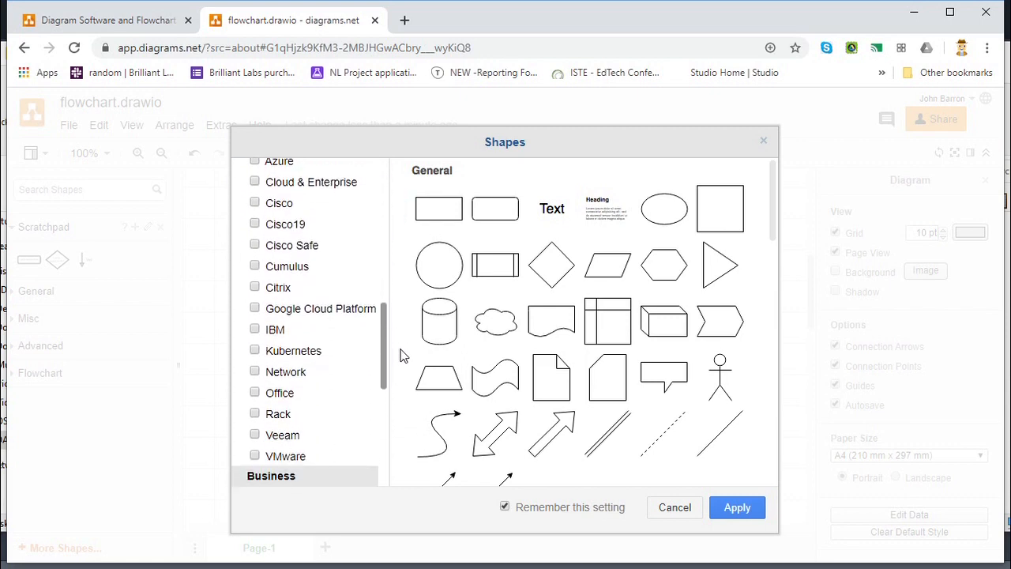
scroll("down", 3)
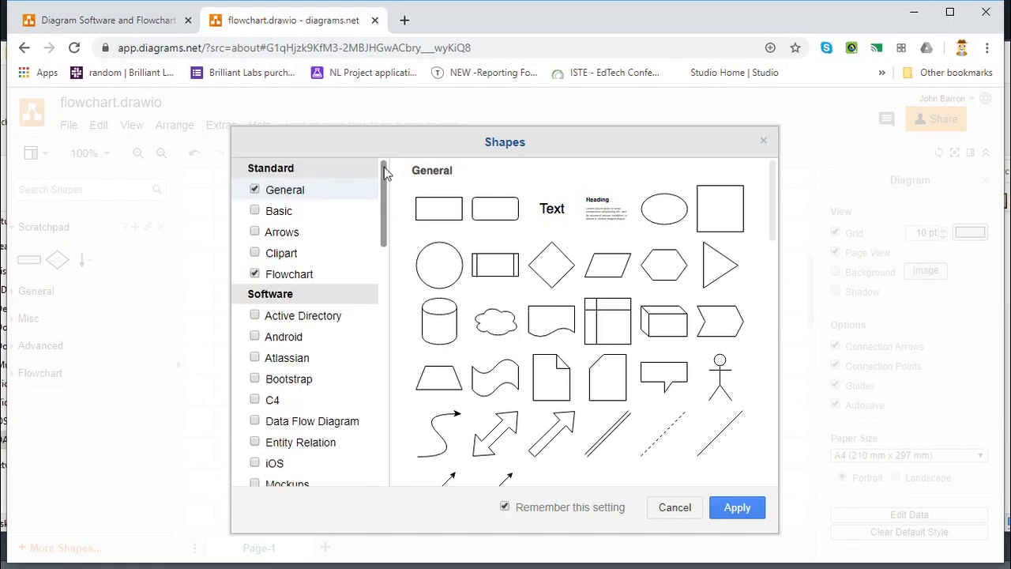
mouse_move(417, 149)
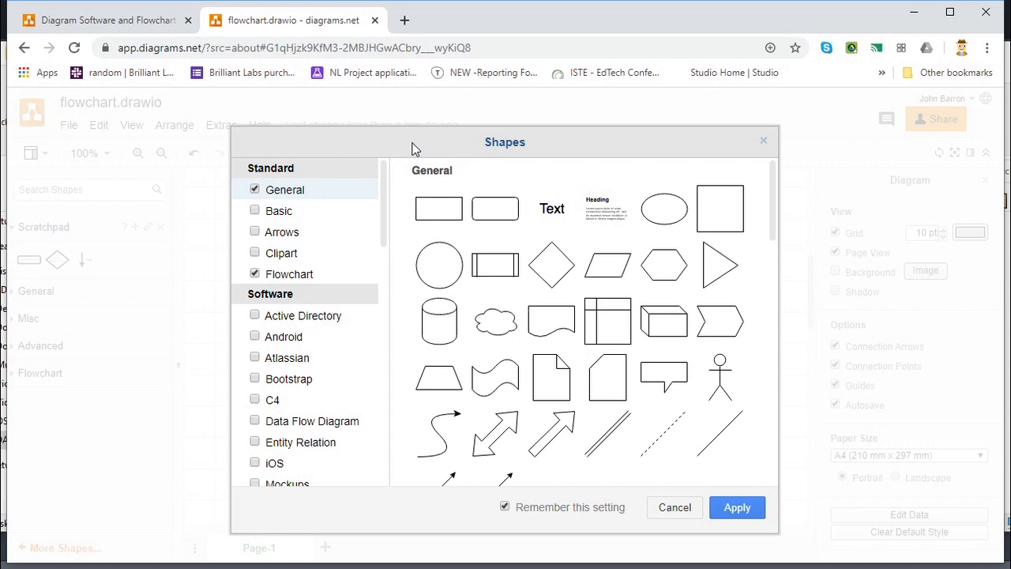
mouse_move(674, 507)
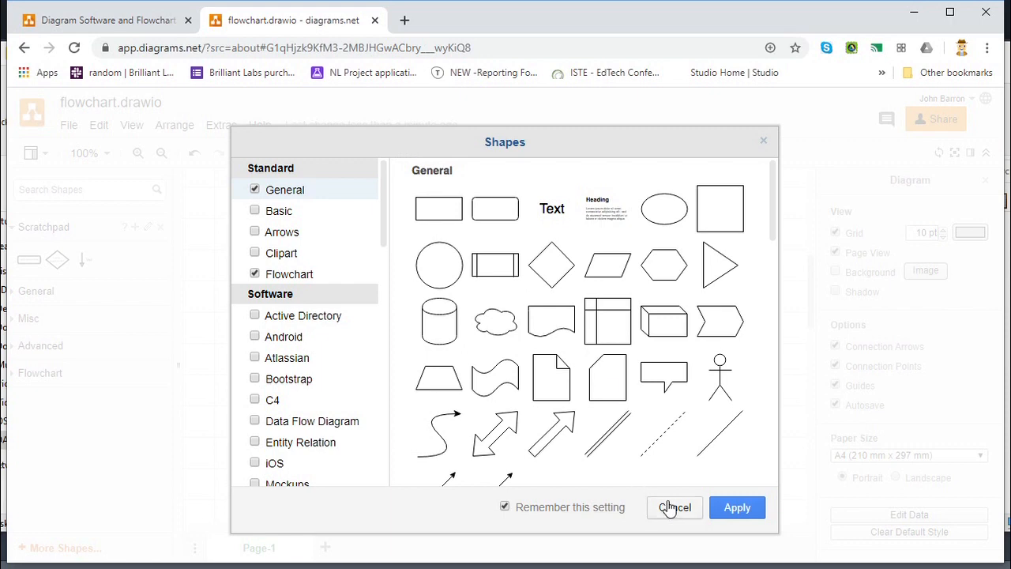
left_click(673, 507)
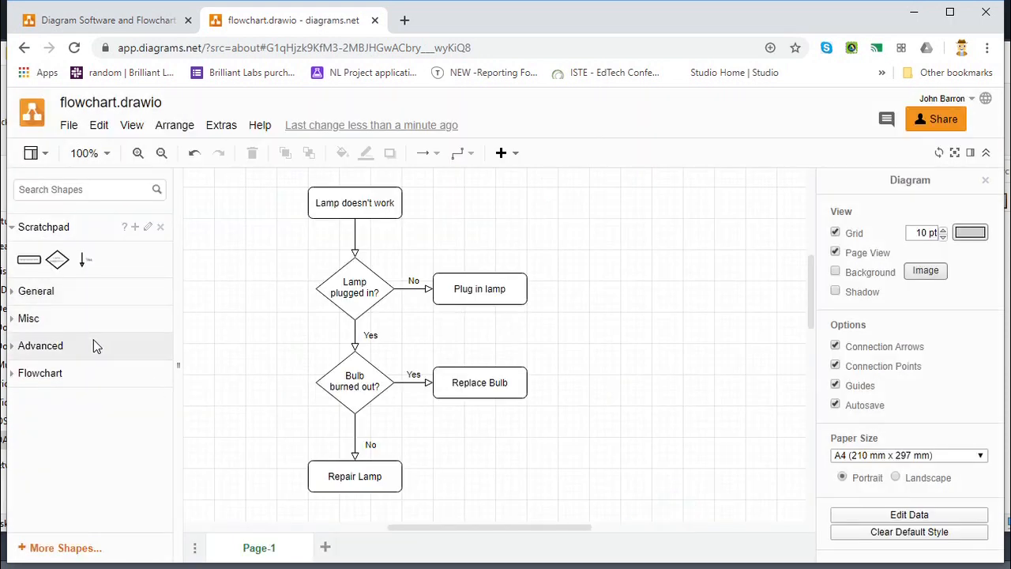
mouse_move(129, 406)
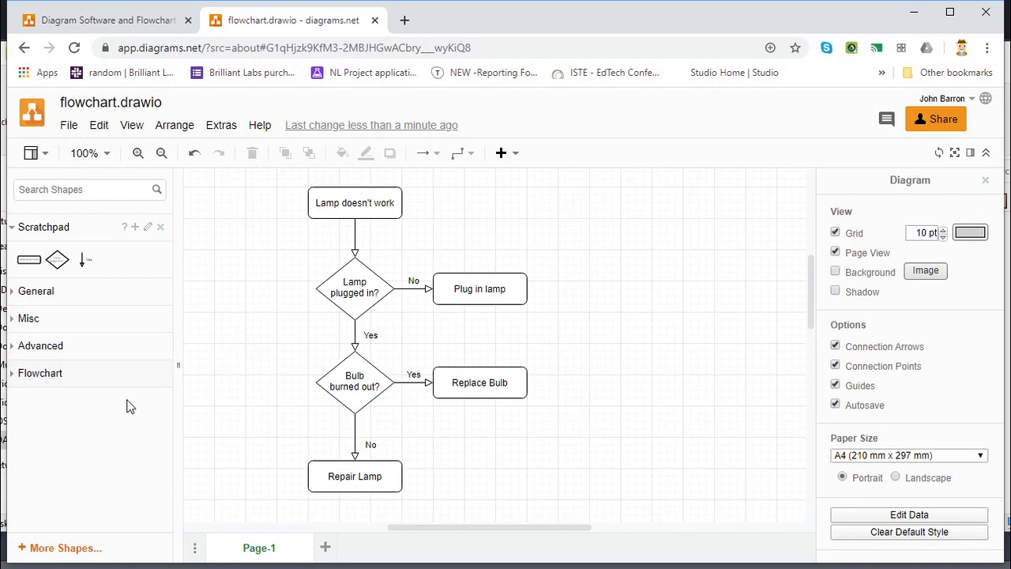
mouse_move(856, 218)
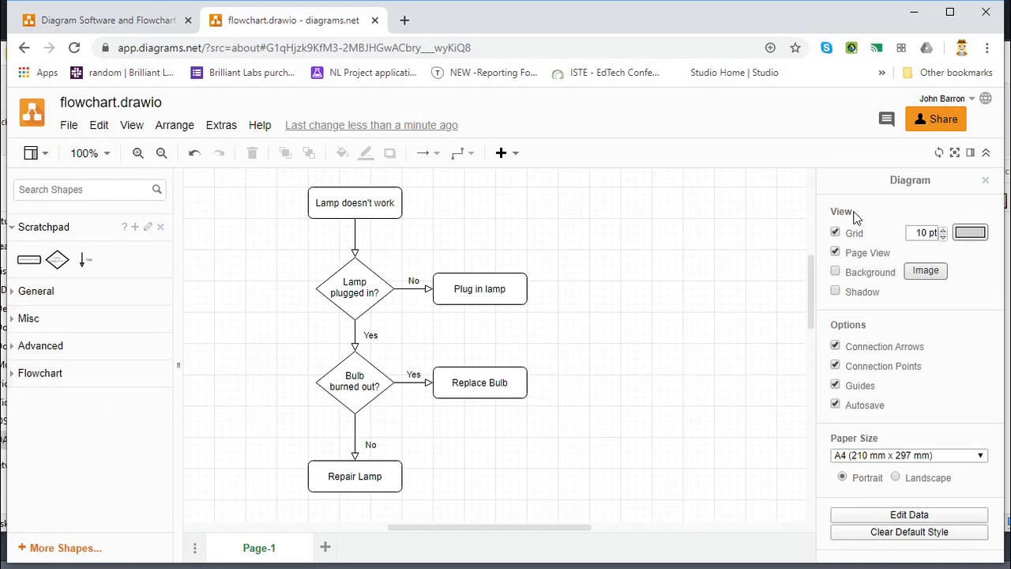
left_click(354, 202)
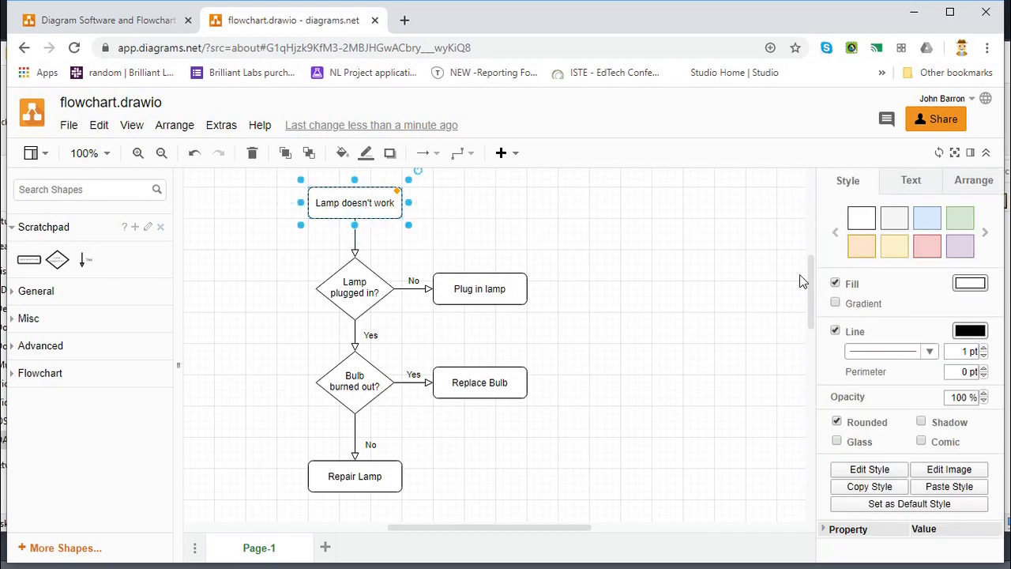
left_click(614, 253)
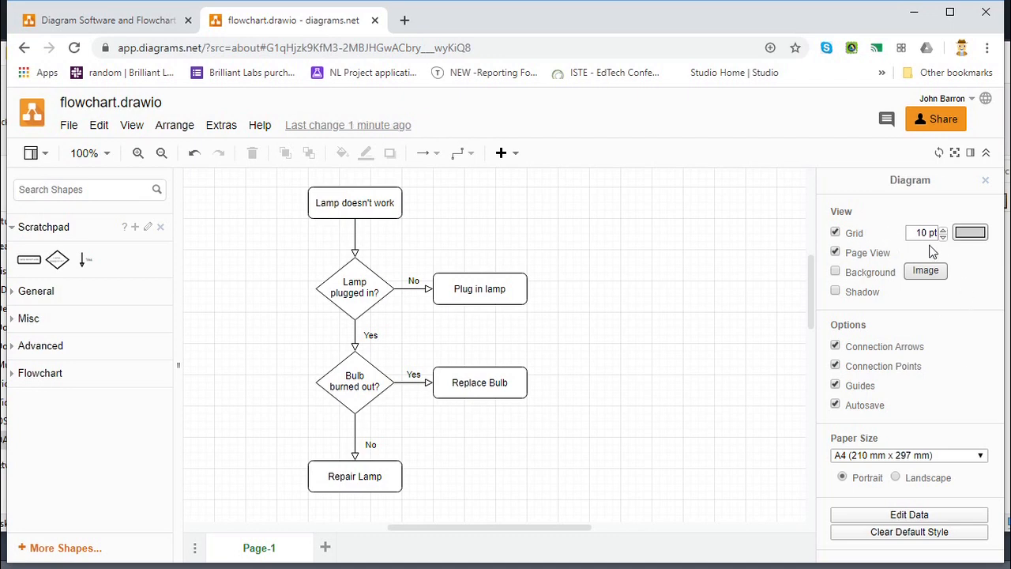
mouse_move(954, 259)
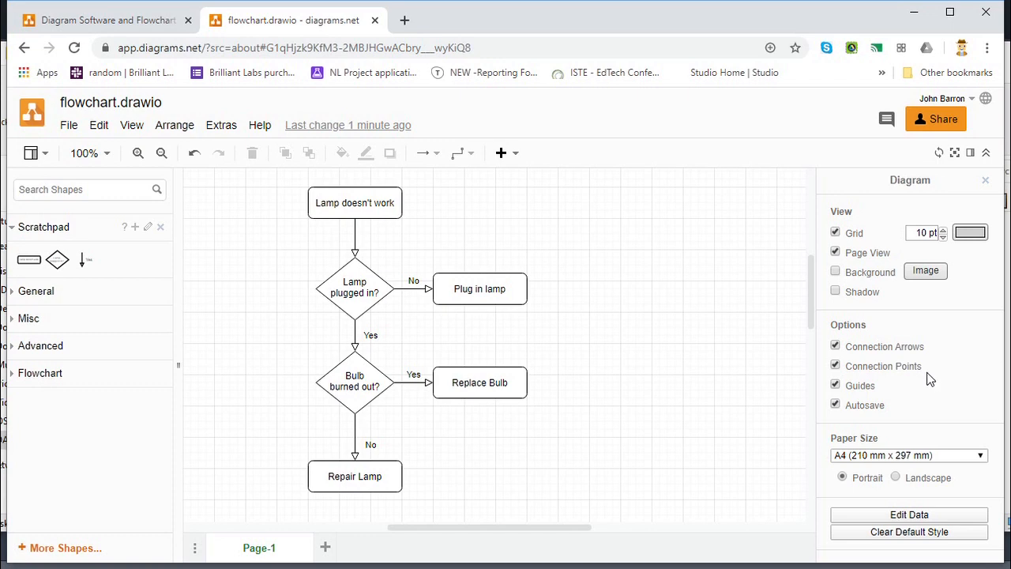
mouse_move(961, 387)
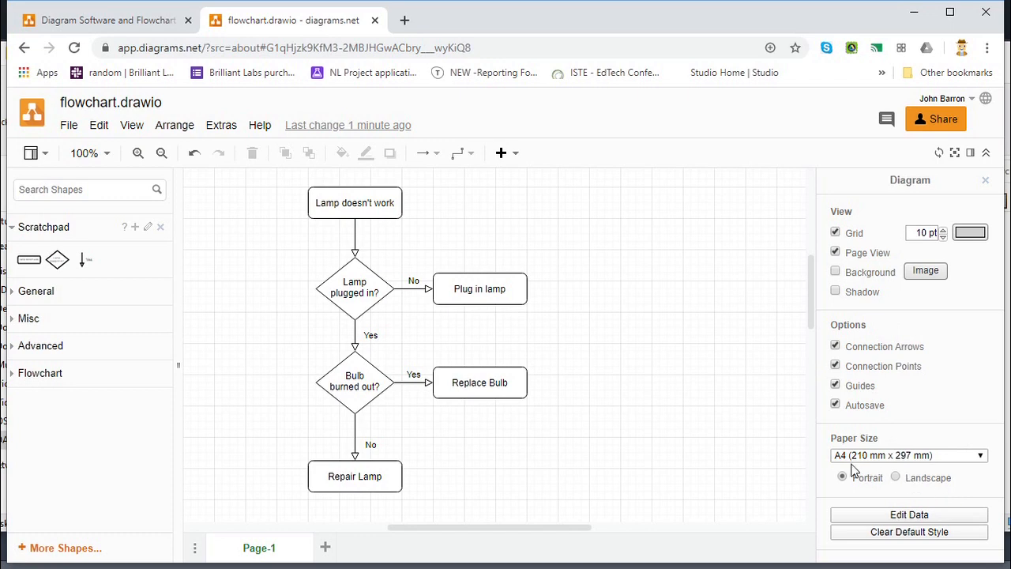
mouse_move(860, 491)
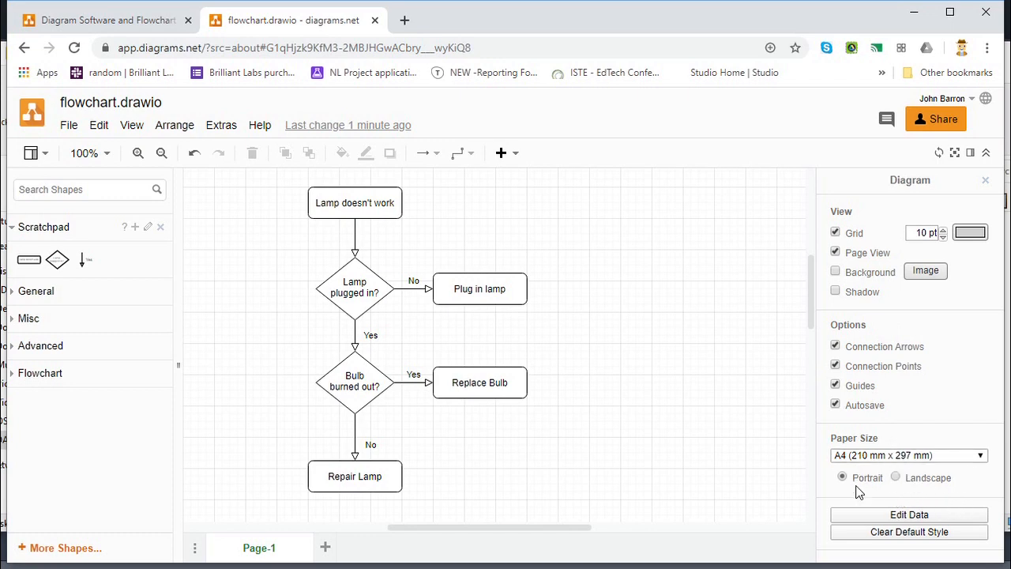
mouse_move(1002, 361)
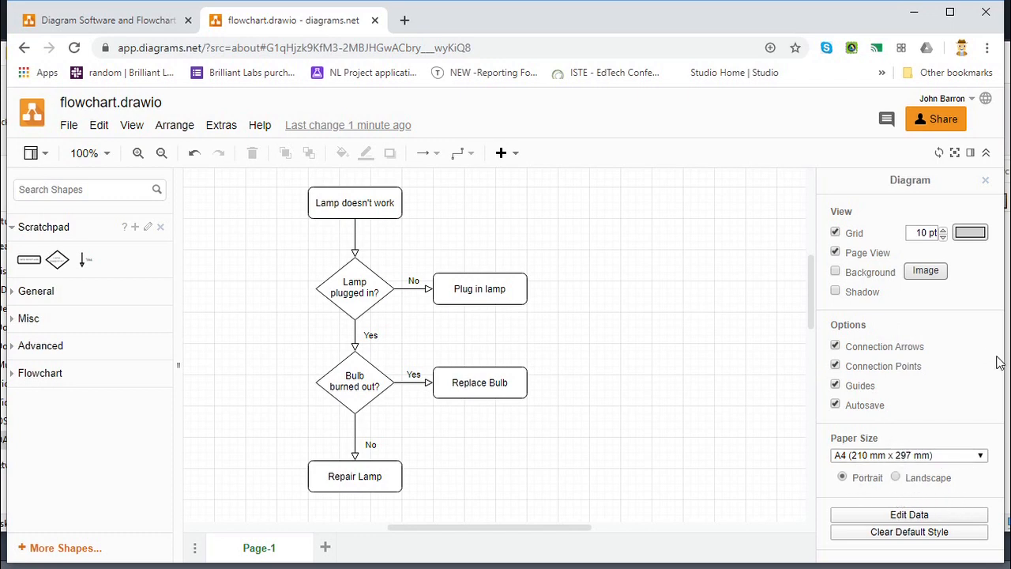
mouse_move(692, 266)
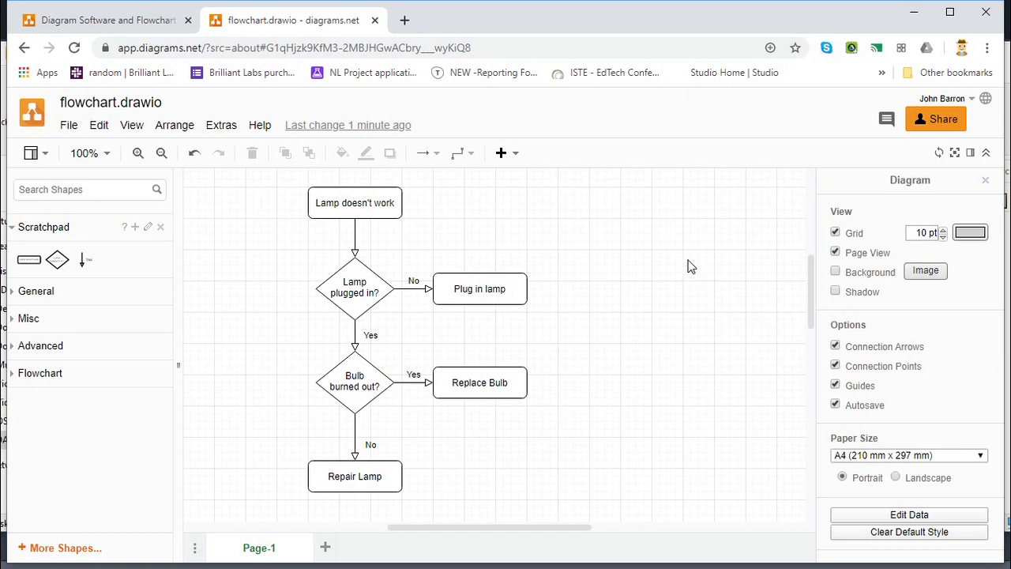
Select the 'Lamp doesn't work' box and switch between its Text and Style formatting panels.
left_click(354, 203)
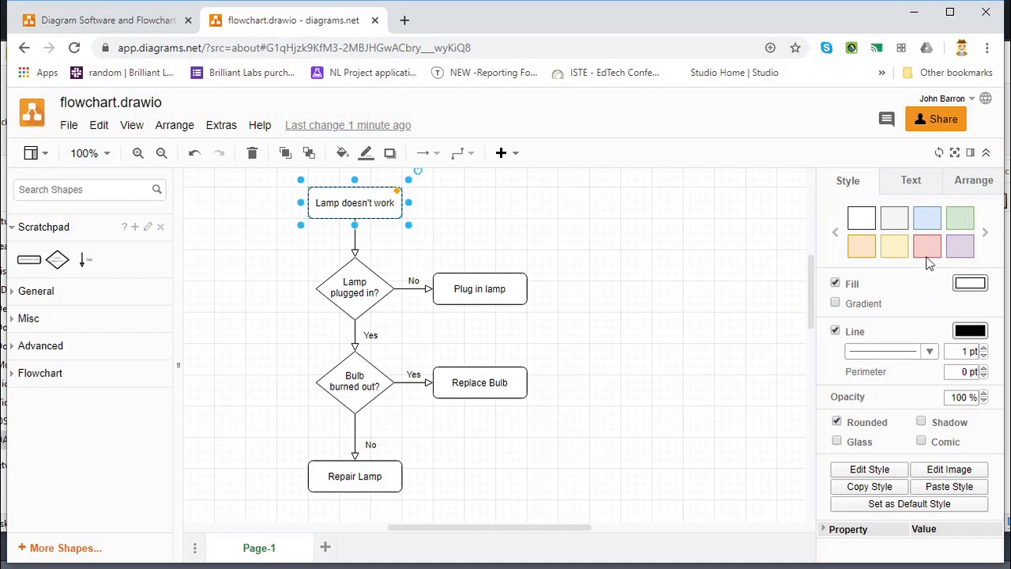
left_click(910, 180)
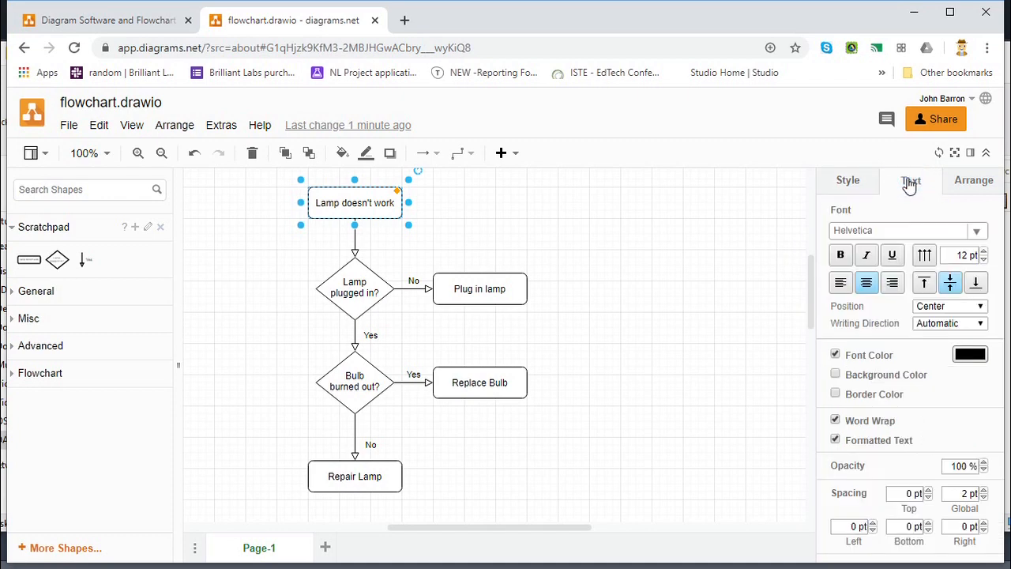
left_click(847, 180)
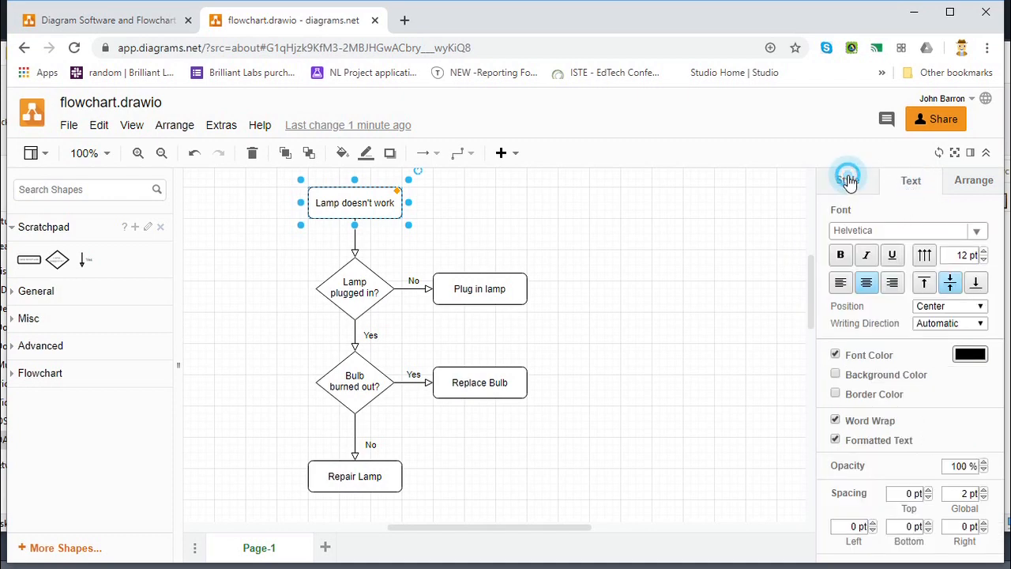
left_click(847, 180)
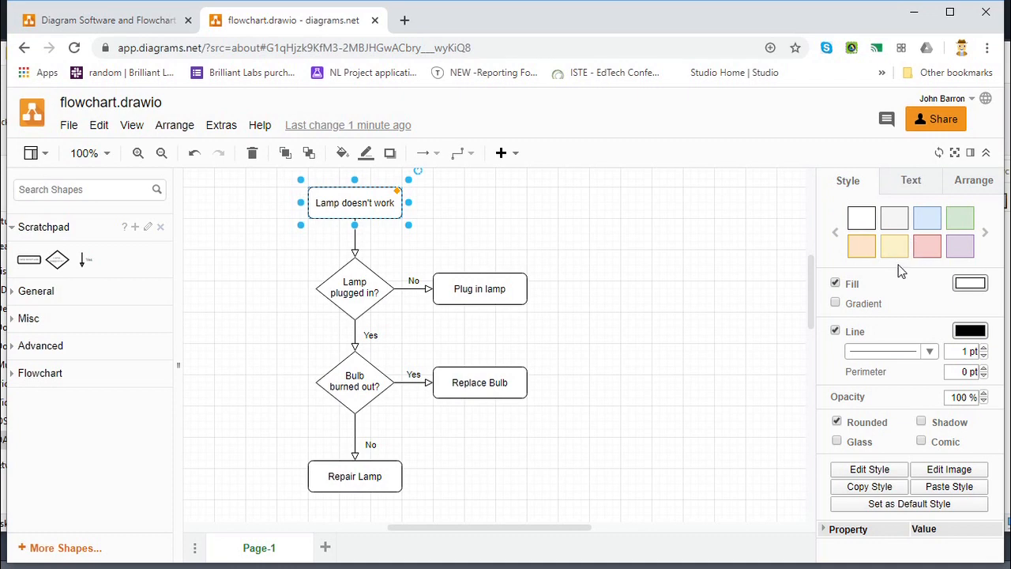
mouse_move(849, 386)
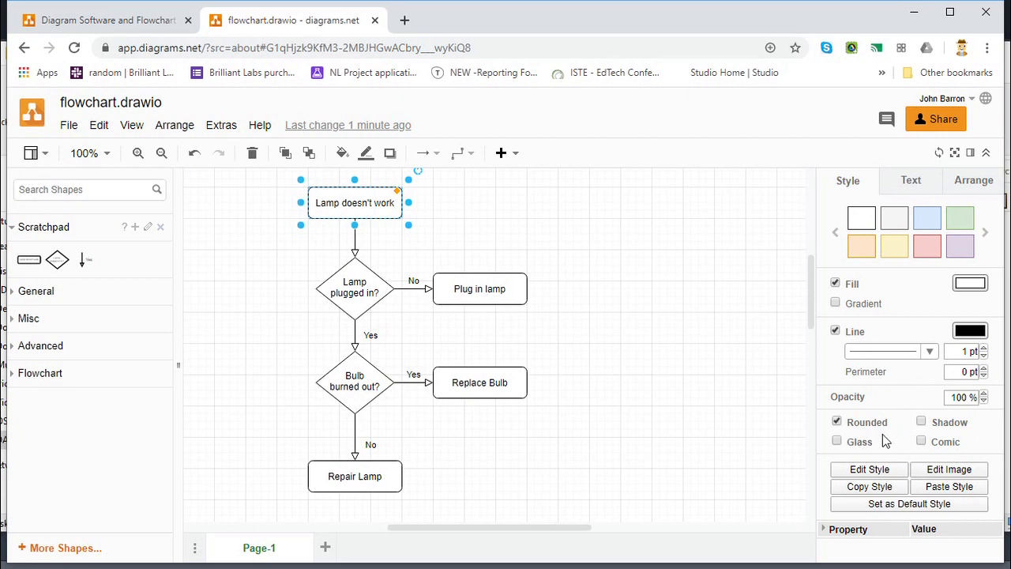
mouse_move(888, 444)
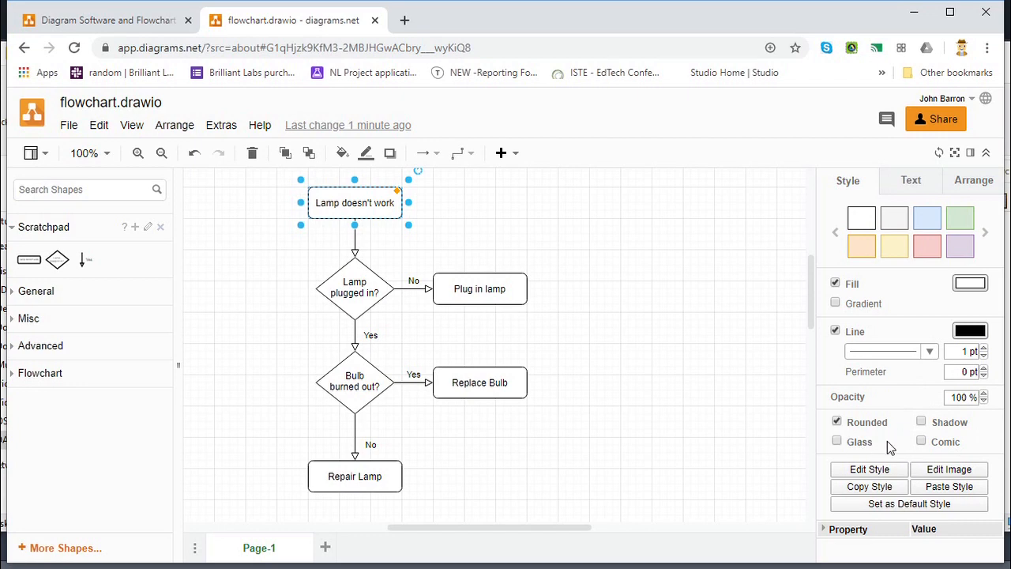
mouse_move(802, 462)
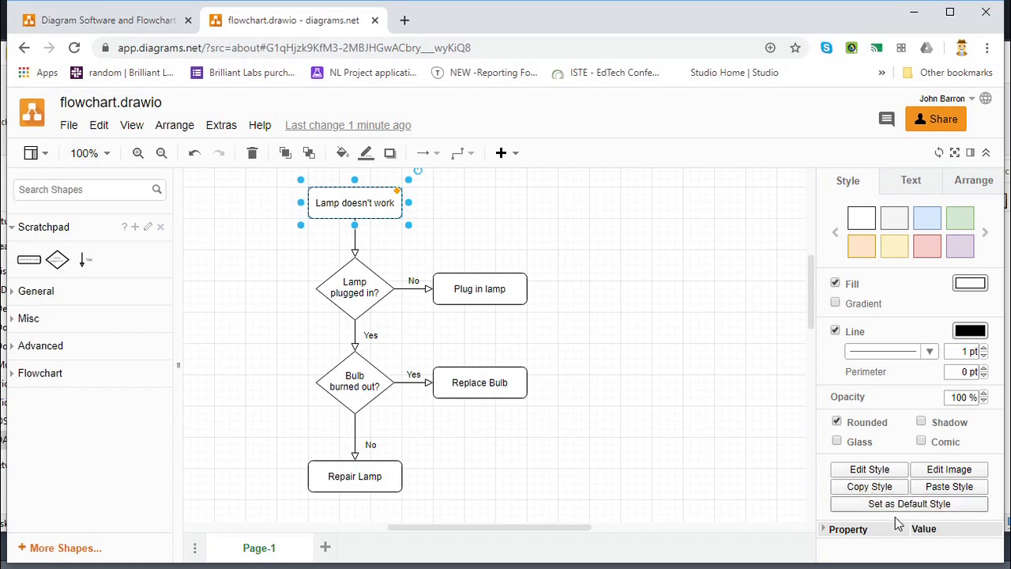
mouse_move(924, 246)
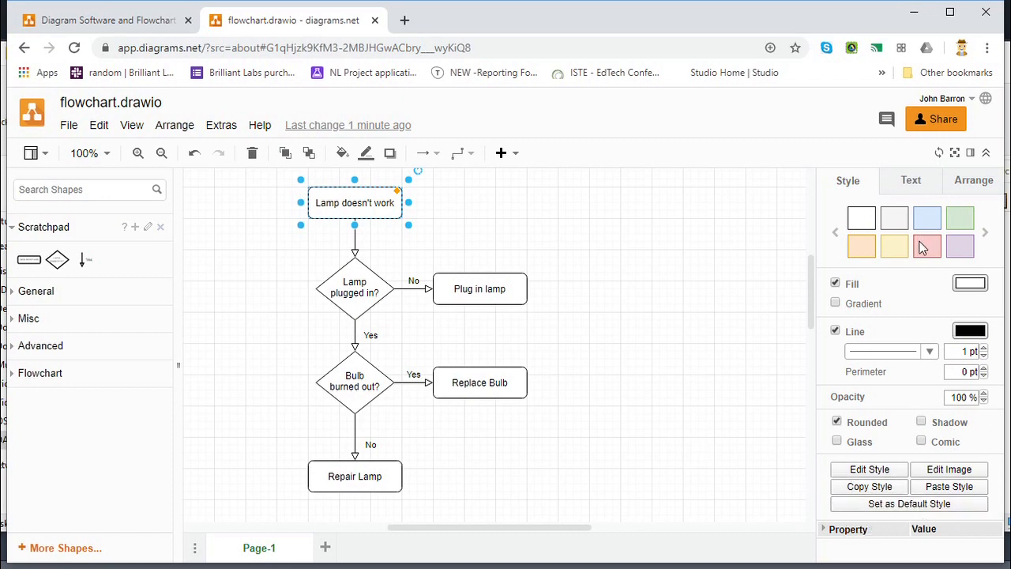
Review the box's Text and Arrange panels, ending back on its Style options.
left_click(910, 180)
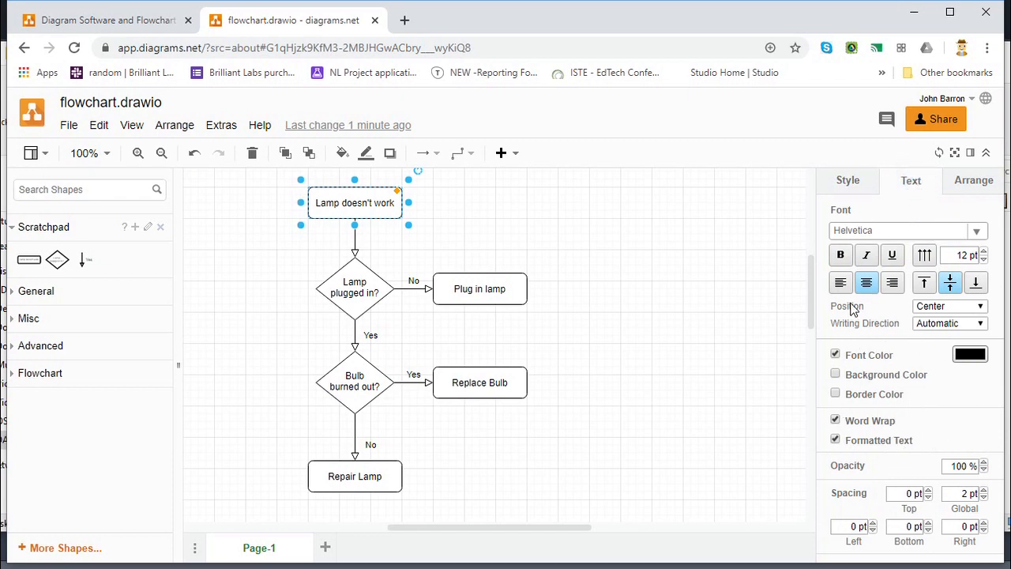
mouse_move(915, 240)
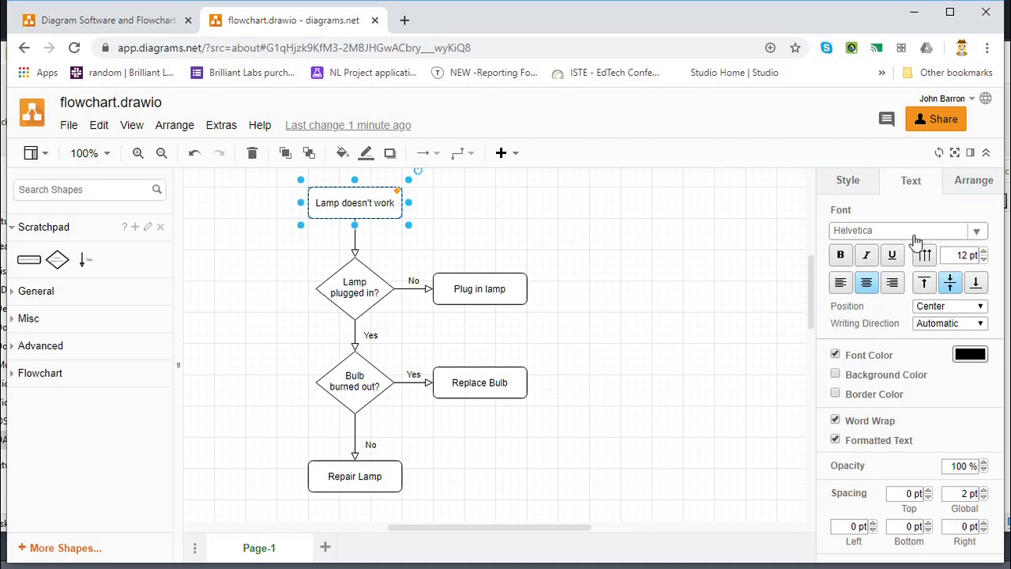
left_click(973, 180)
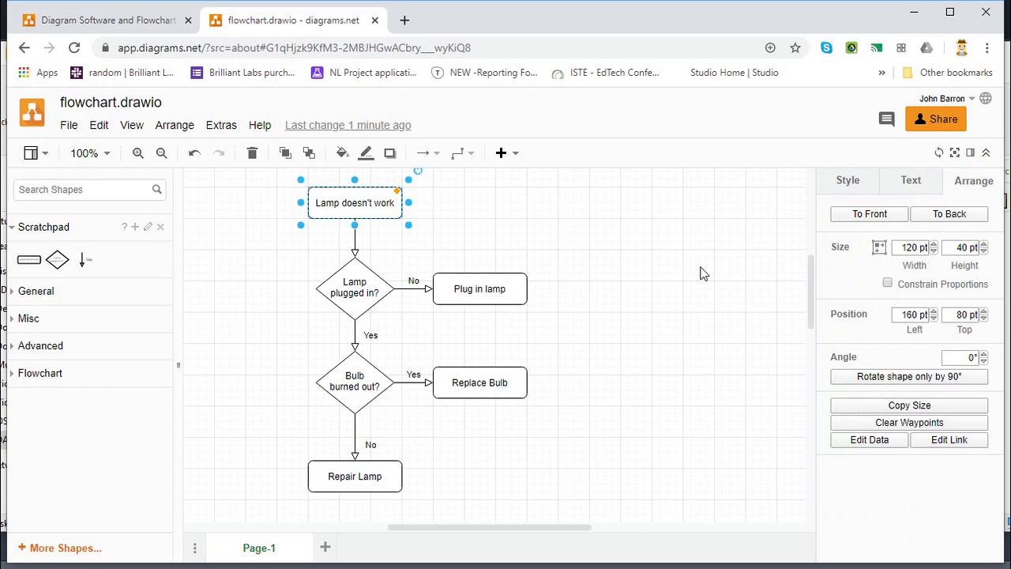
mouse_move(433, 240)
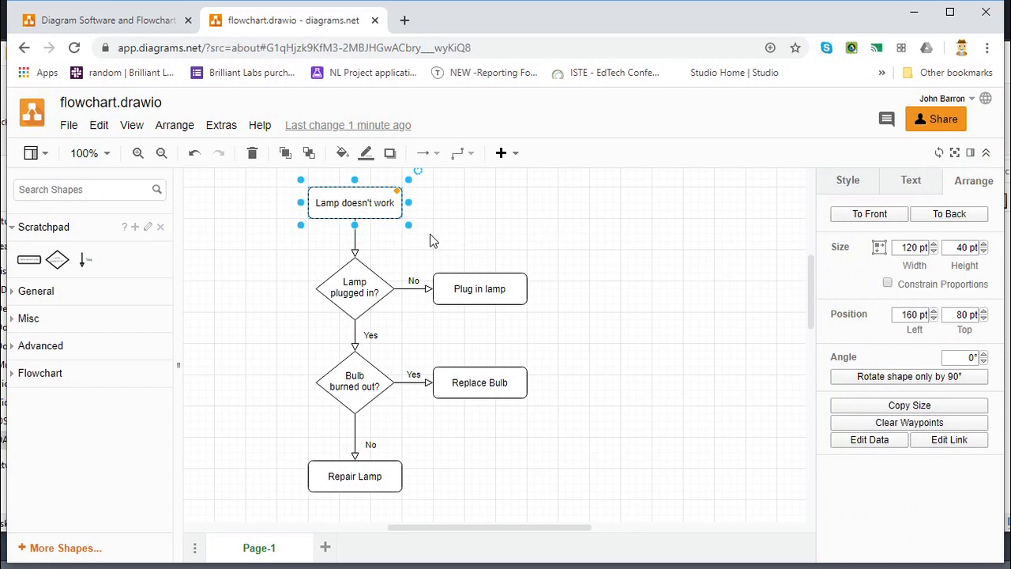
mouse_move(846, 190)
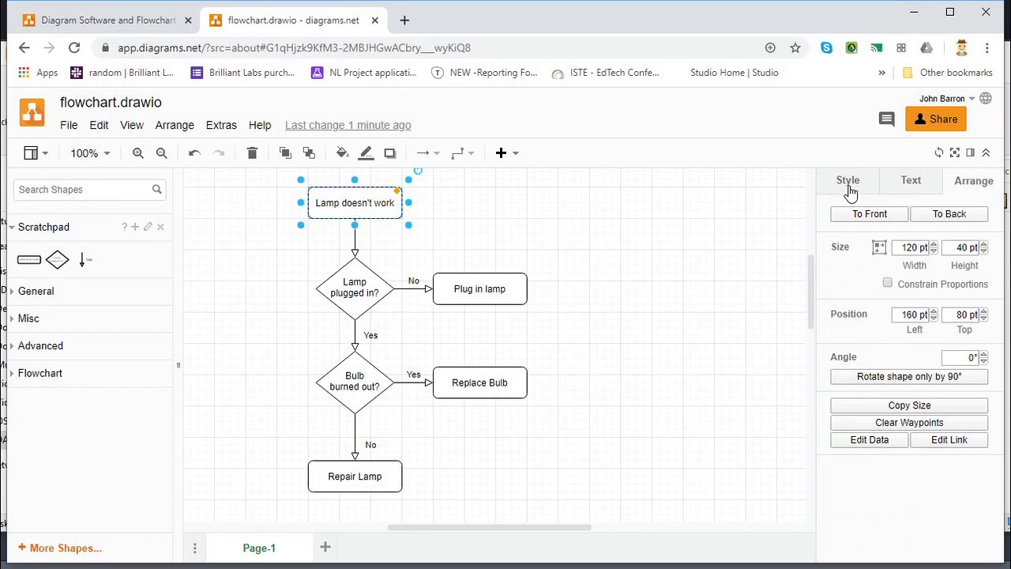
left_click(847, 180)
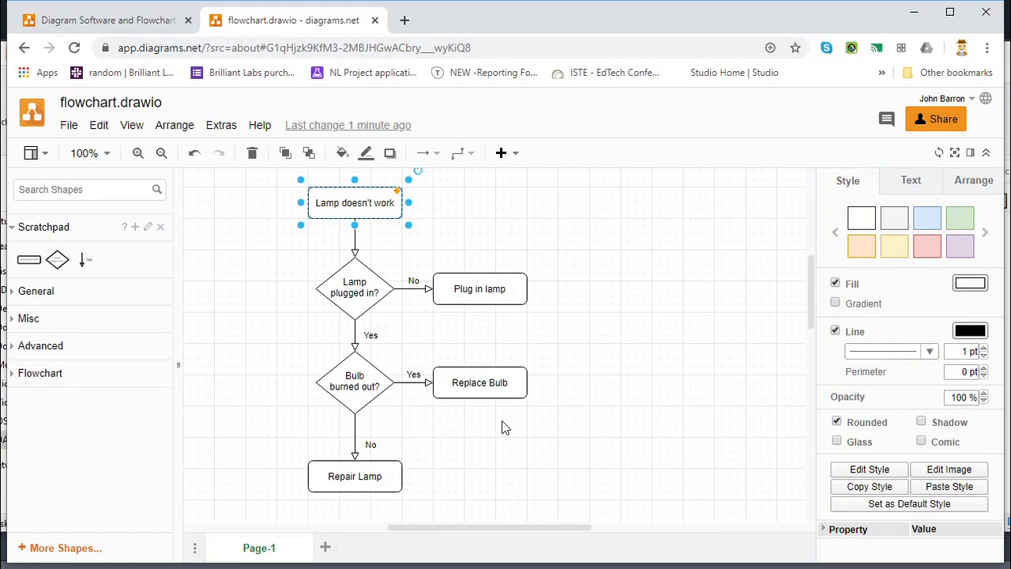